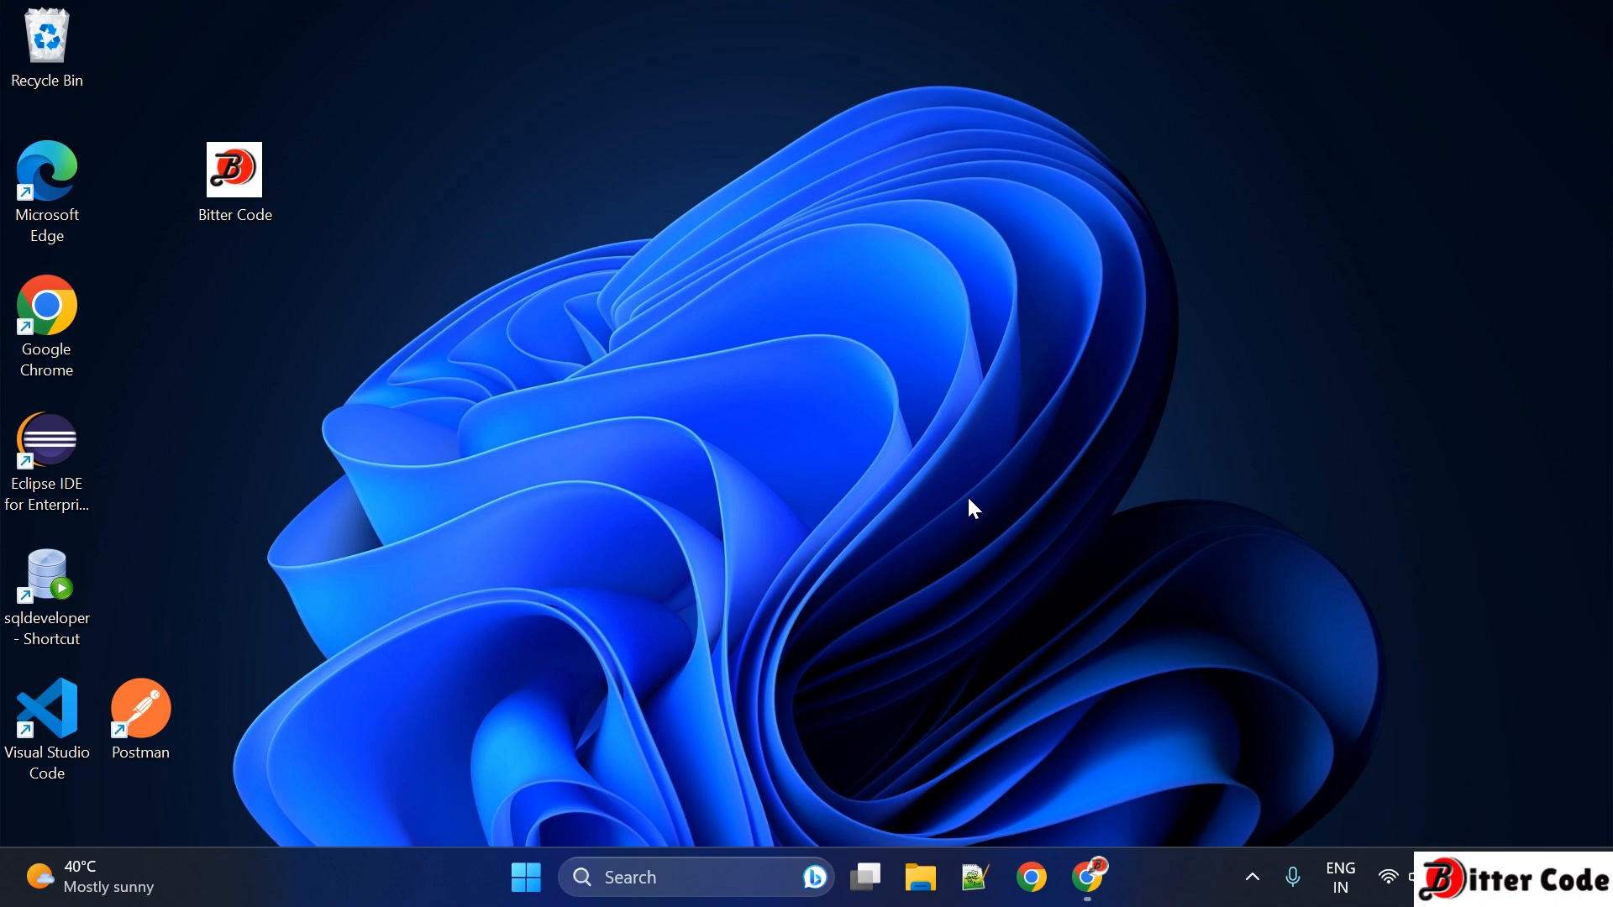
mouse_move(1053, 600)
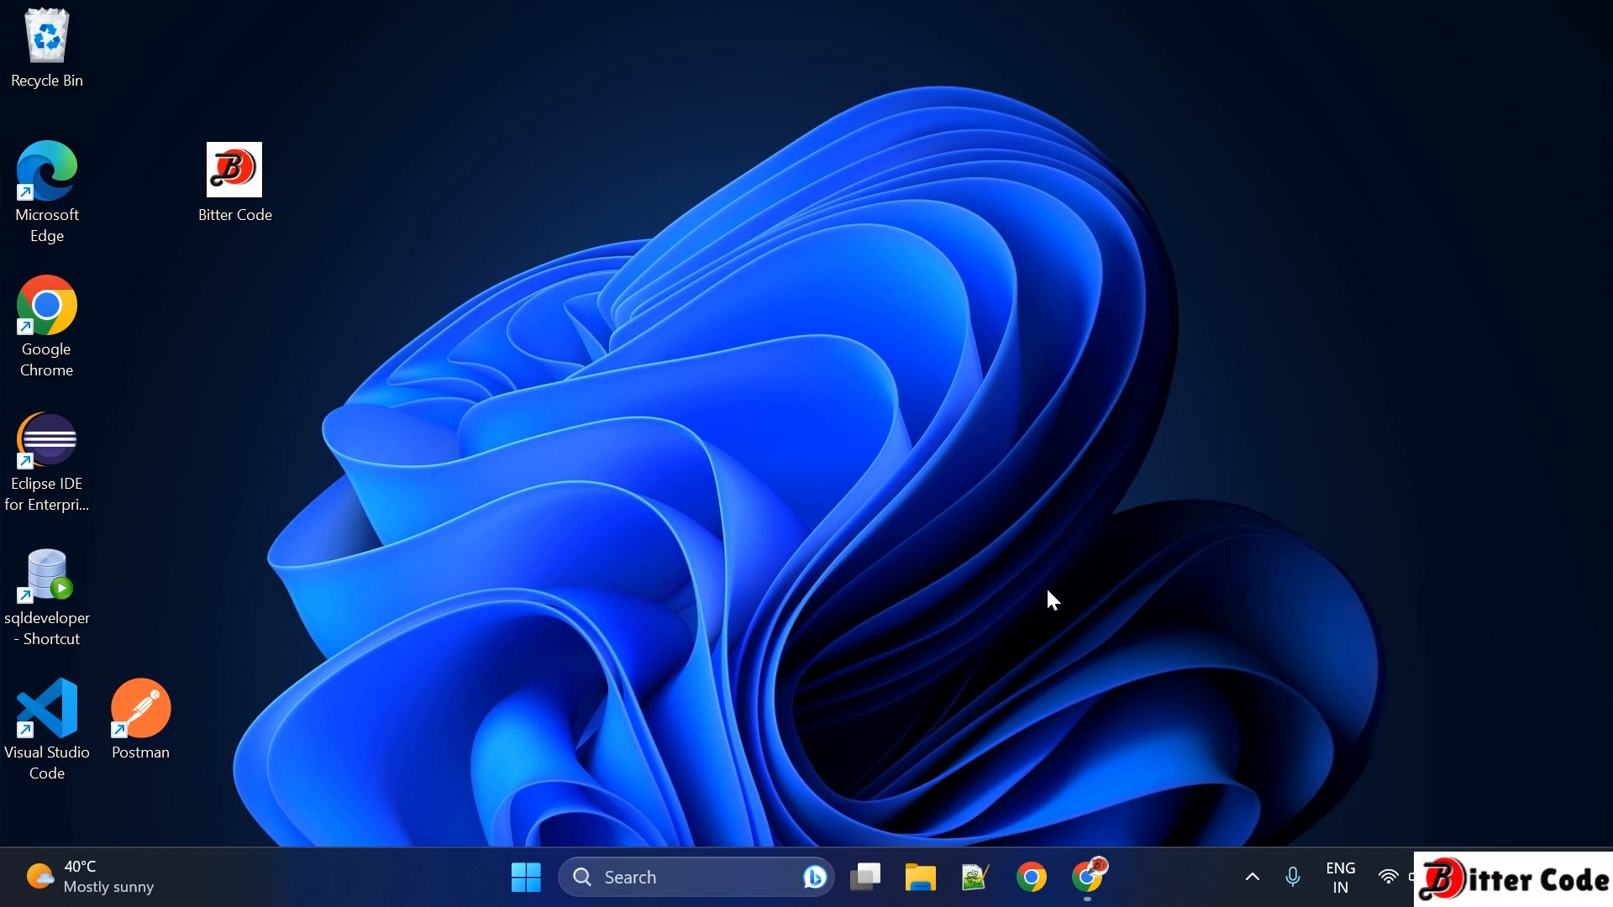
mouse_move(1064, 642)
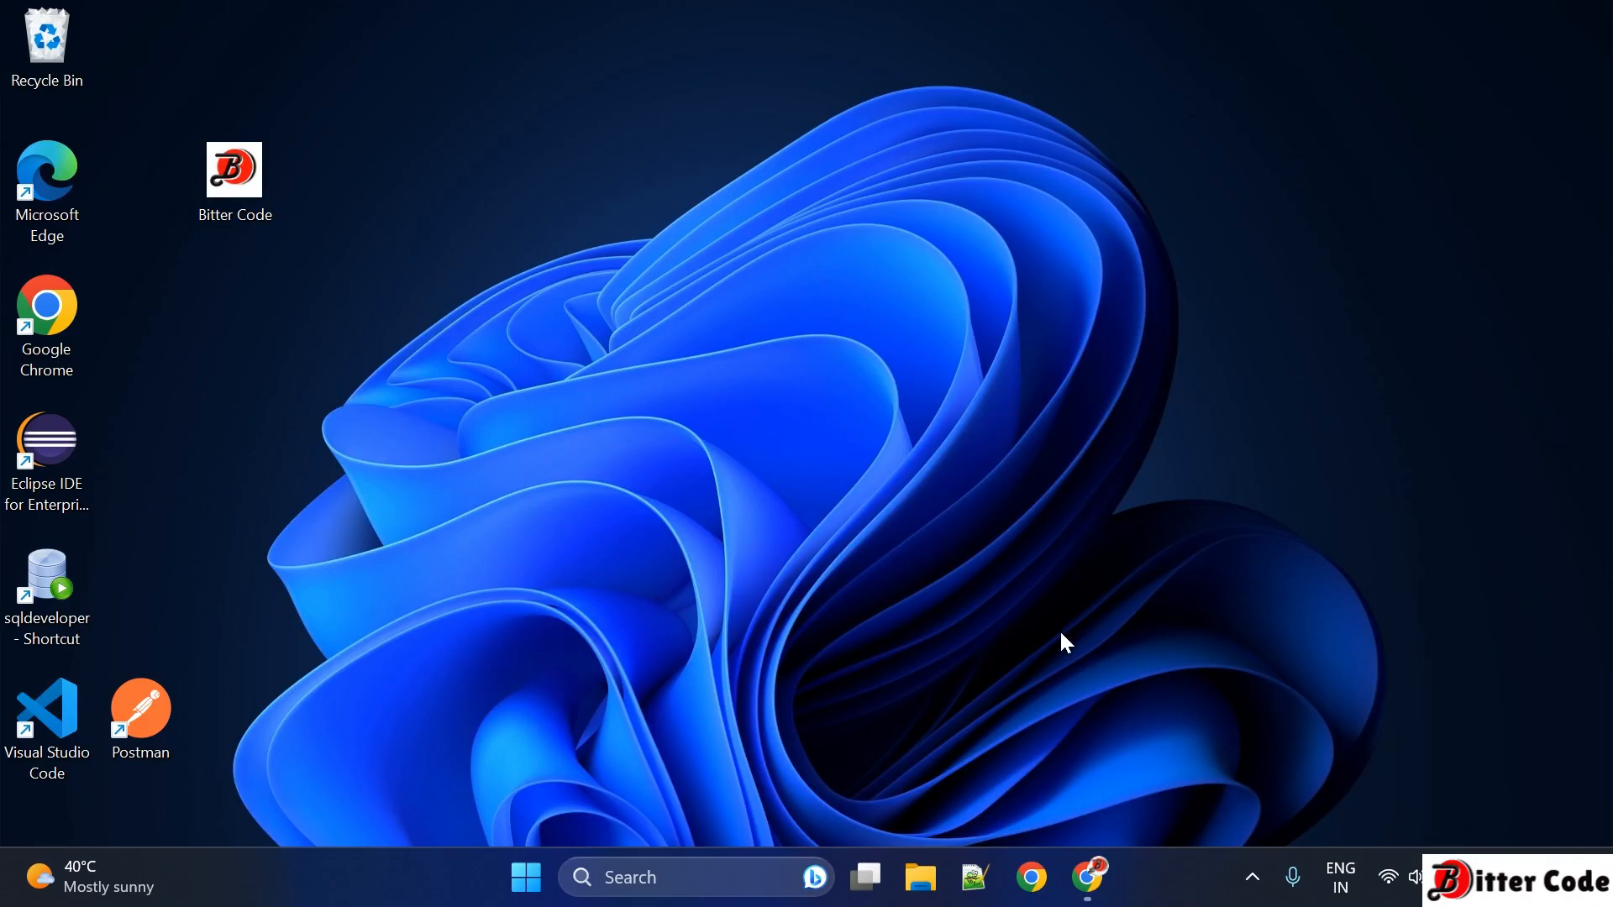
Step: Search for 'soapui' in Chrome to reach the soapui.org homepage
left_click(1031, 877)
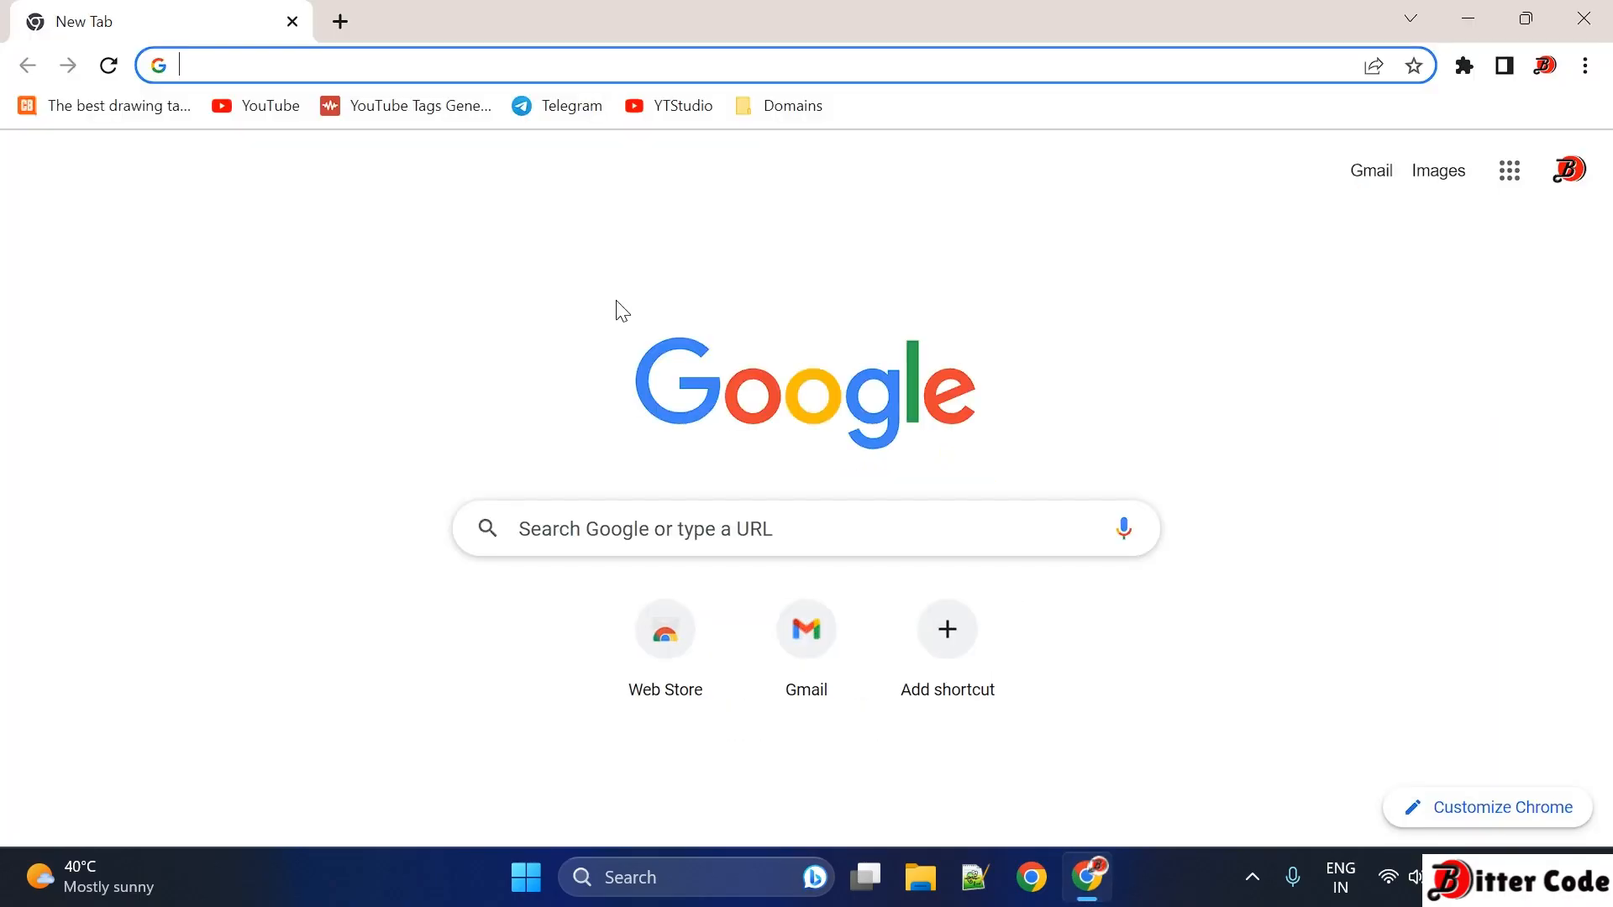
type("soapui")
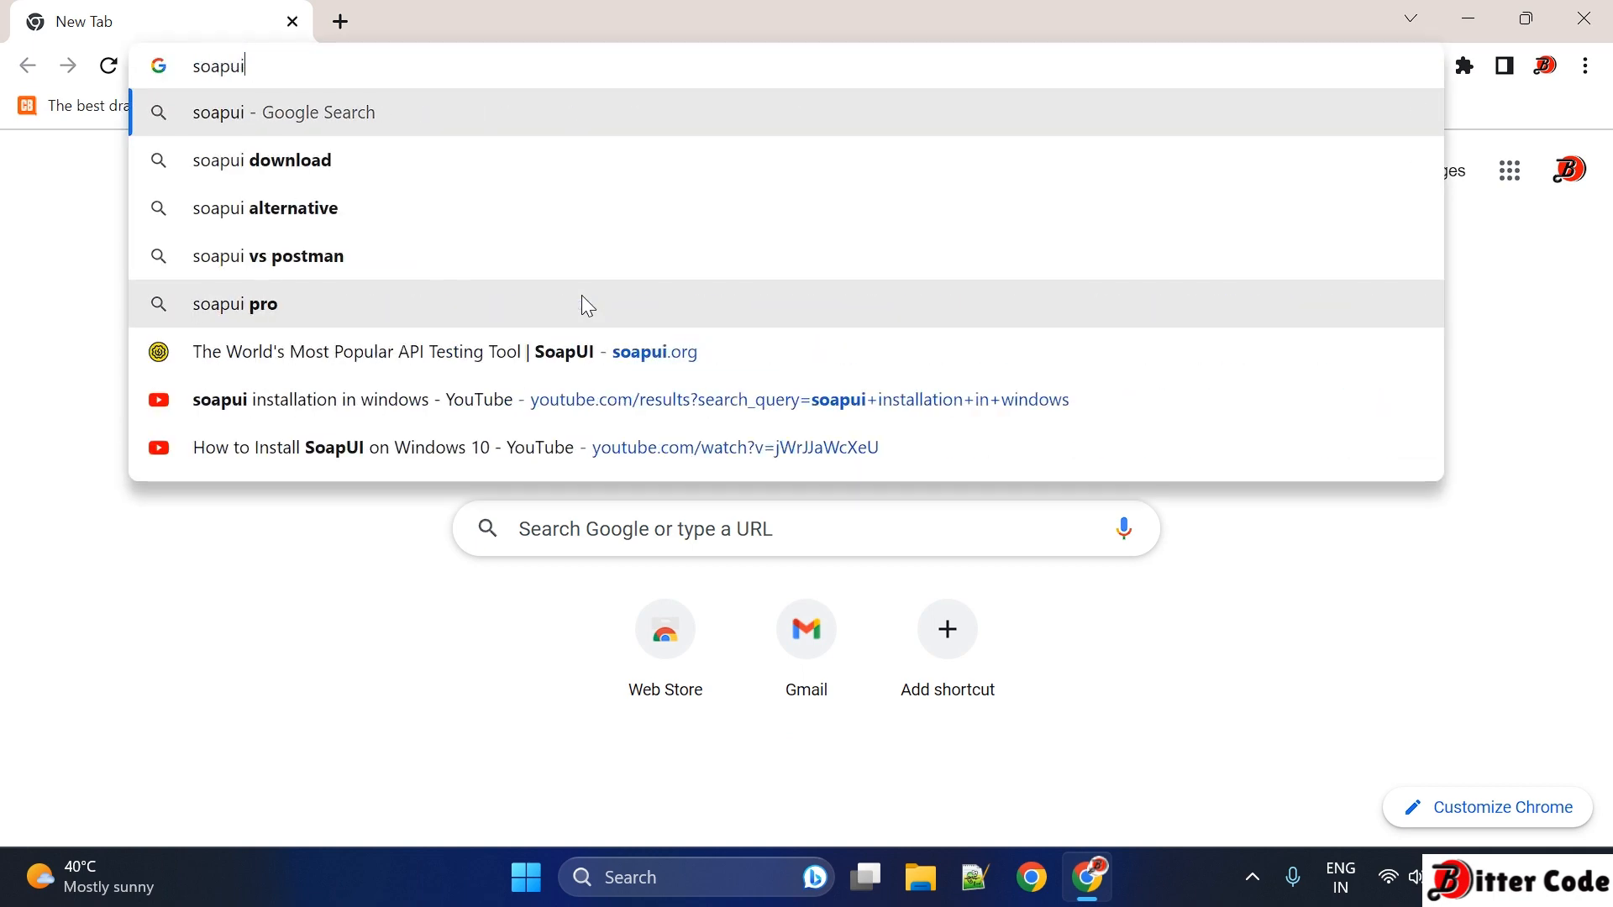
key("enter")
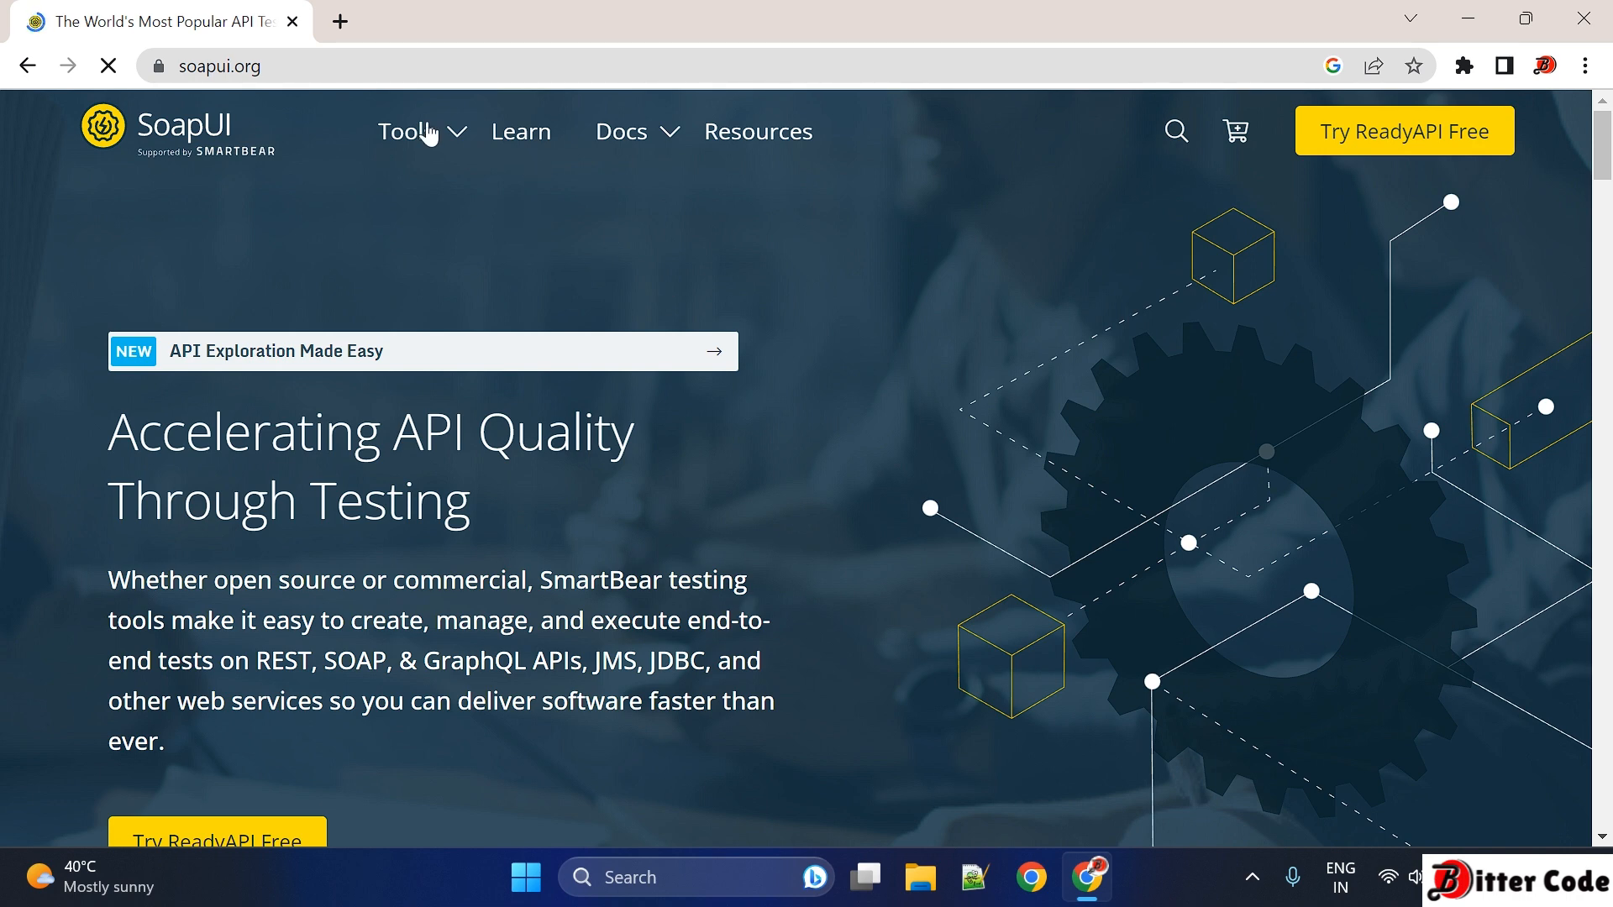
Step: Go to the SoapUI Open Source Latest Releases page through the Tools menu
left_click(407, 131)
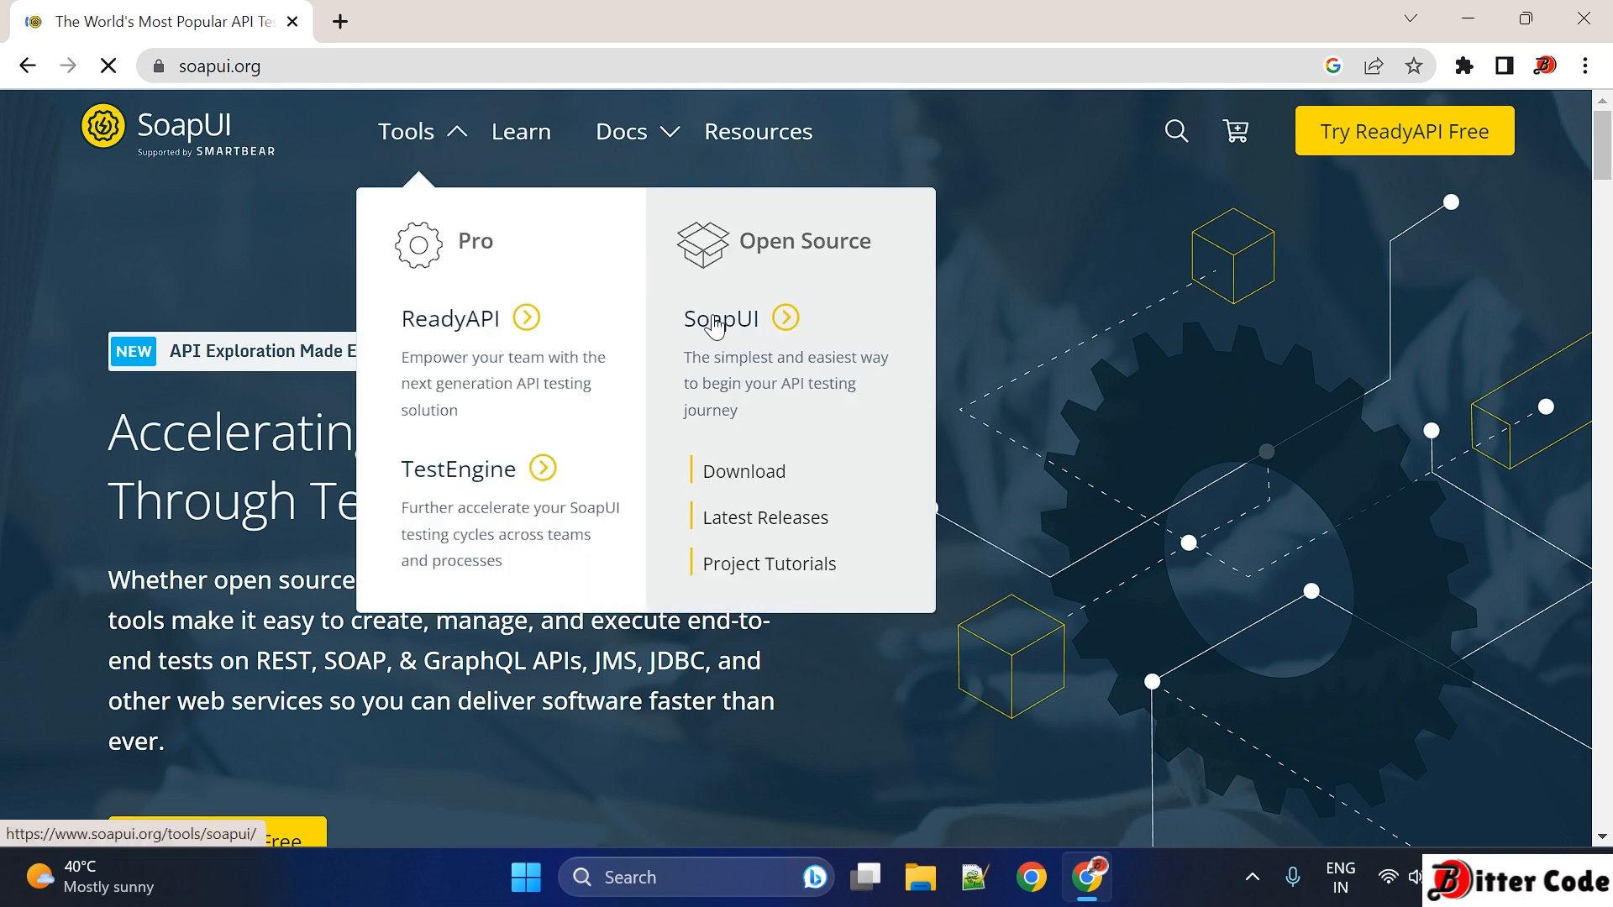
mouse_move(788, 524)
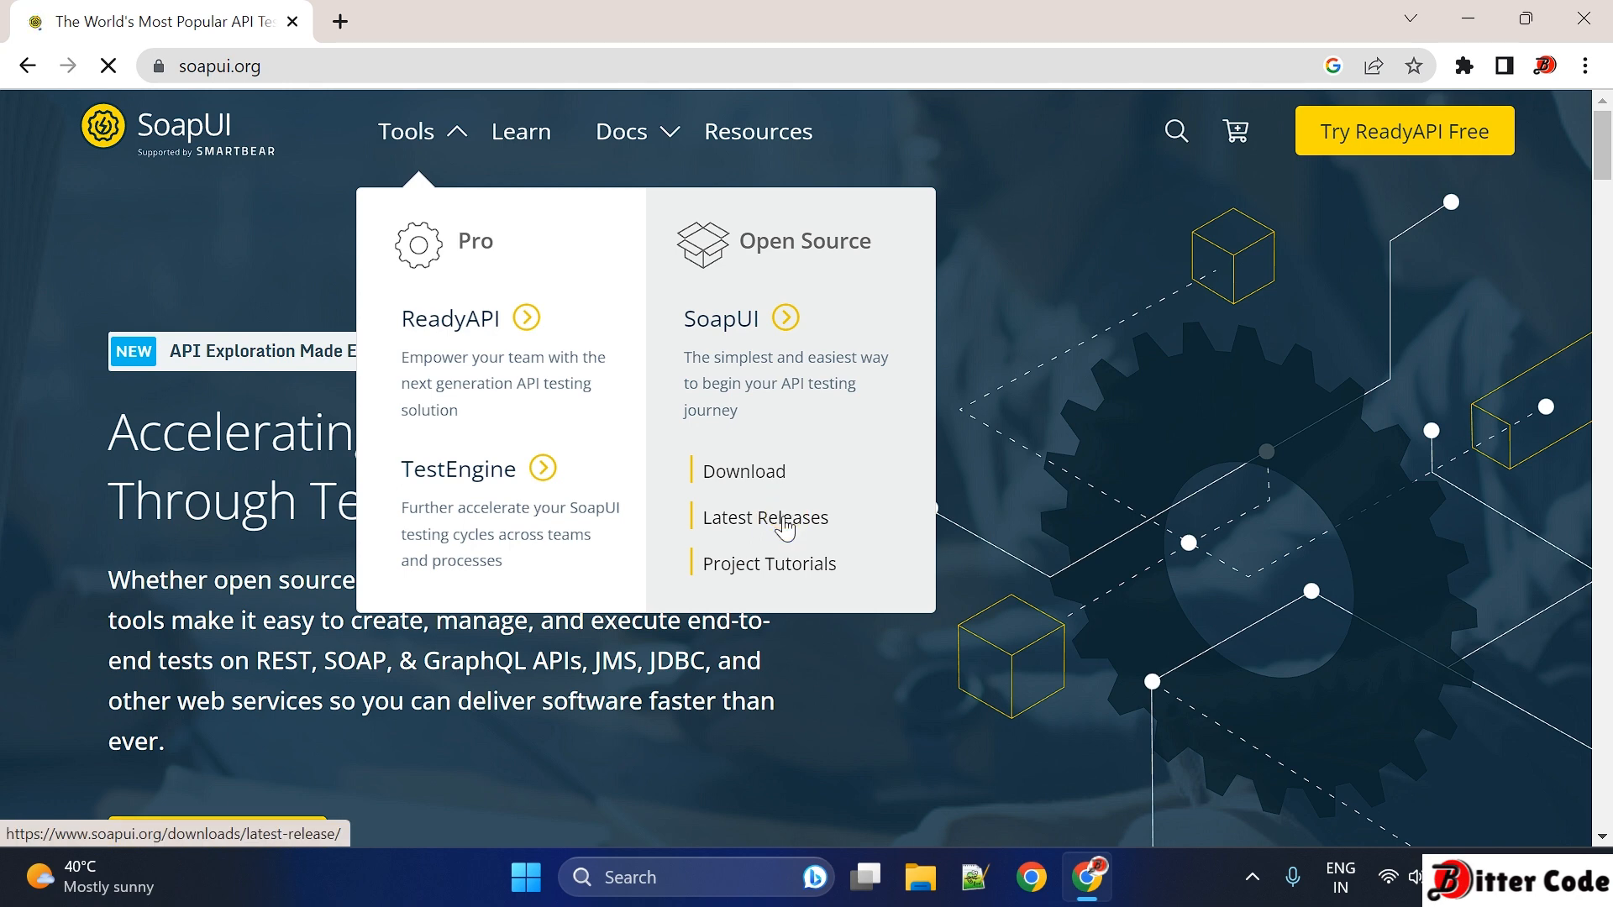
left_click(764, 518)
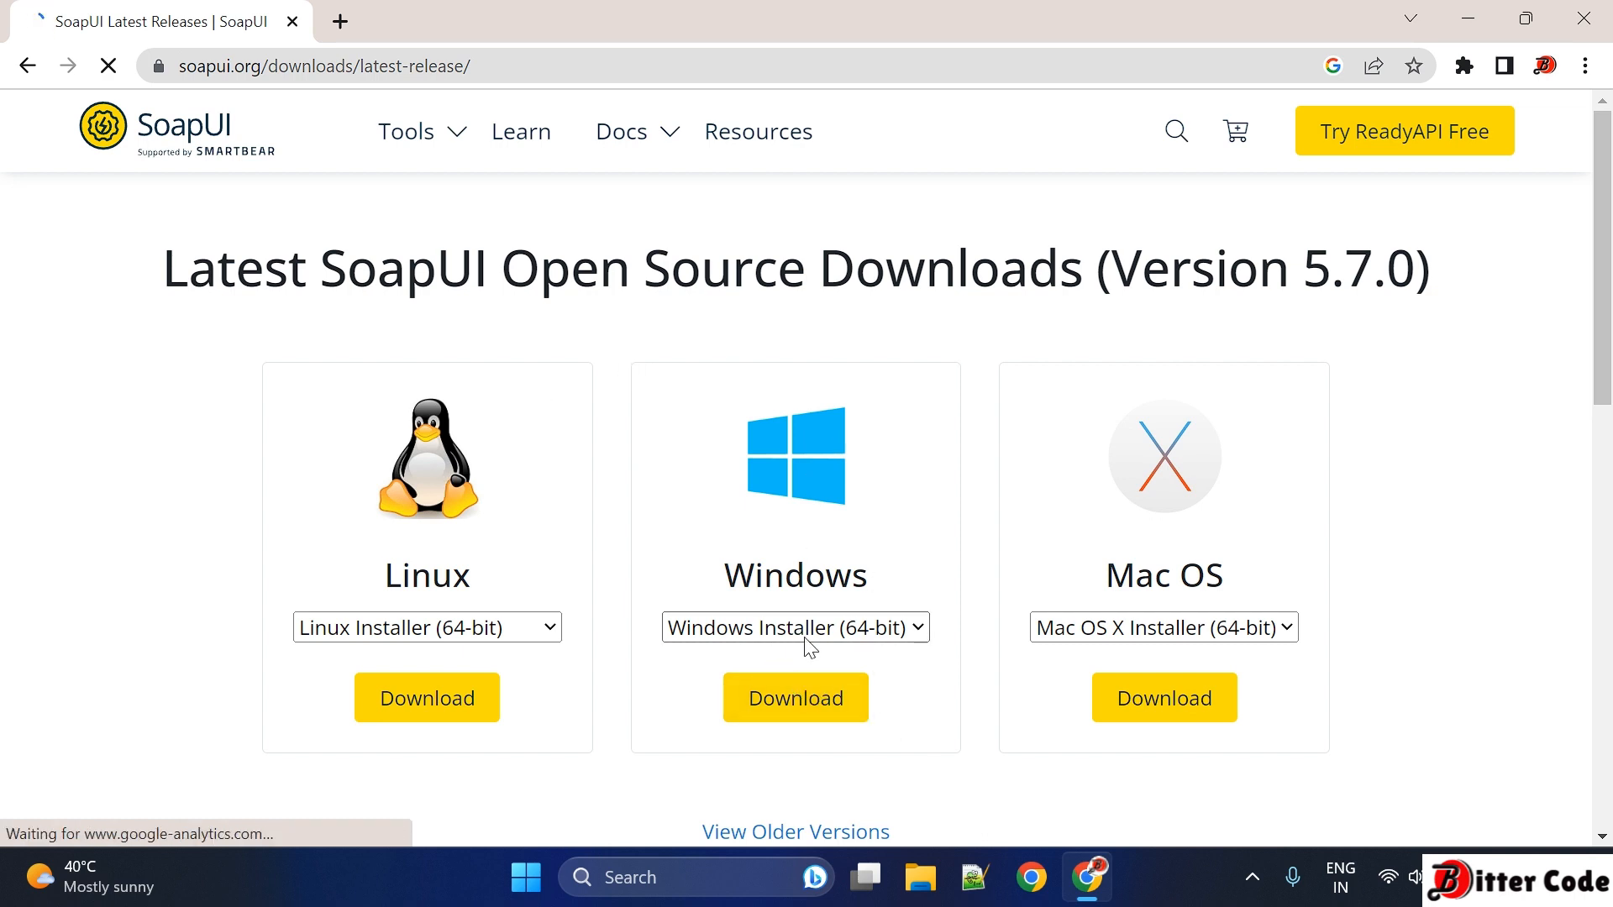
Step: Download the Windows Installer (64-bit) for SoapUI 5.7.0, reaching the thank-you page
left_click(795, 697)
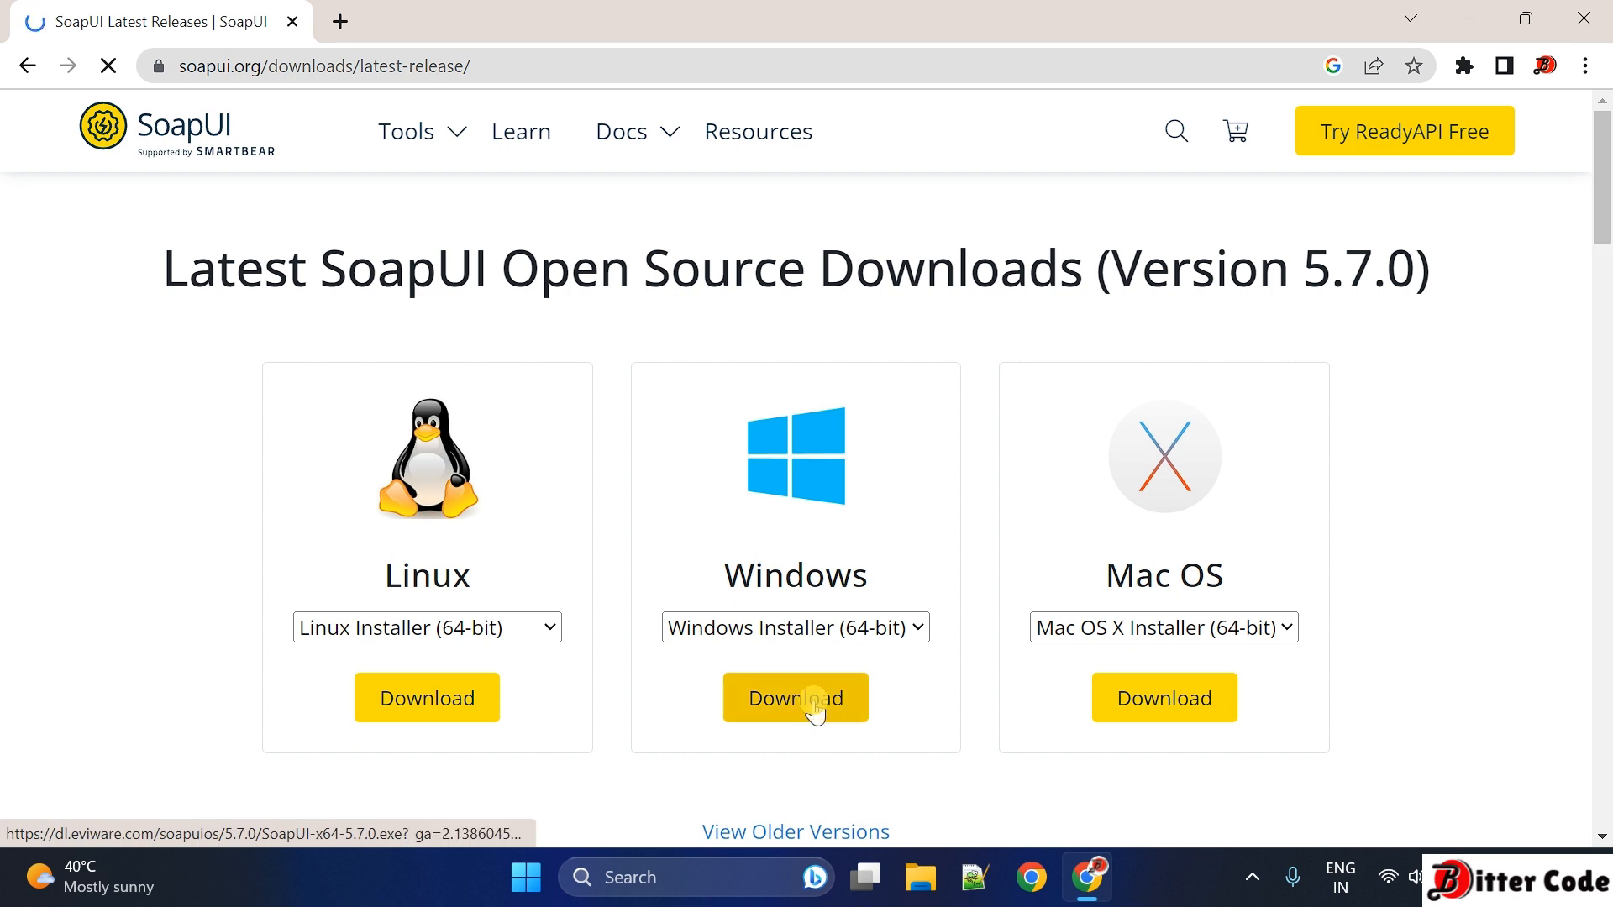
left_click(794, 697)
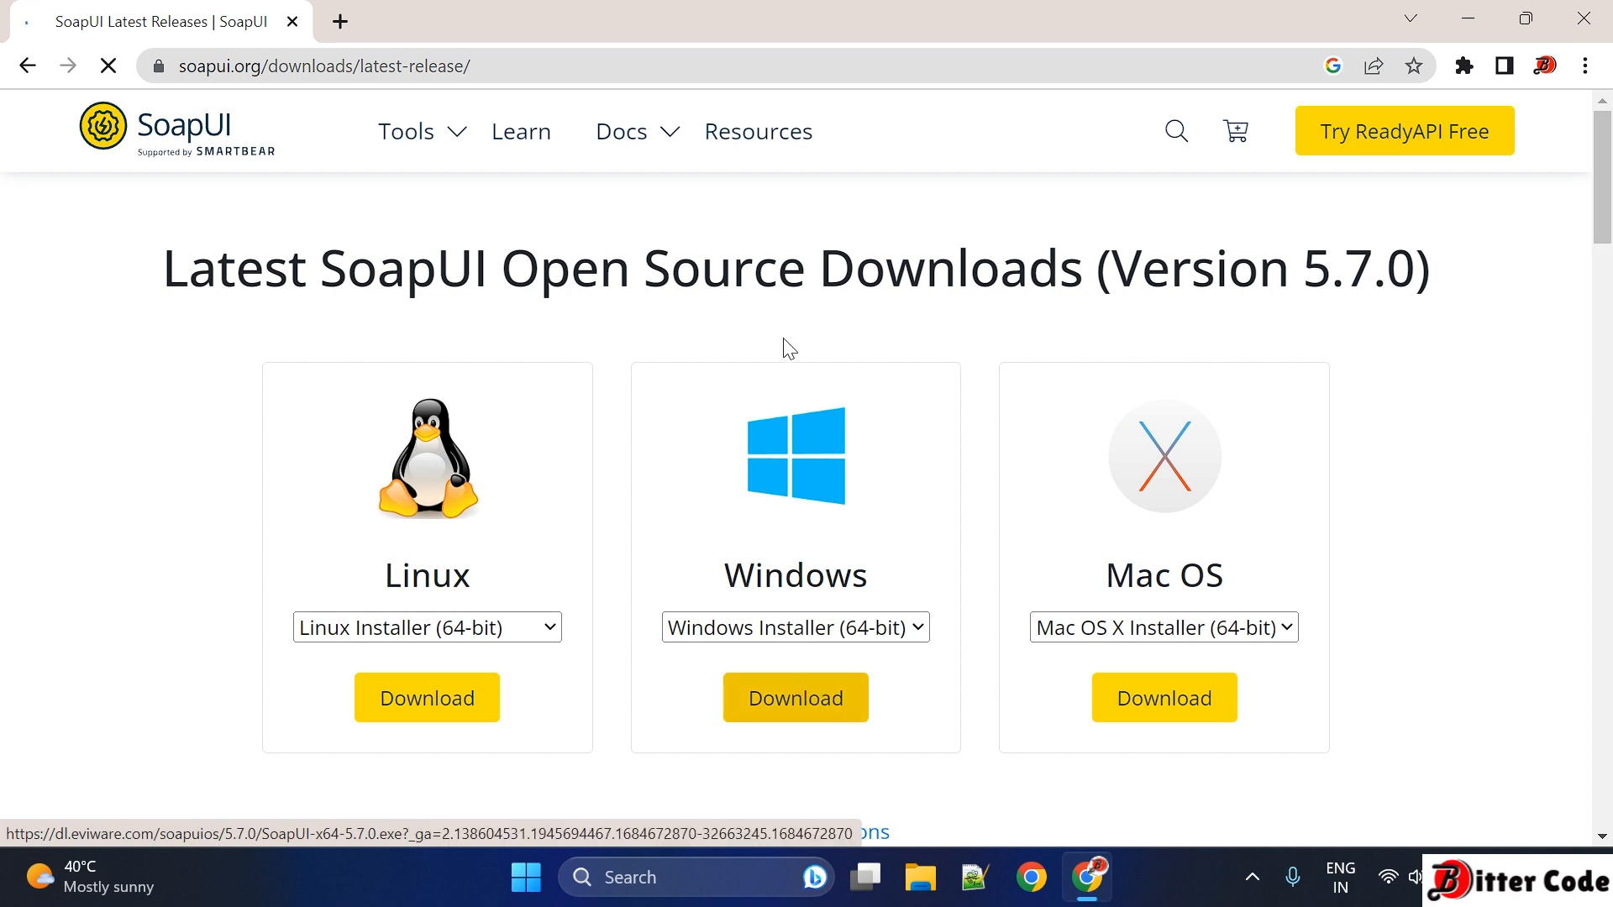
left_click(795, 697)
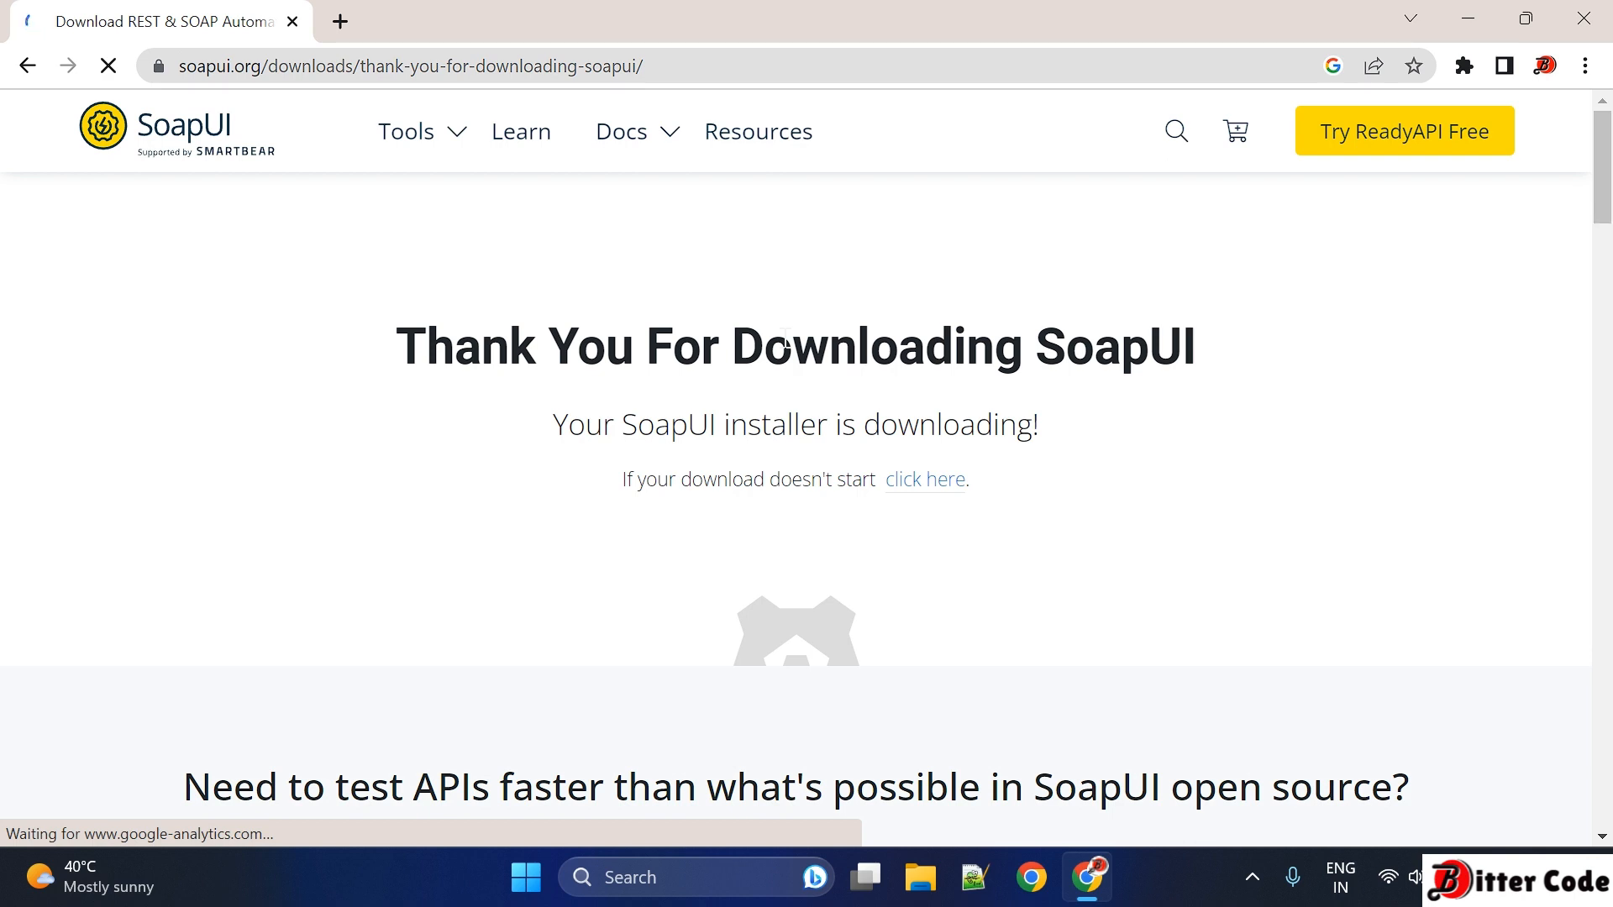
mouse_move(631, 484)
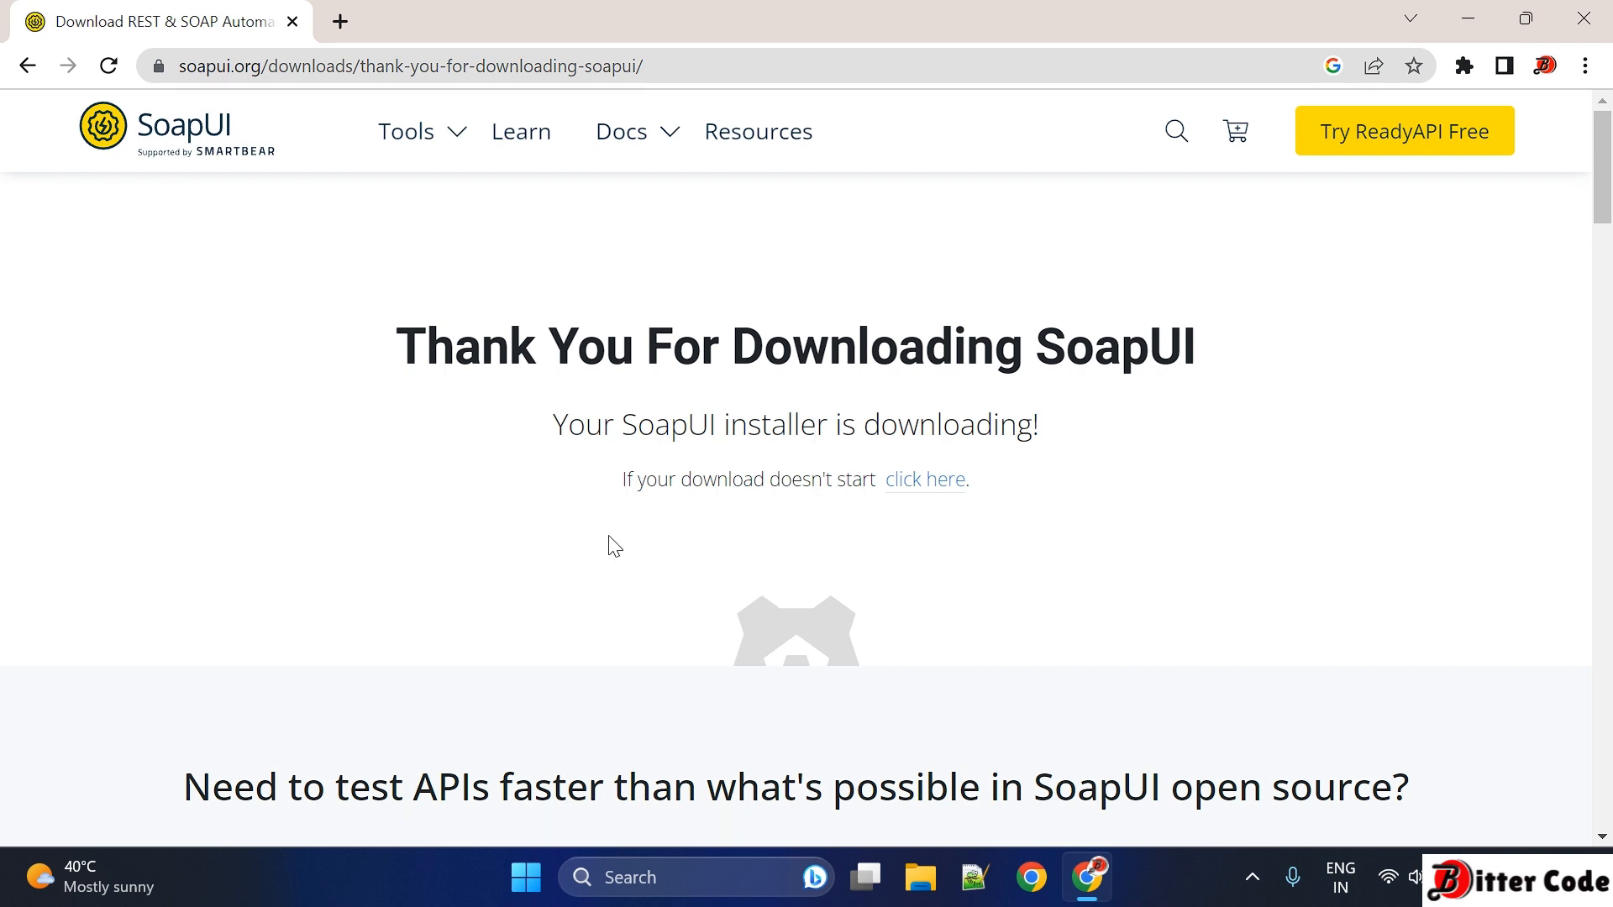
scroll("down", 3)
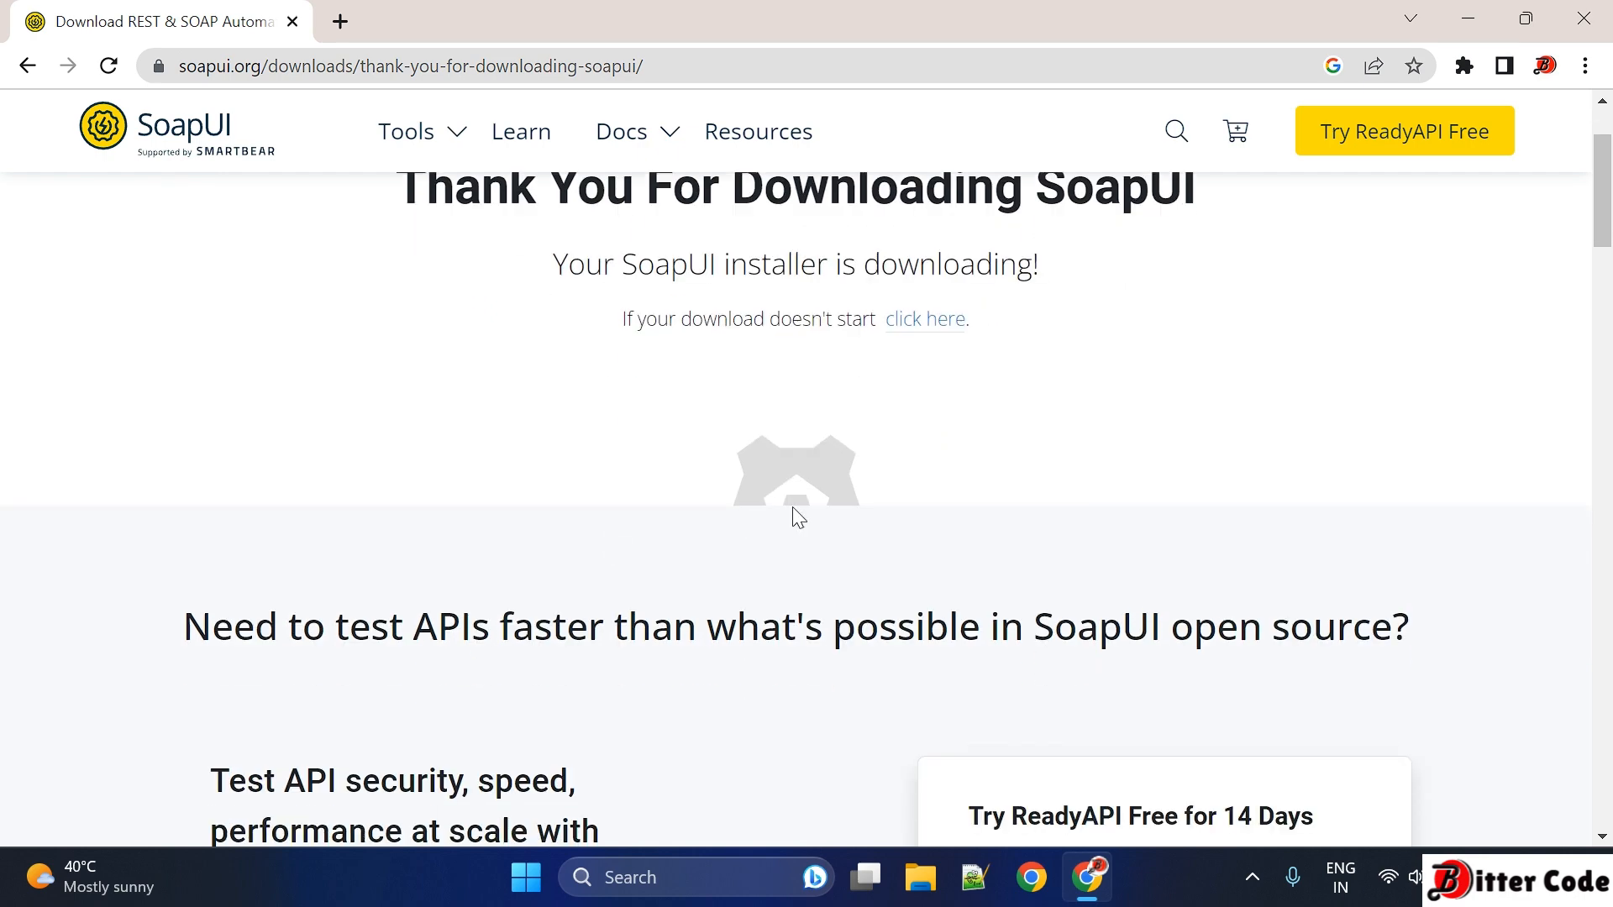
scroll("up", 3)
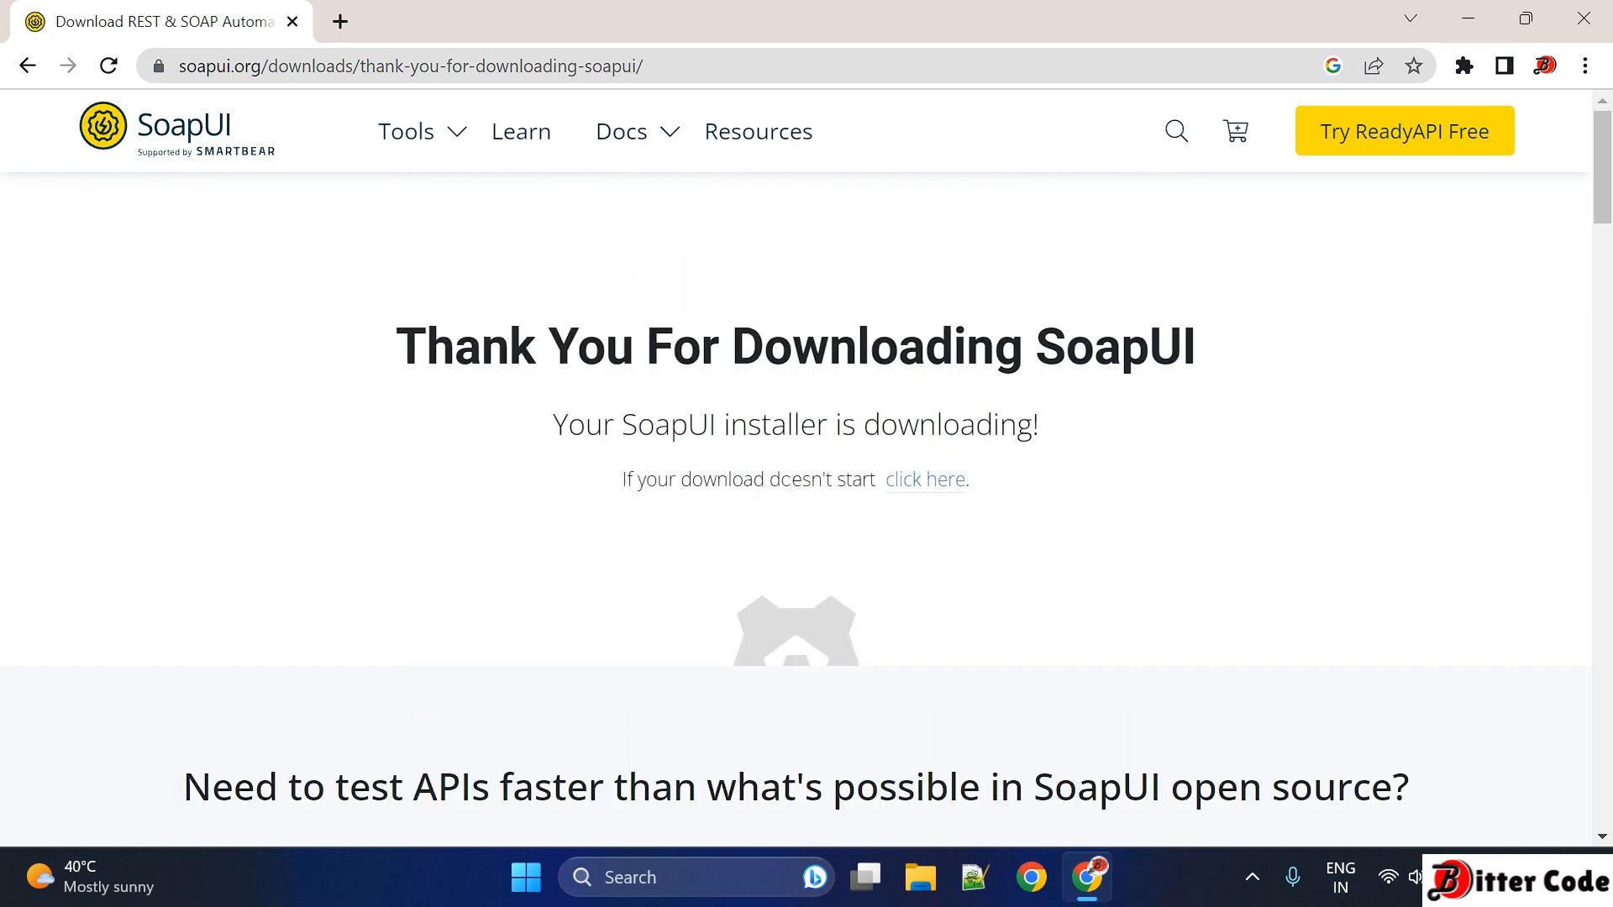
mouse_move(924, 480)
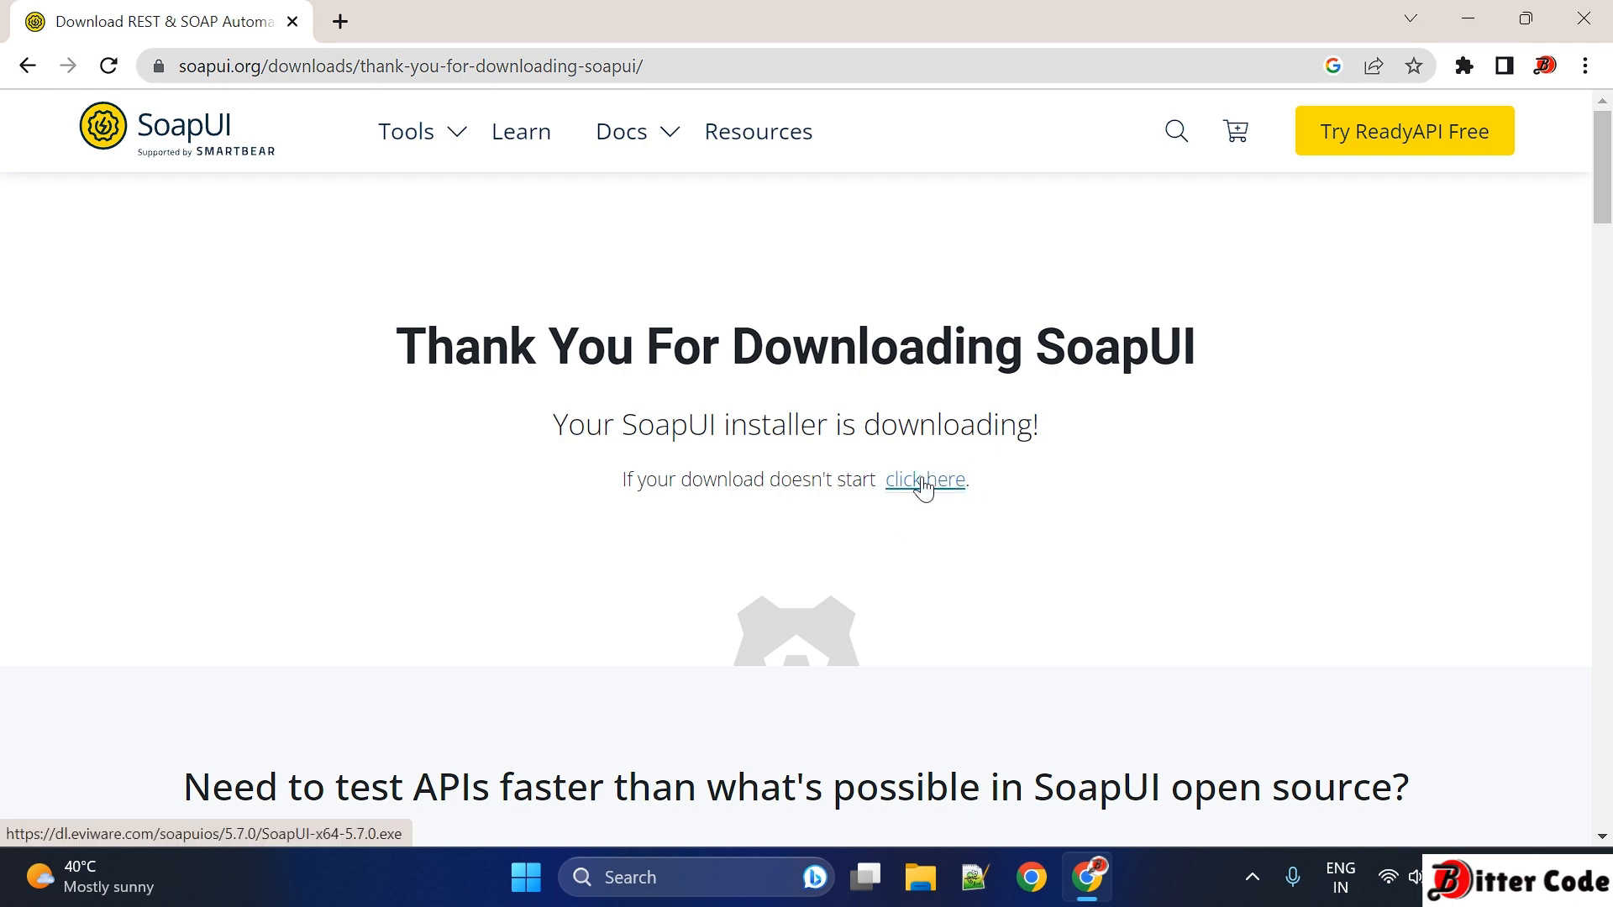
Step: Manually download SoapUI-x64-5.7.0.exe and run it from Chrome's download bar
left_click(924, 480)
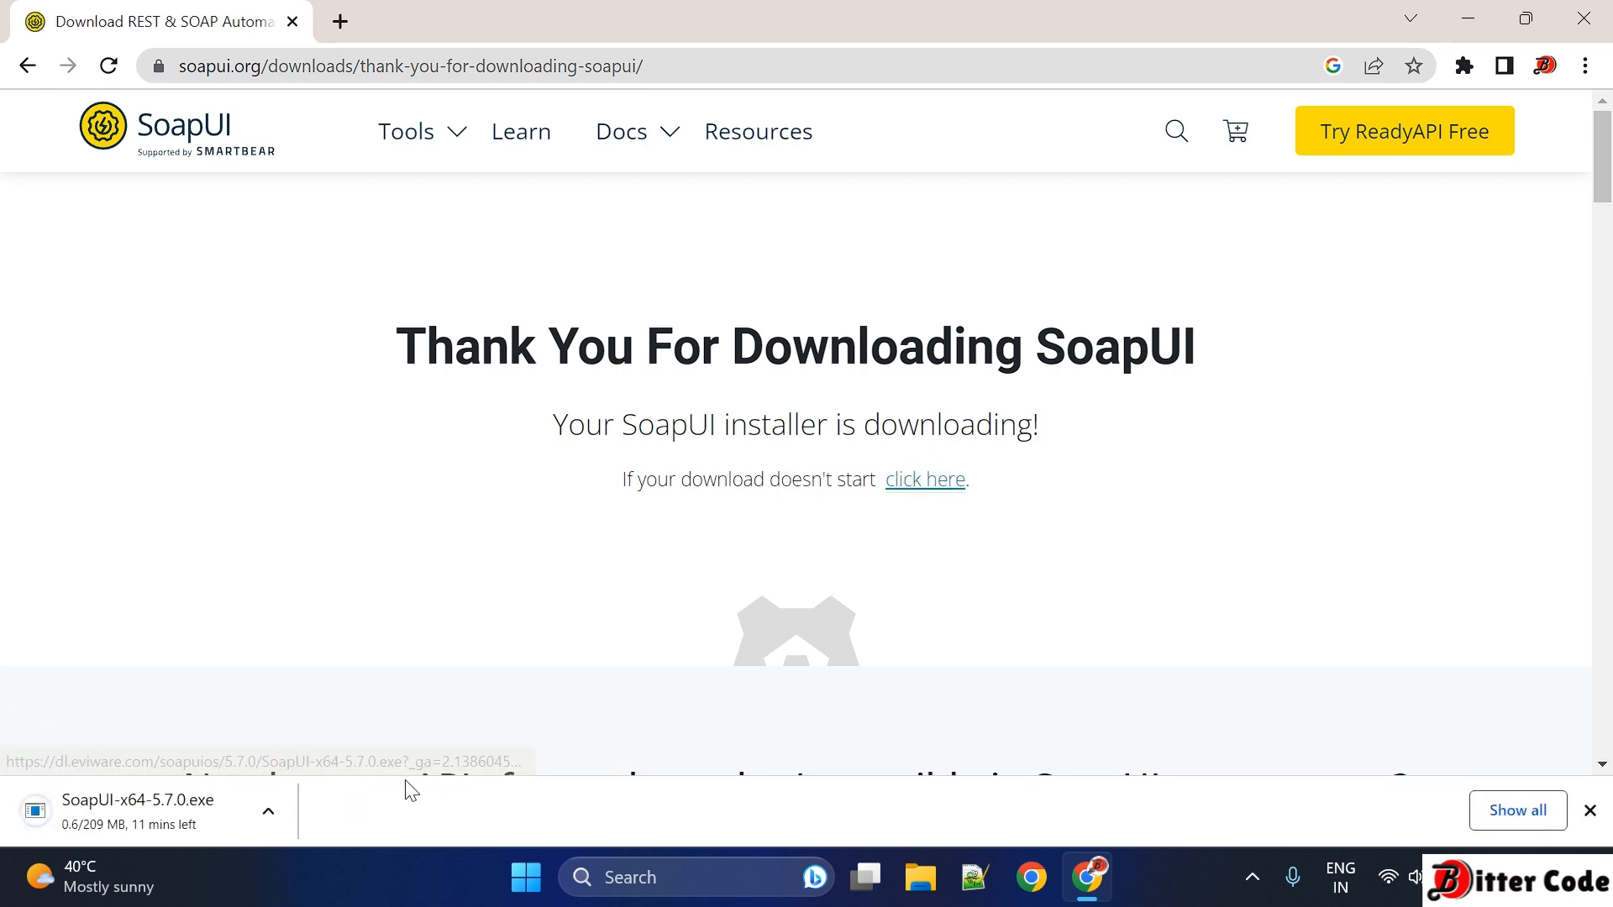
mouse_move(257, 757)
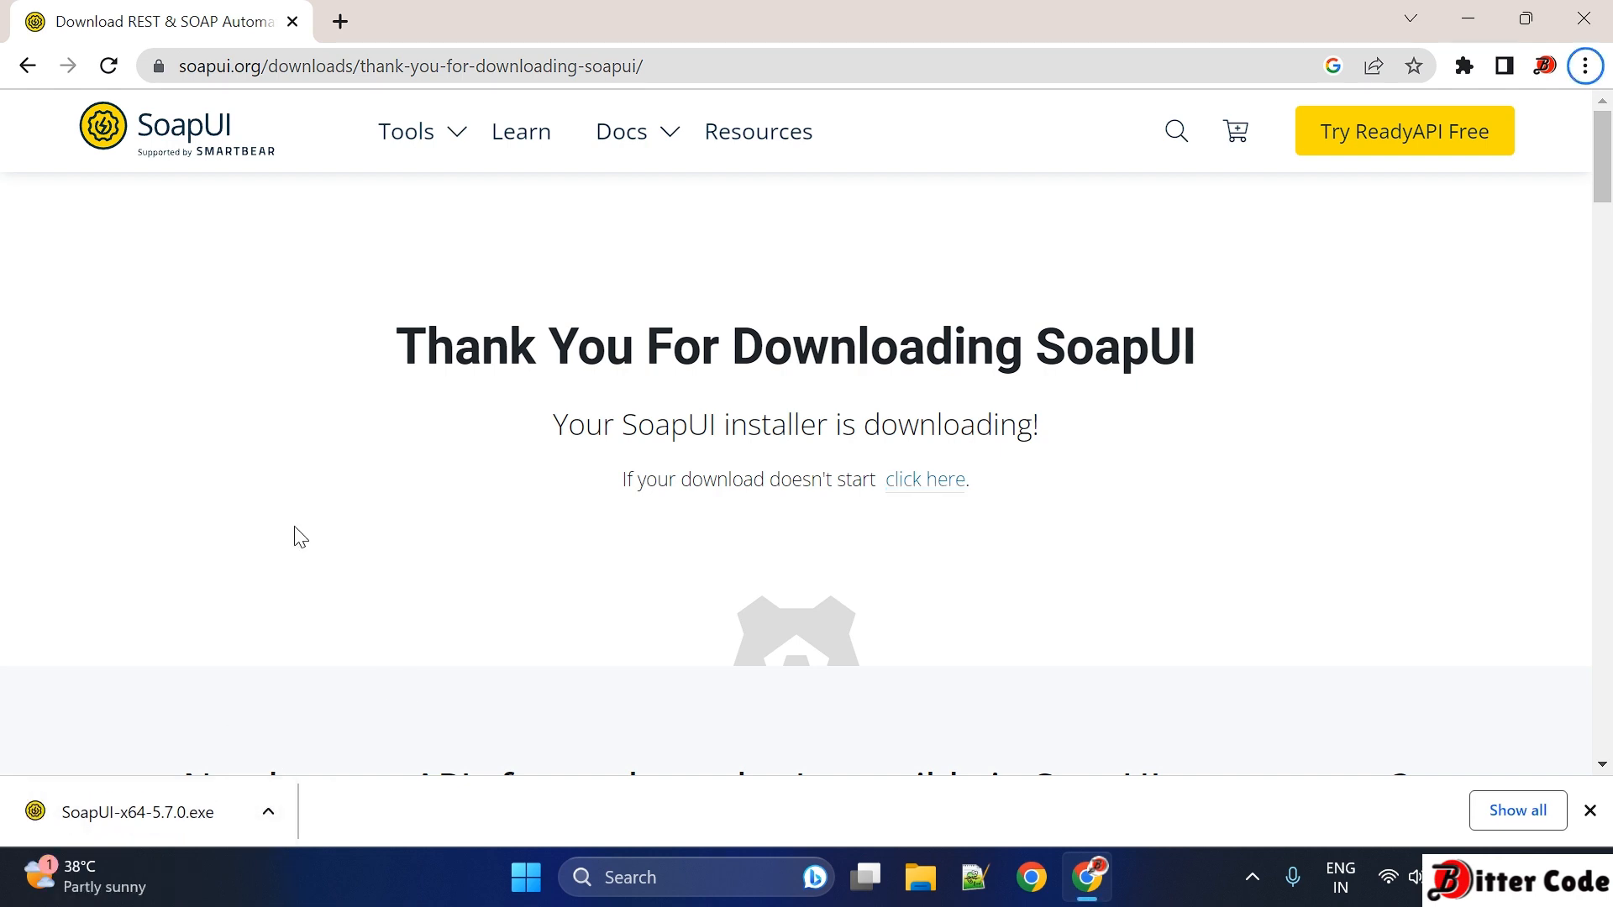
mouse_move(333, 491)
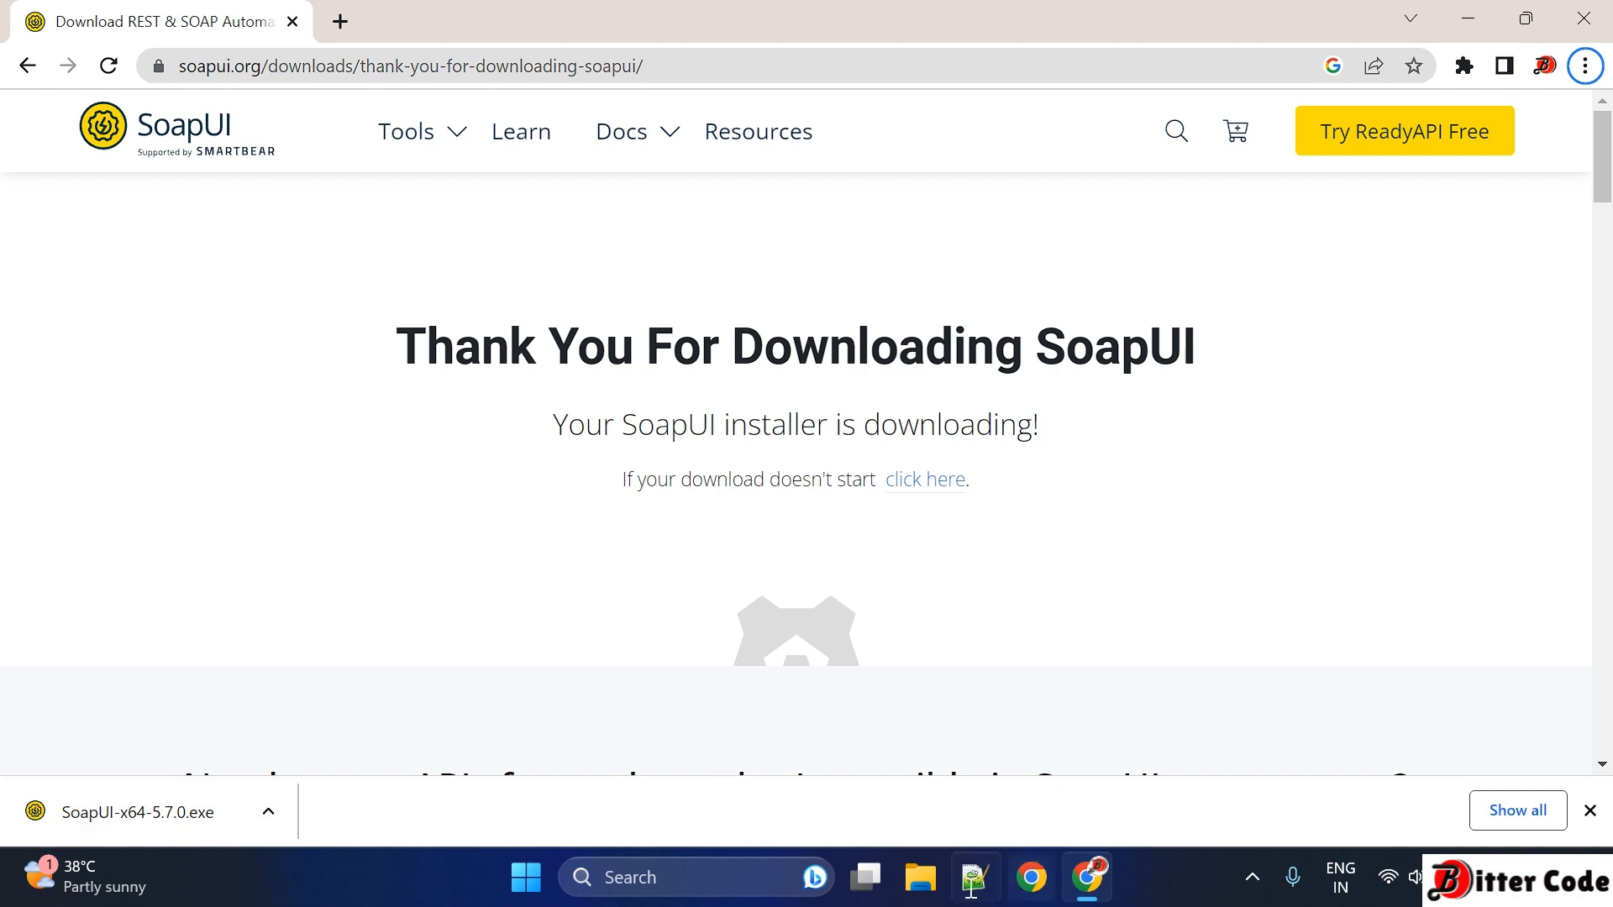
mouse_move(918, 877)
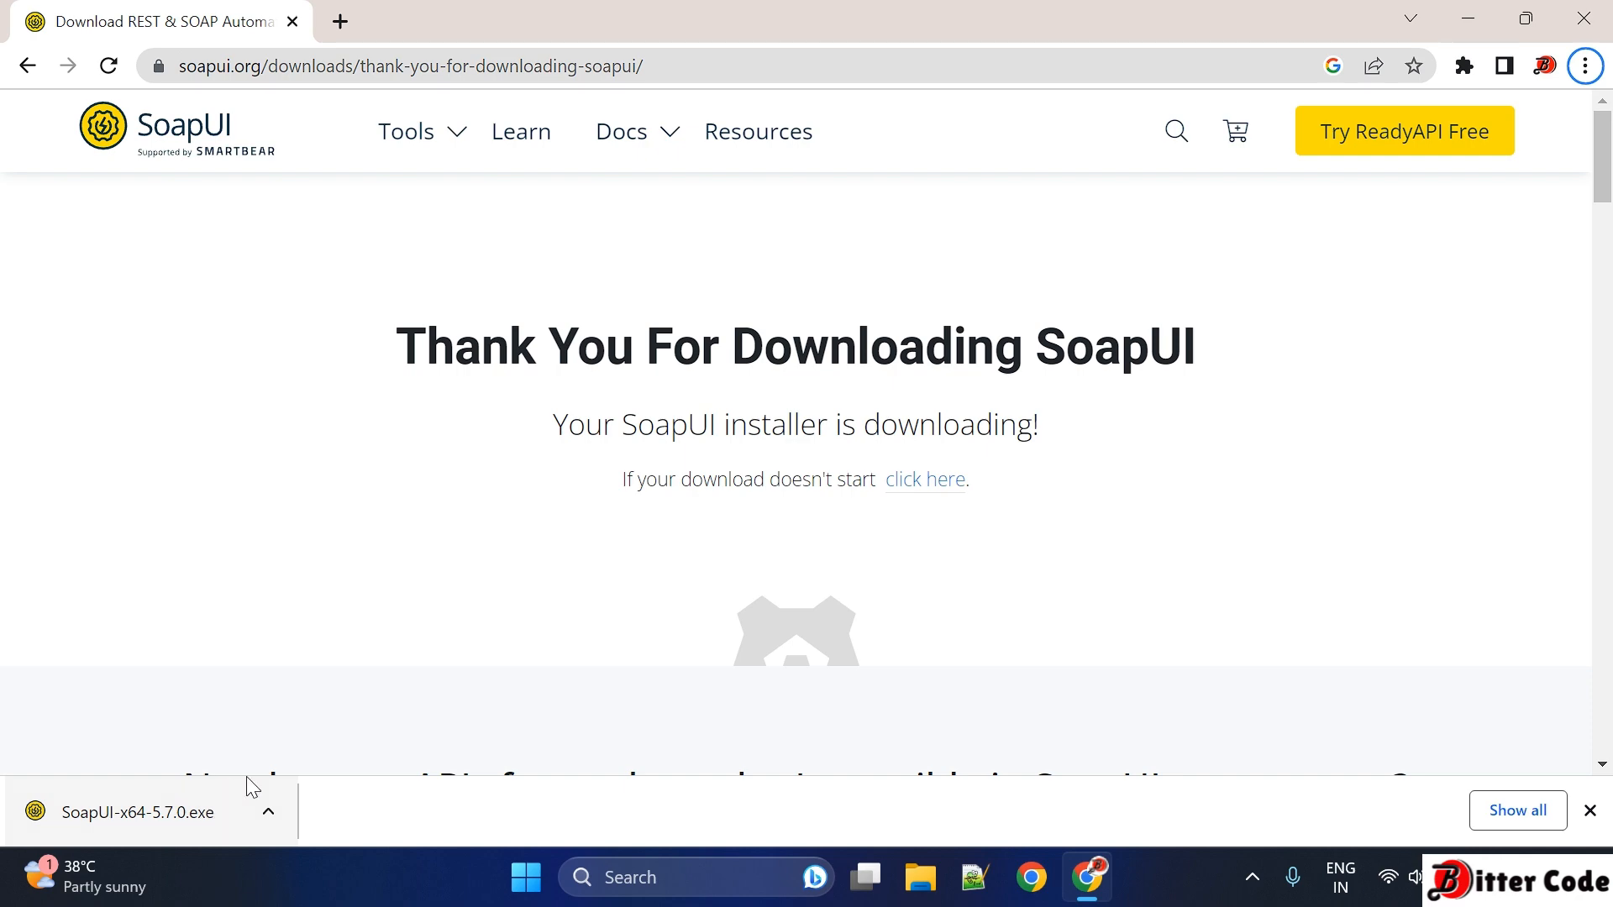
left_click(134, 811)
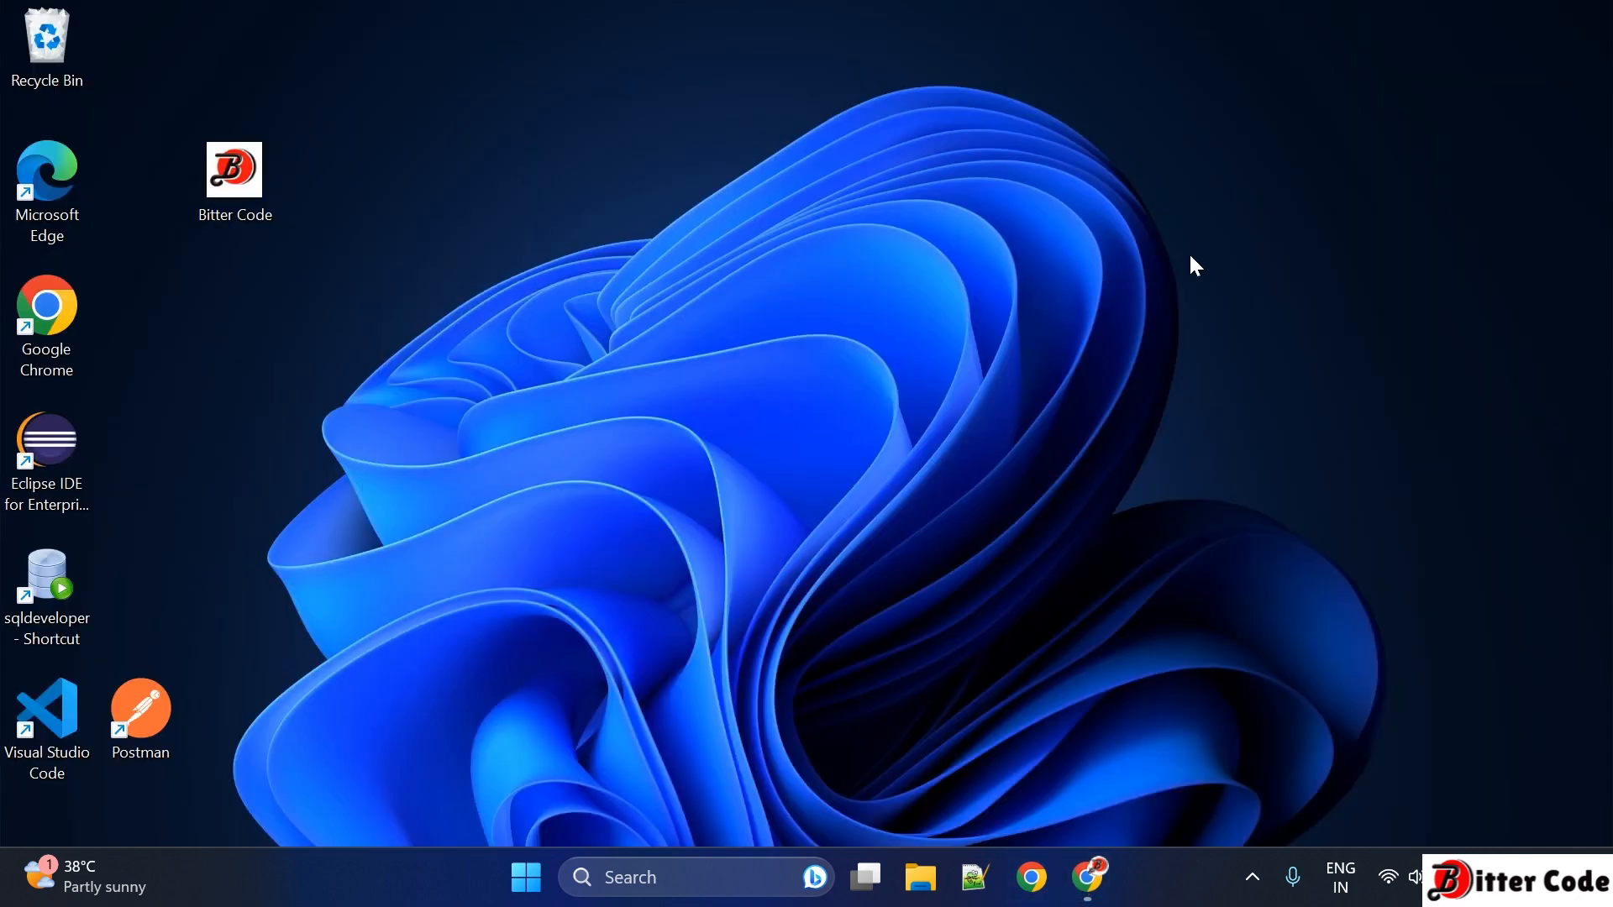
mouse_move(1138, 563)
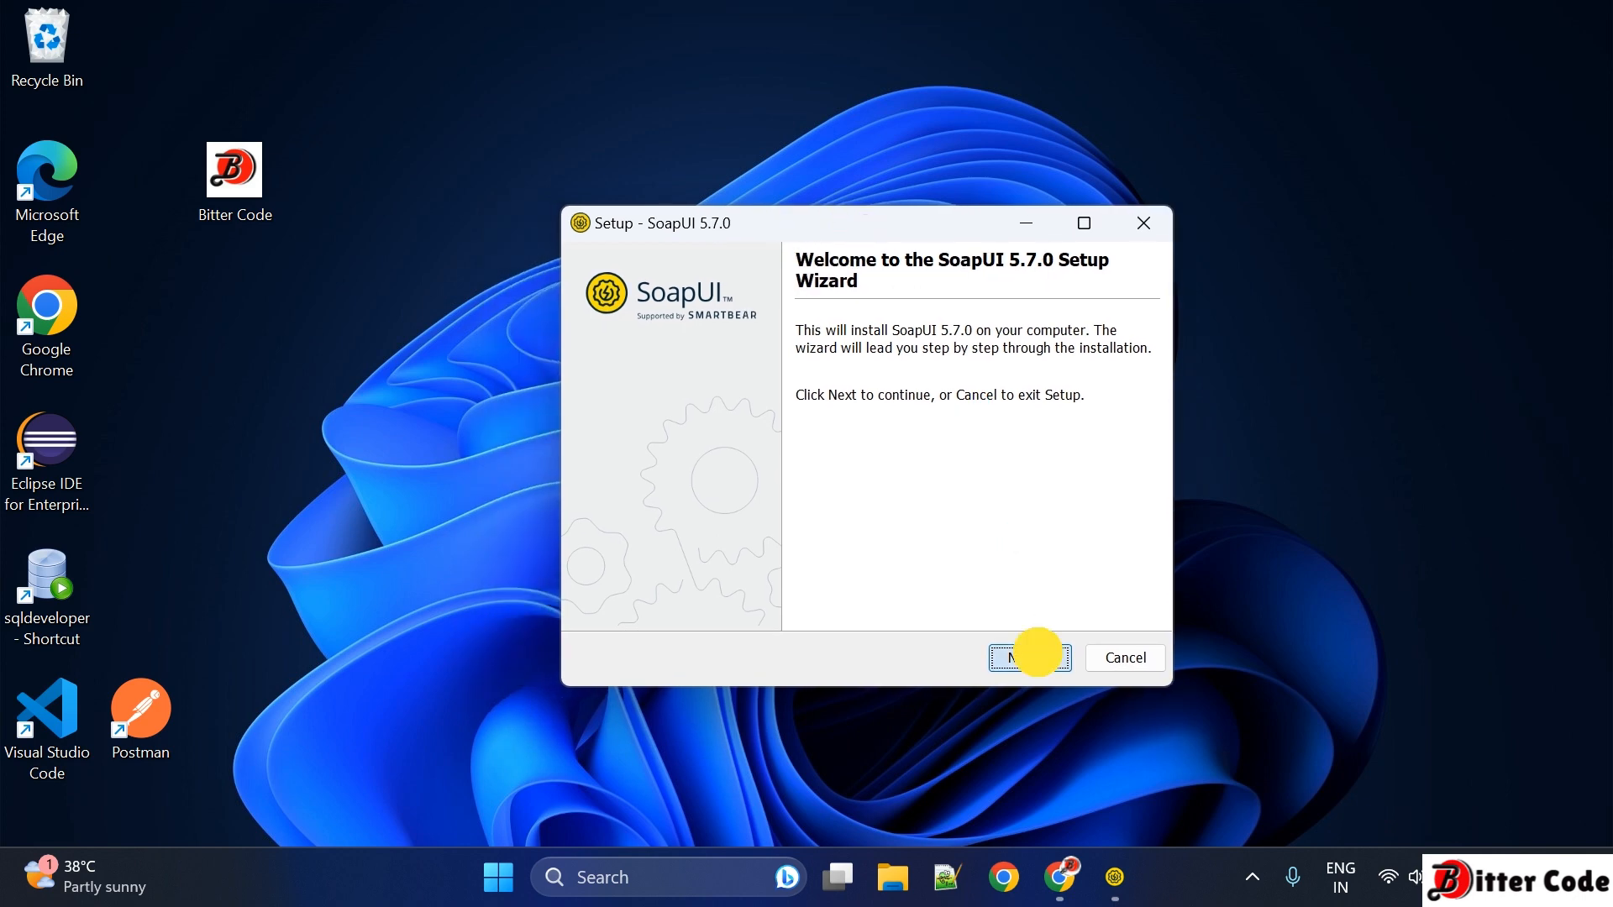
Step: Keep the default install folder and add the Source and HermesJMS components
left_click(1028, 656)
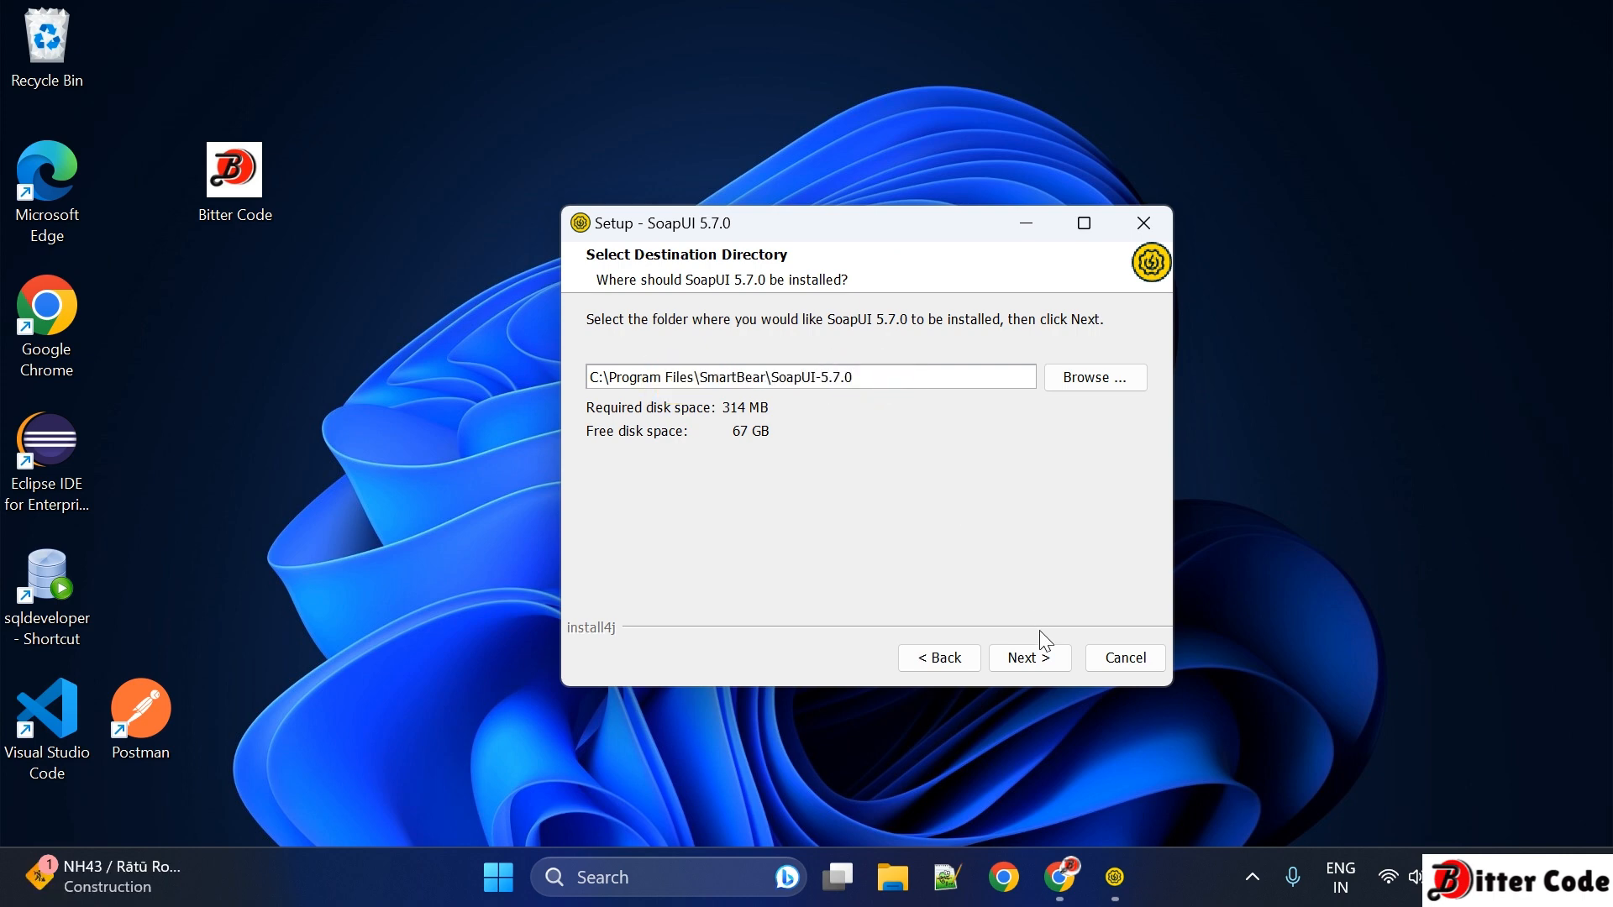
left_click(1028, 657)
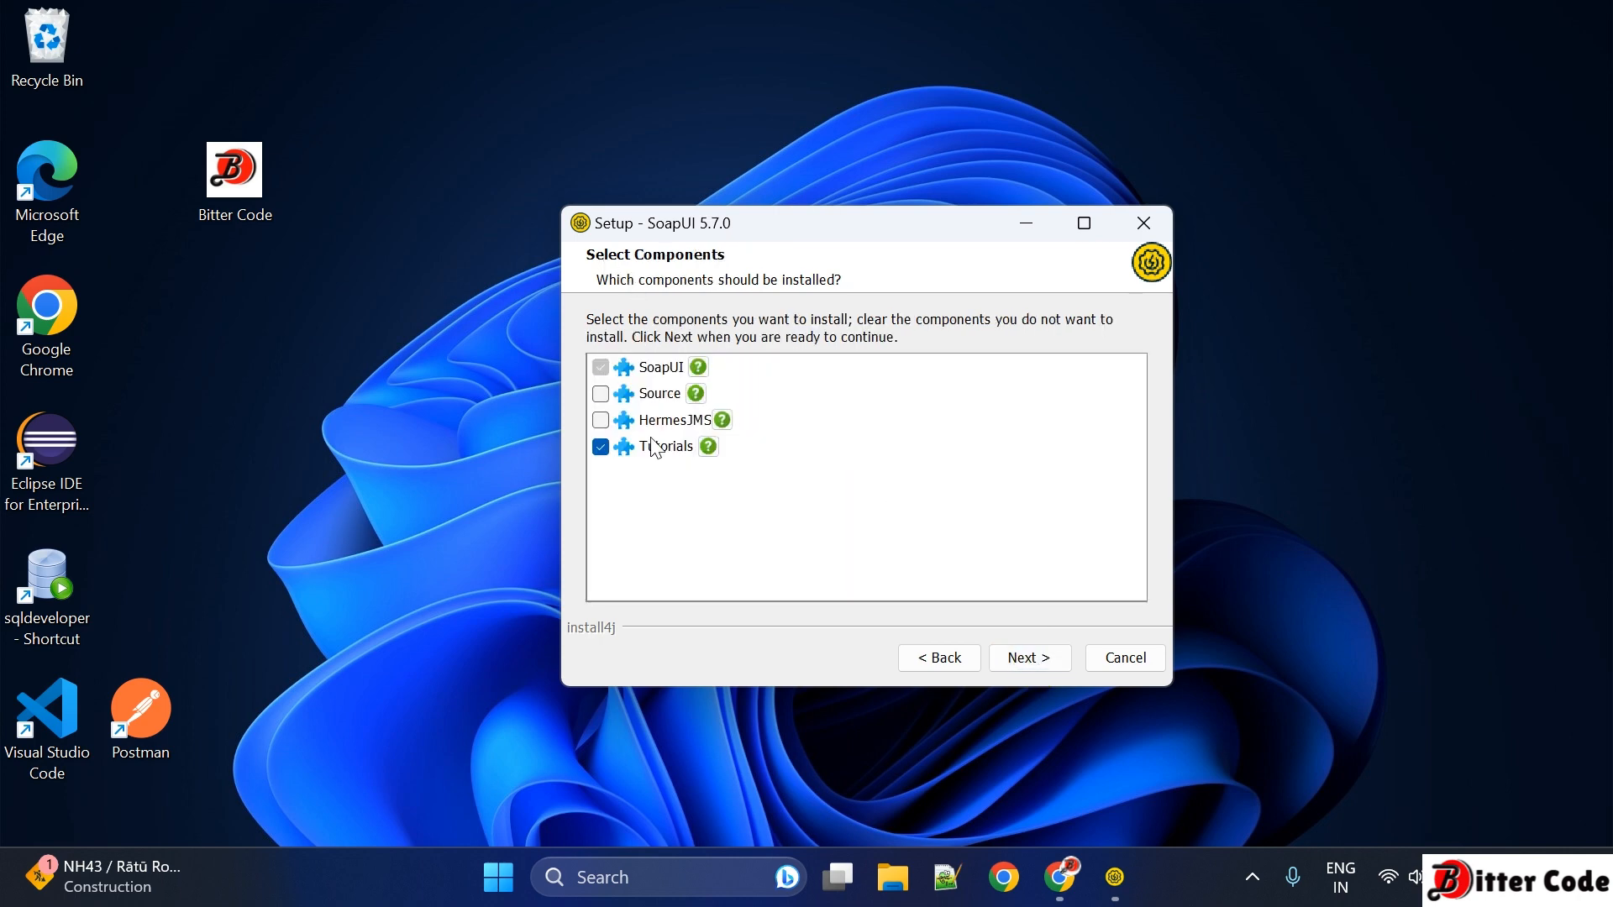
left_click(600, 393)
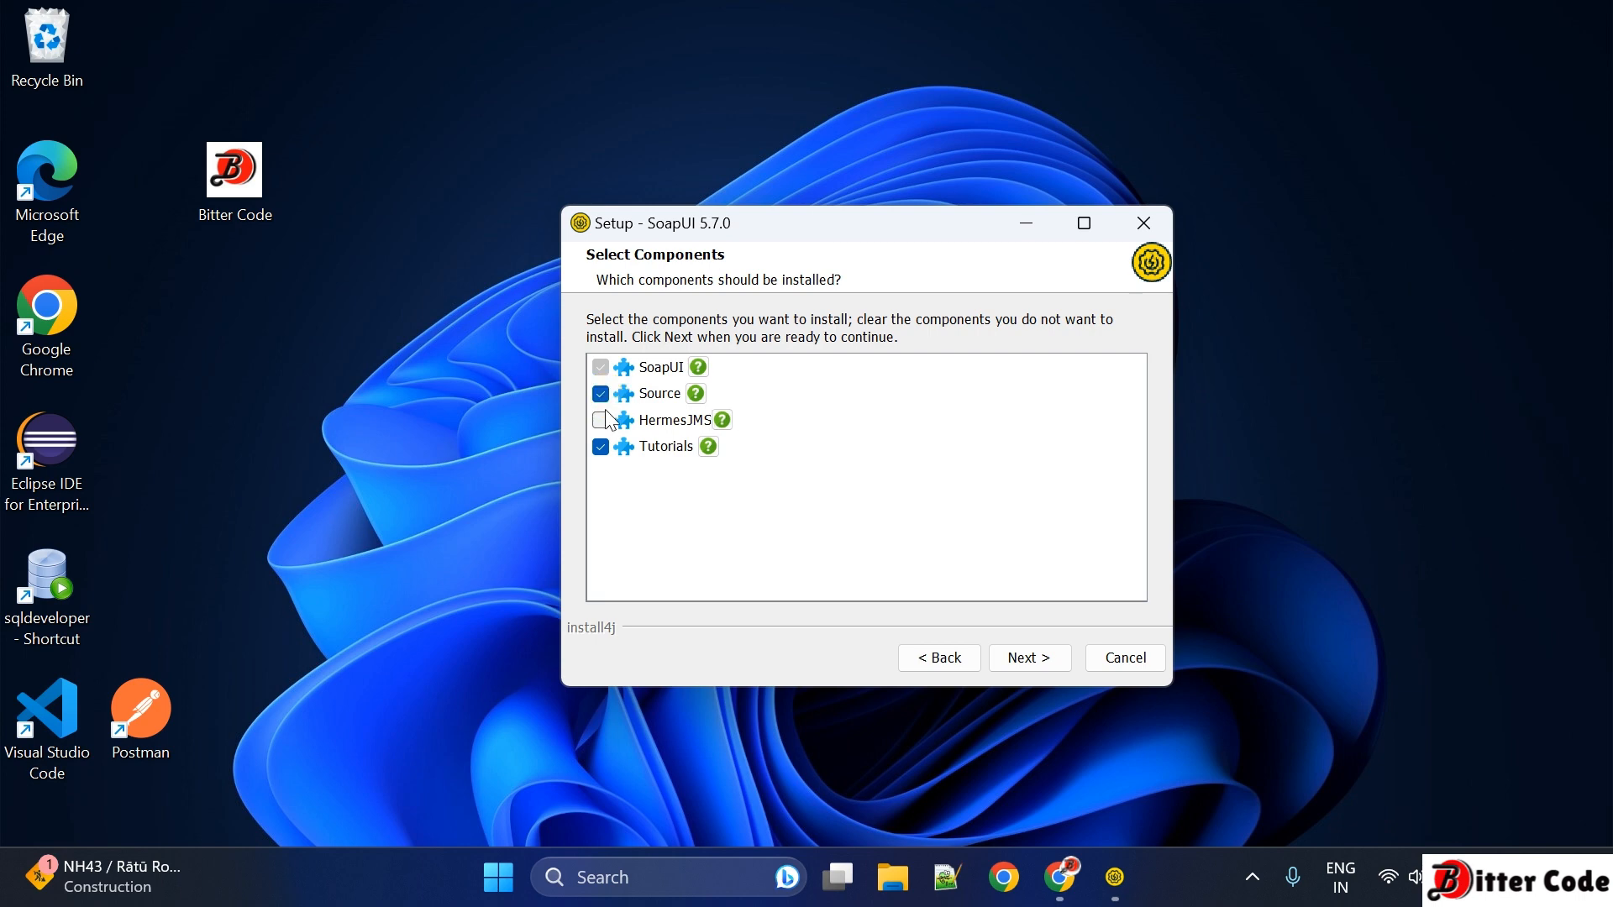
left_click(600, 420)
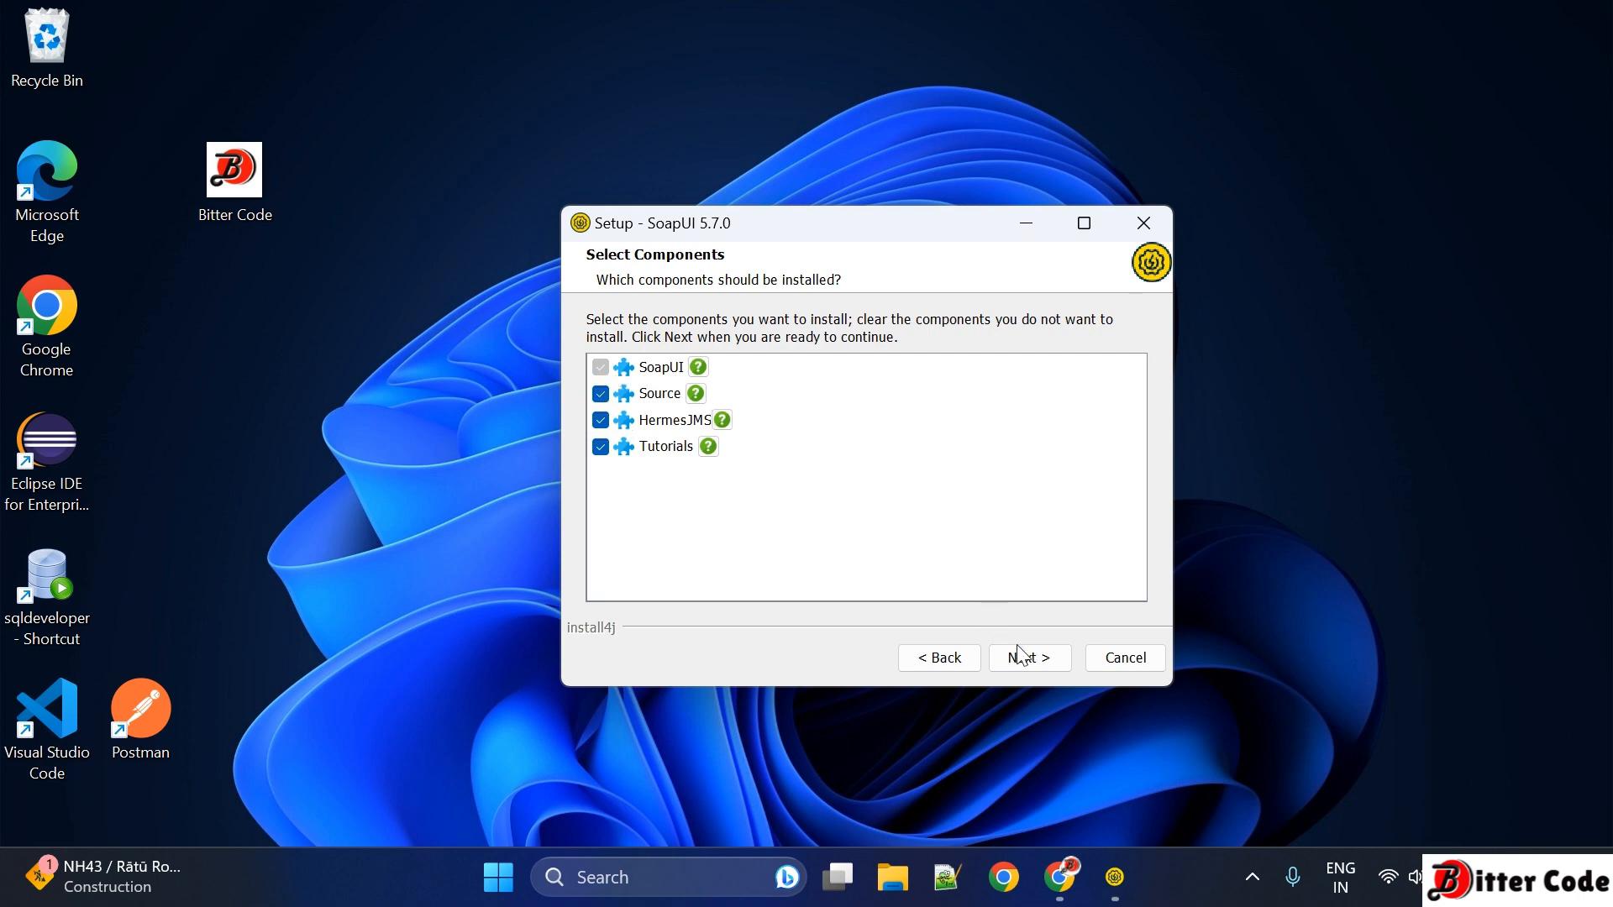
left_click(1027, 657)
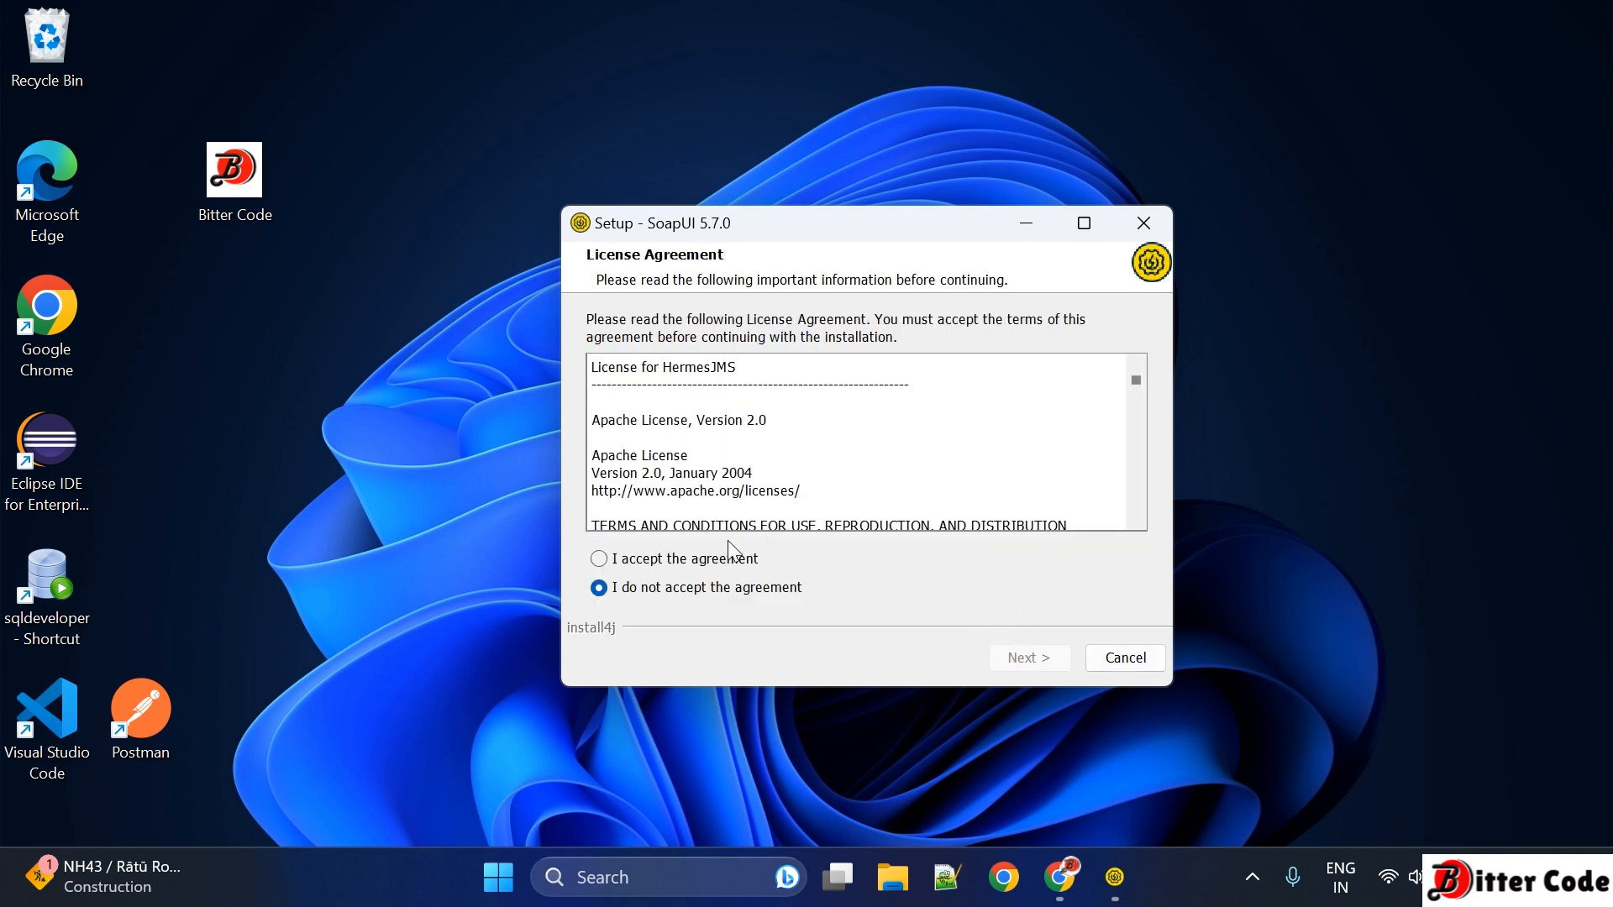
Step: Accept the license agreement and keep the default Tutorials and Start Menu folders
left_click(598, 559)
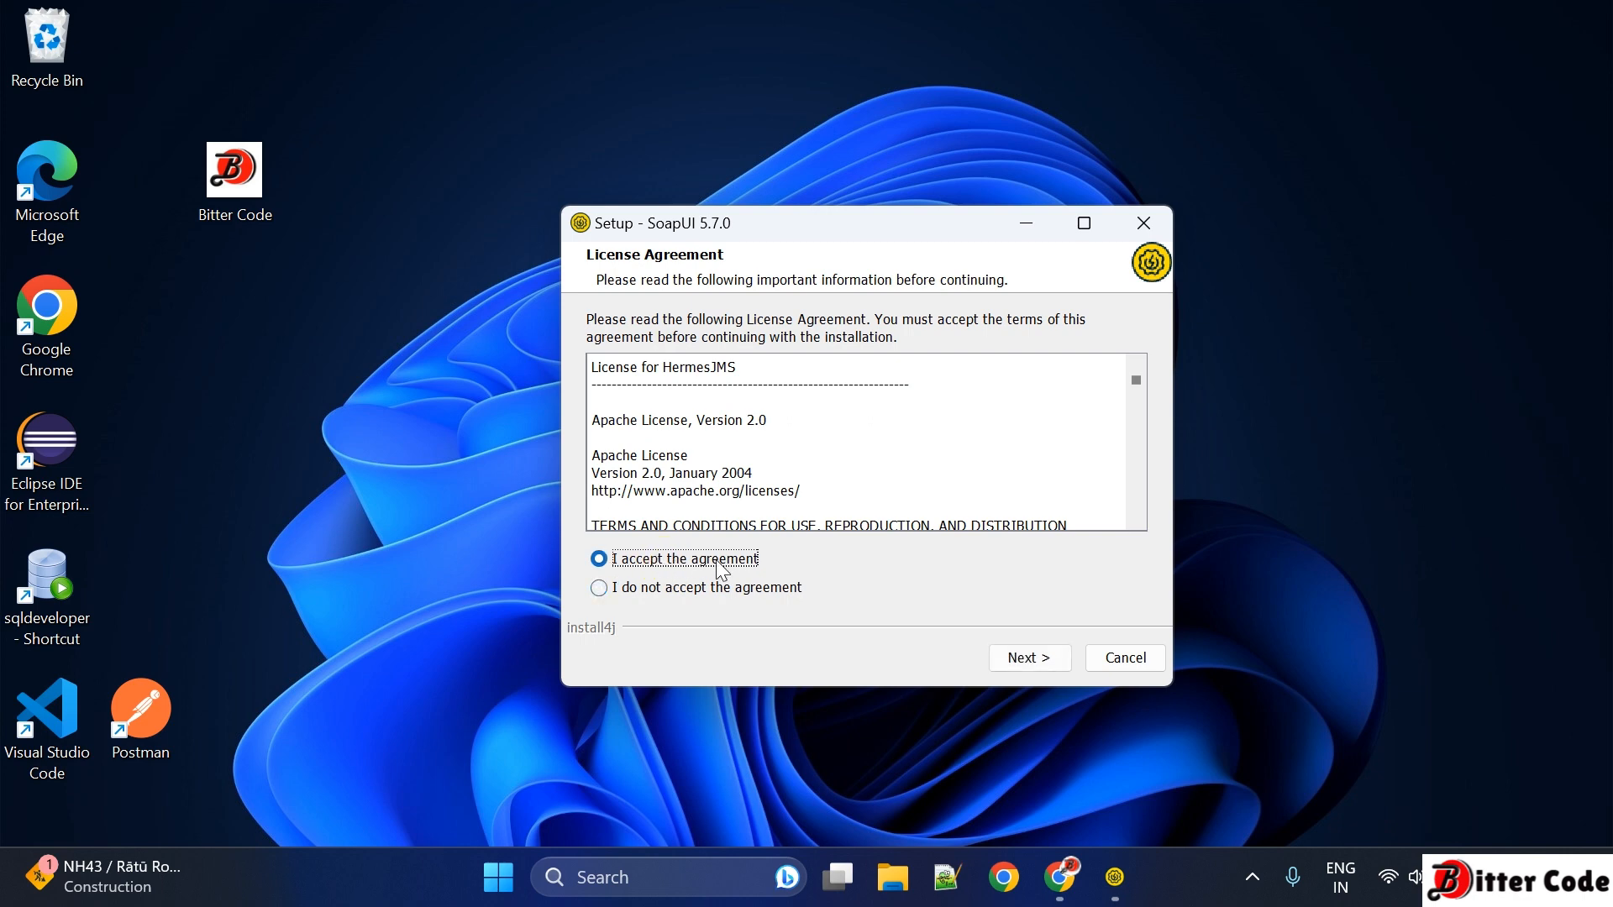
left_click(1028, 656)
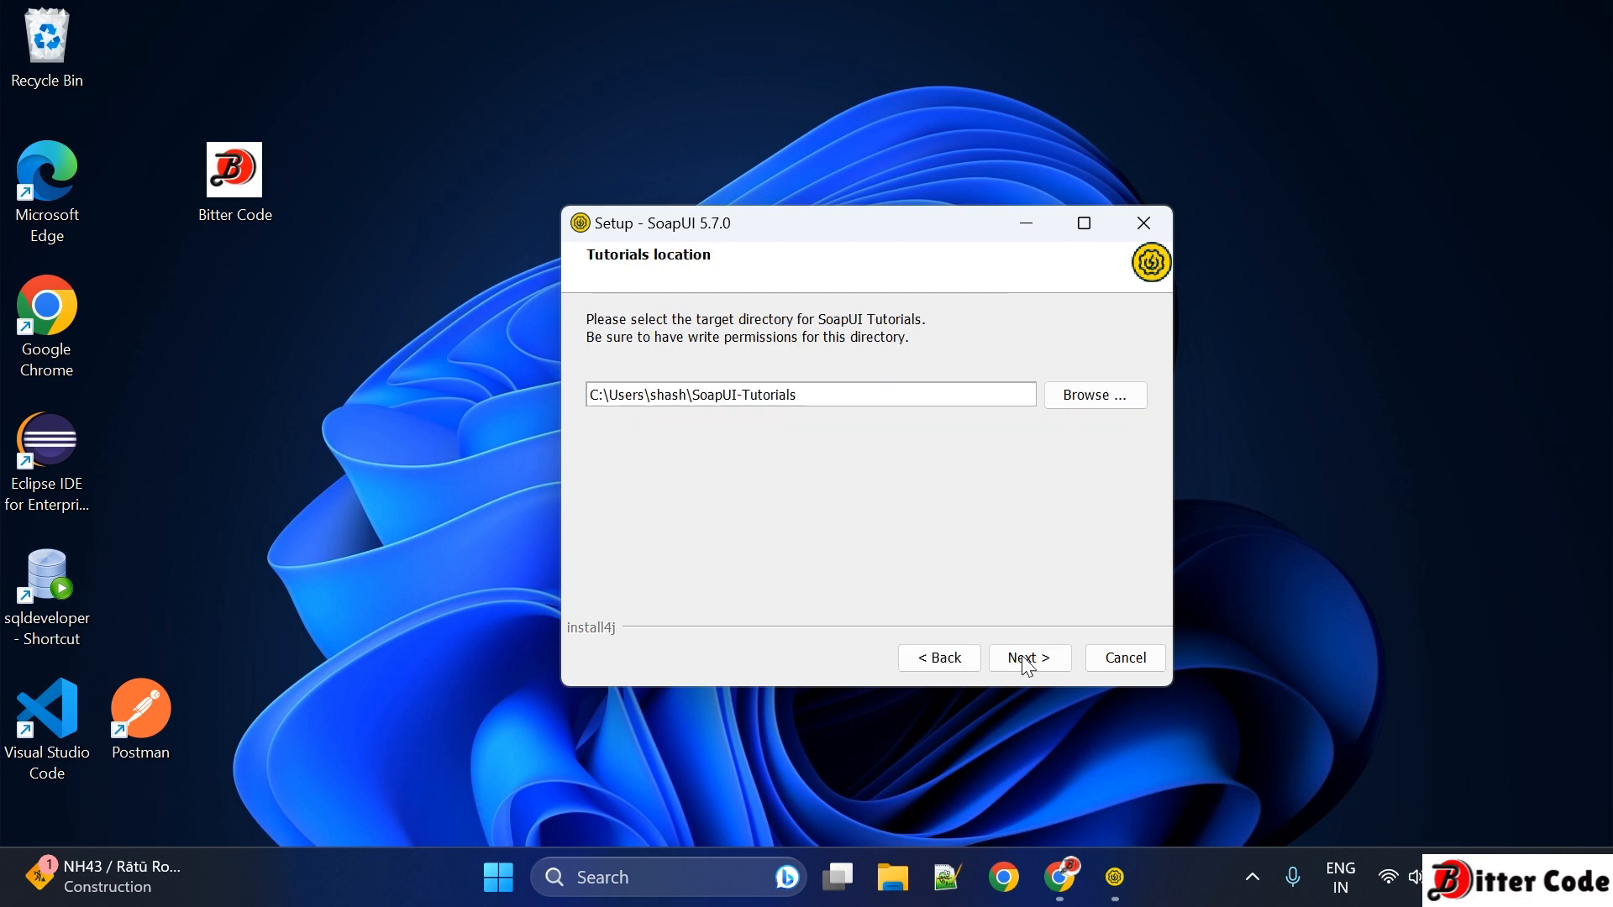
mouse_move(706, 319)
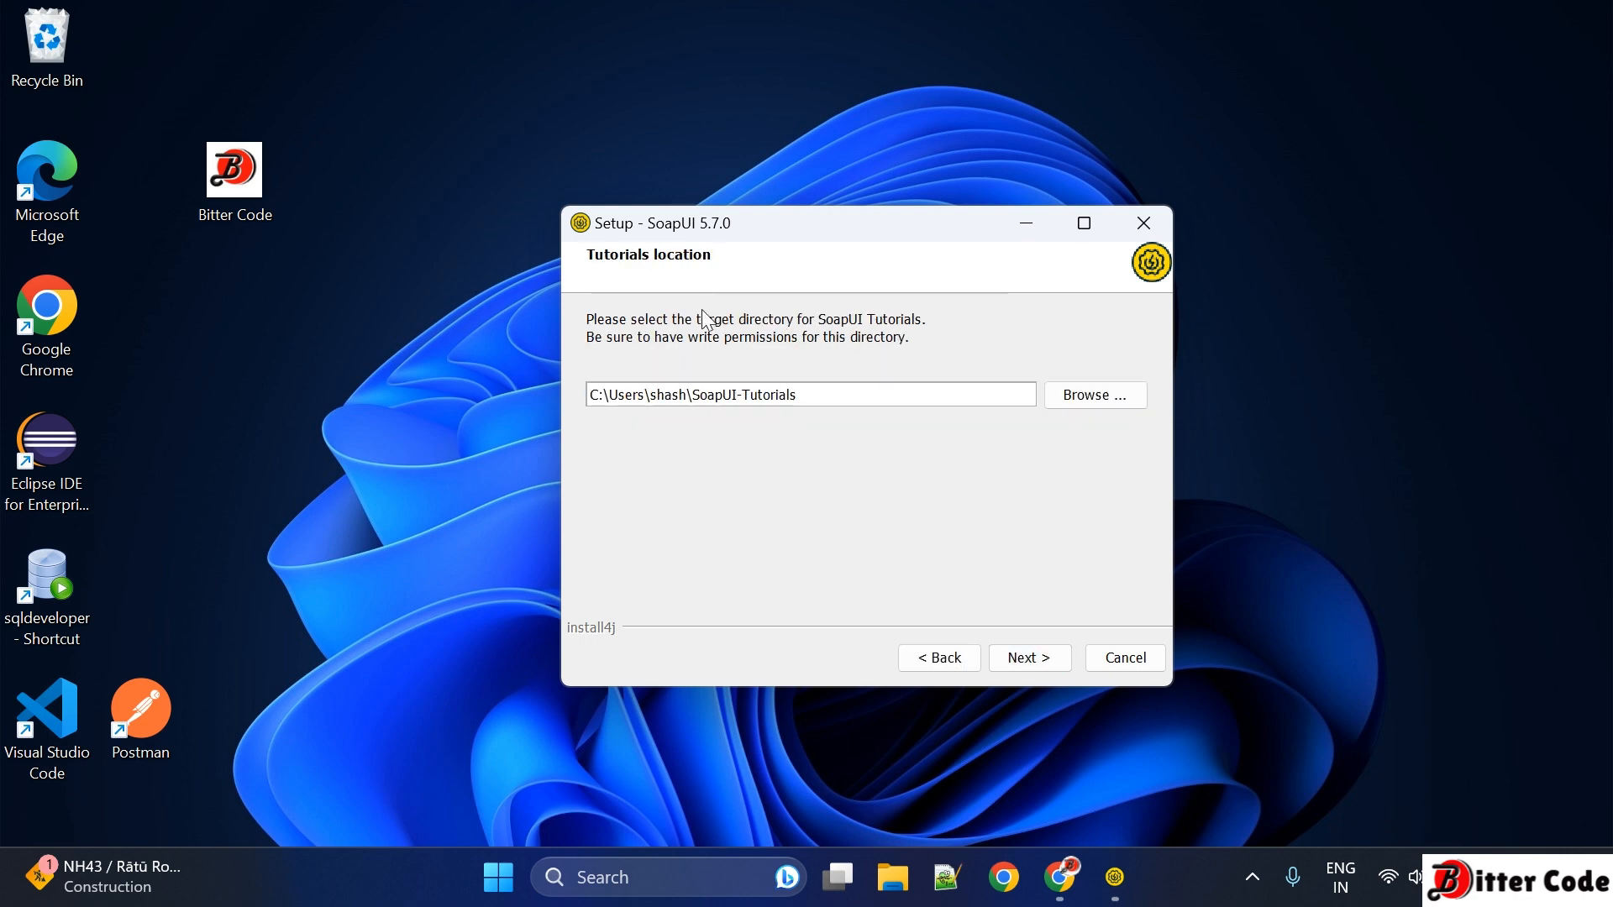
mouse_move(951, 361)
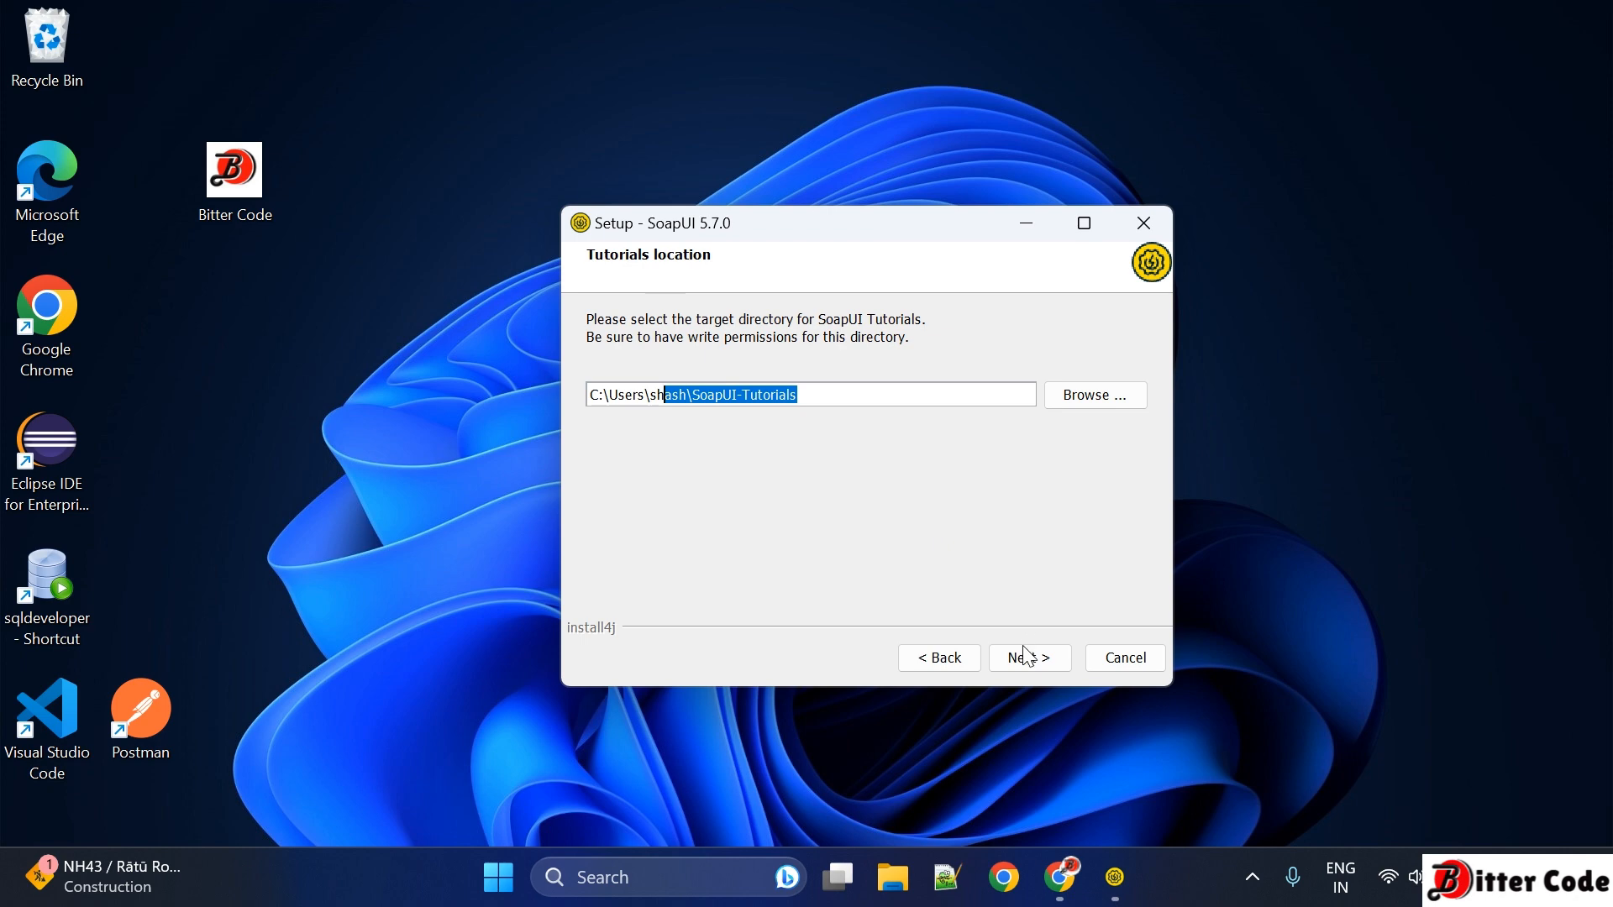
left_click(1028, 657)
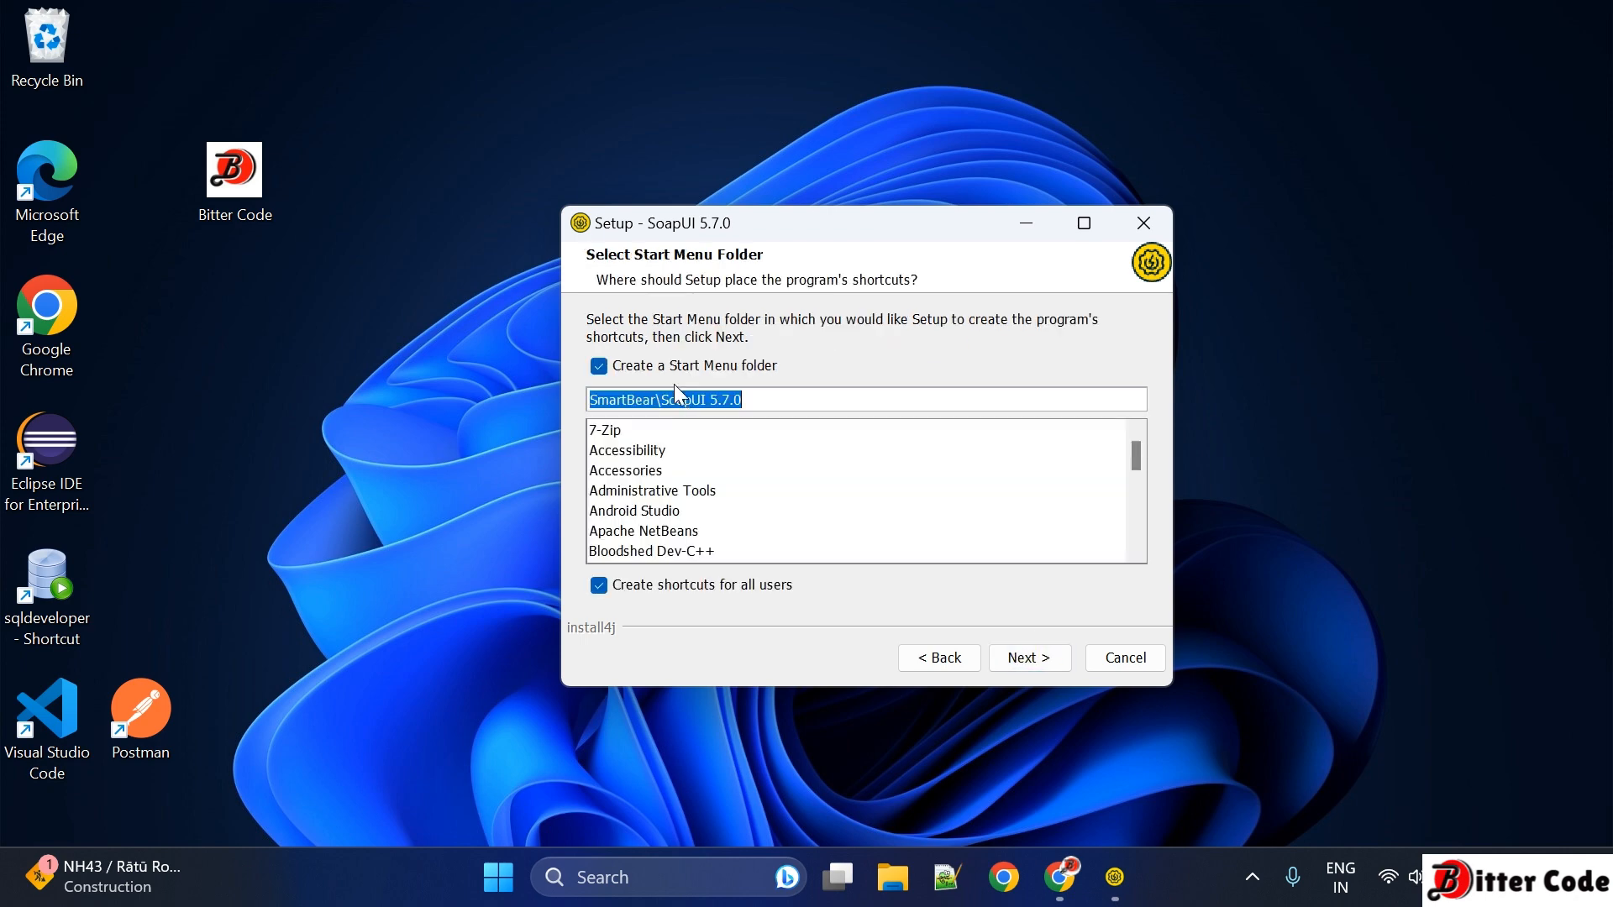
mouse_move(707, 380)
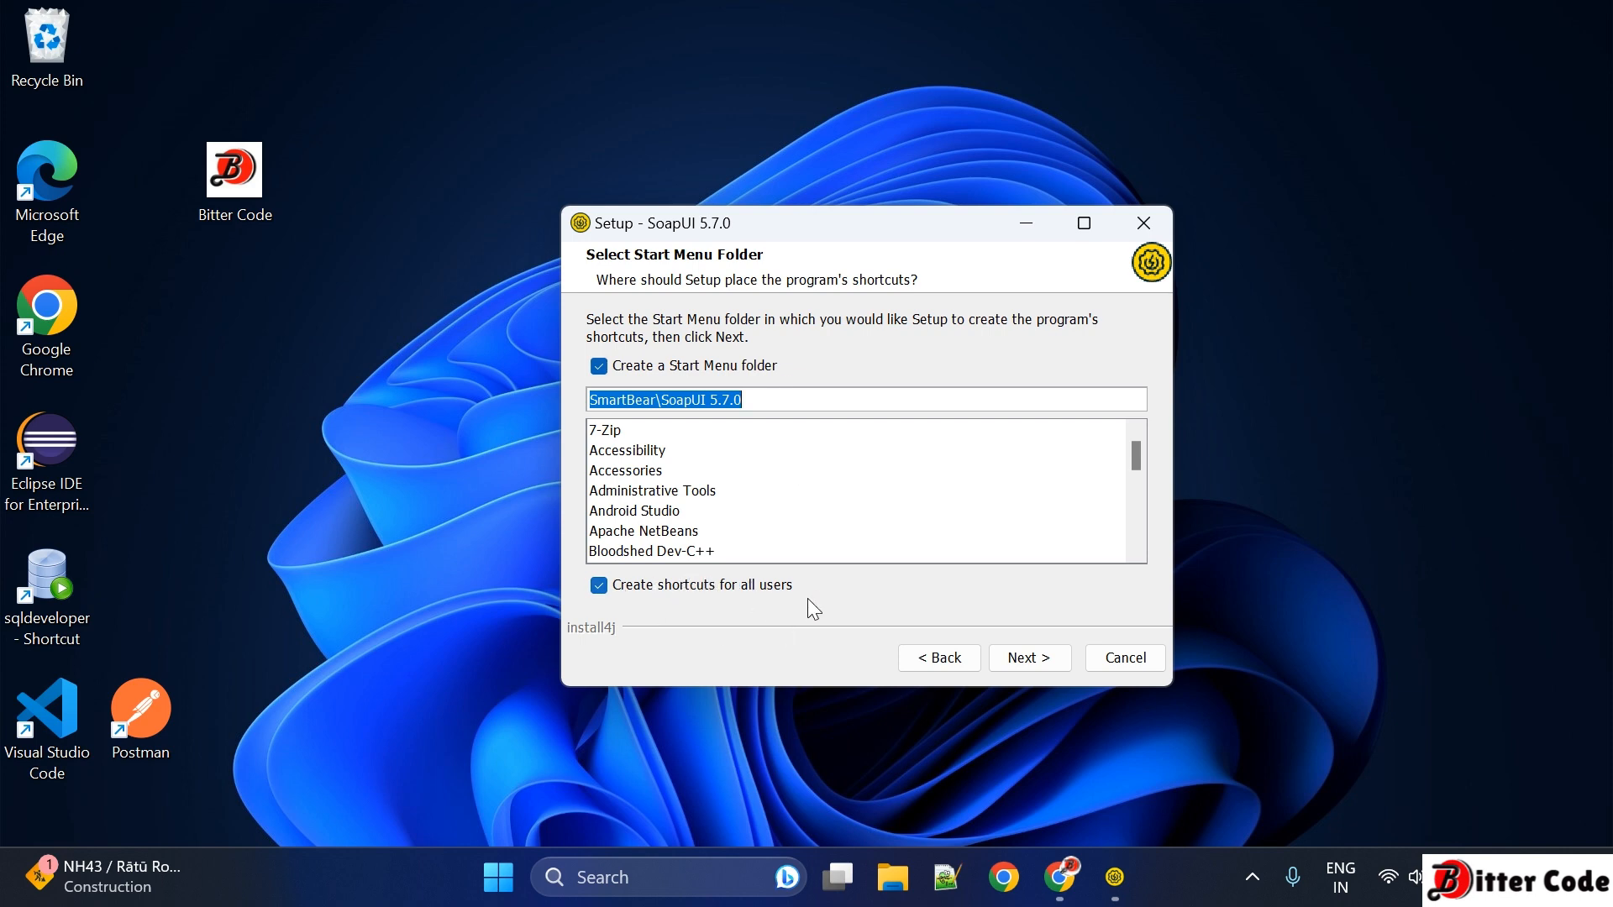
left_click(1028, 656)
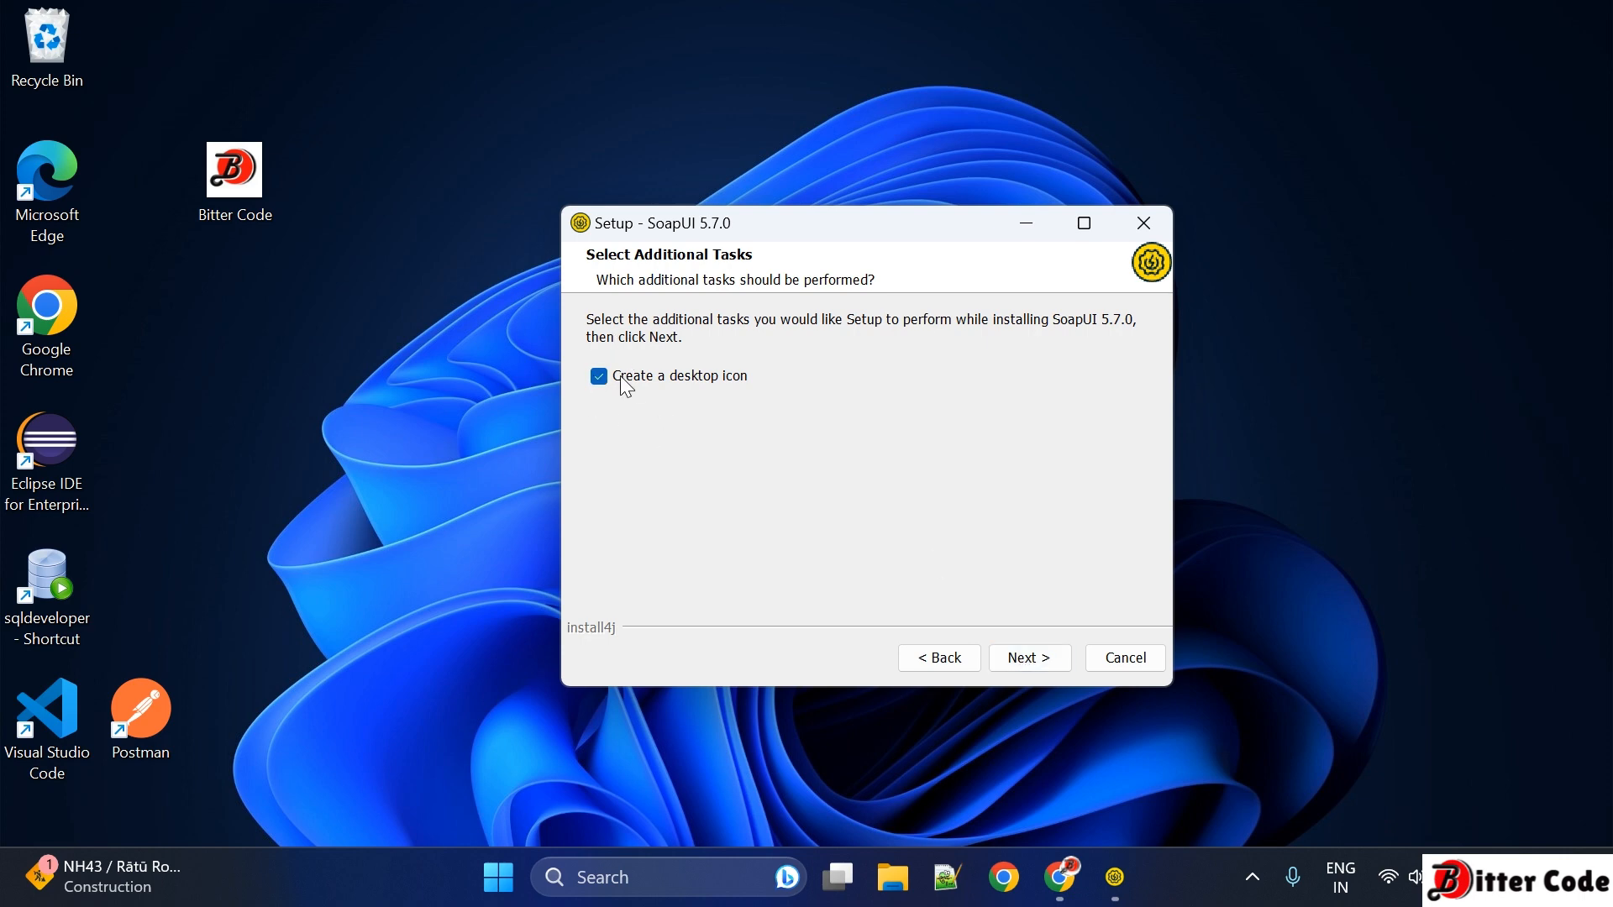
mouse_move(772, 454)
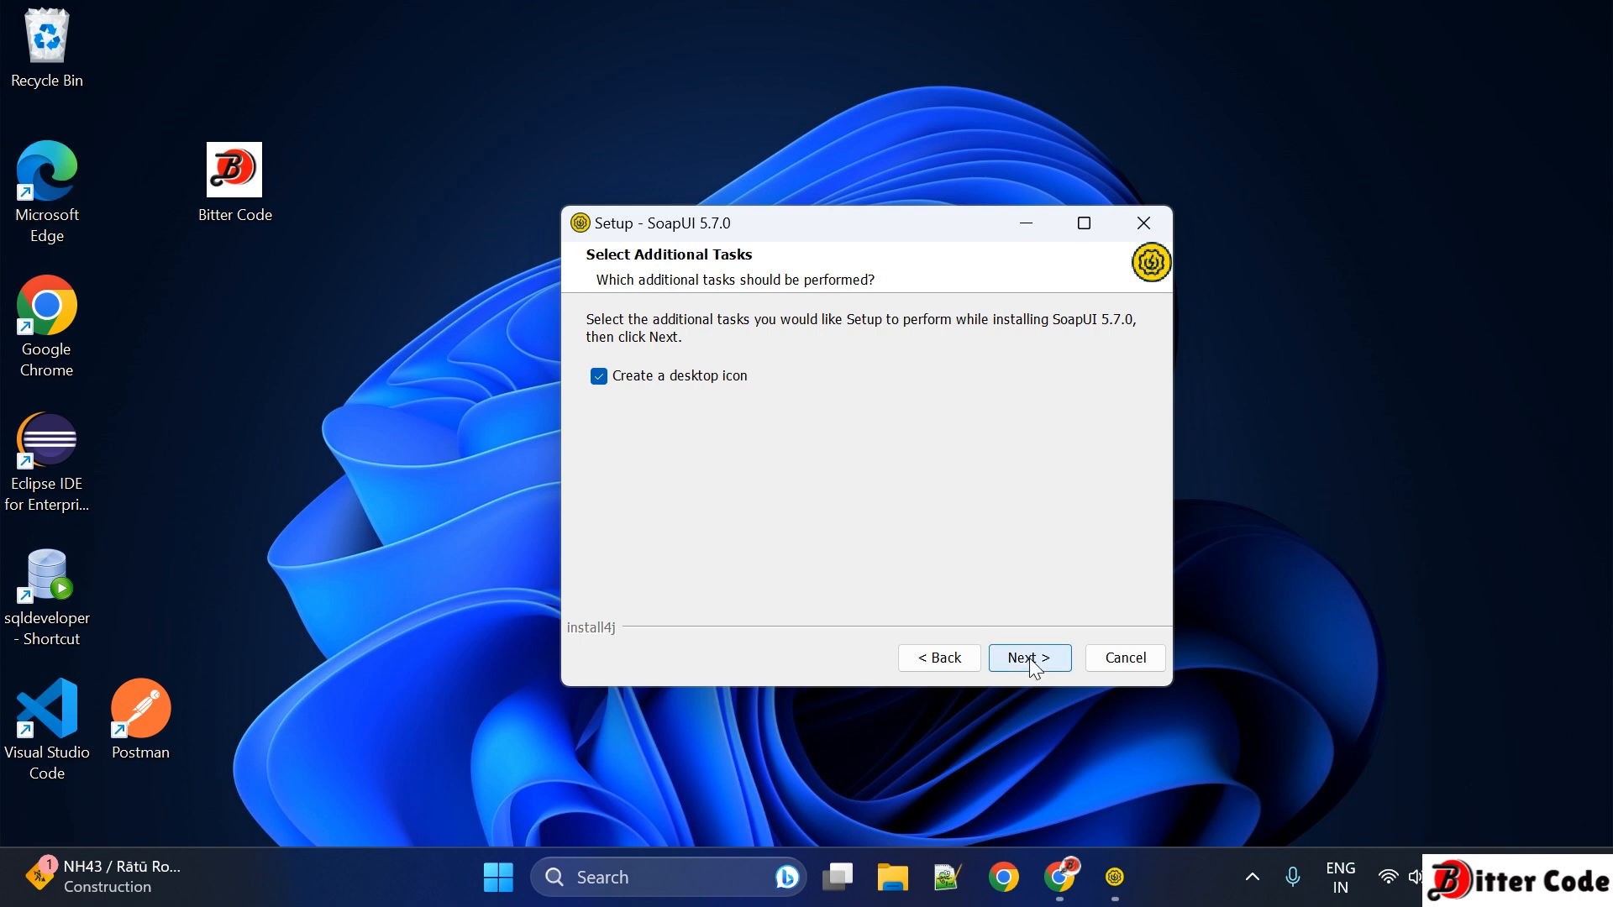
Step: Begin installing SoapUI 5.7.0 with desktop icon creation enabled
left_click(1028, 657)
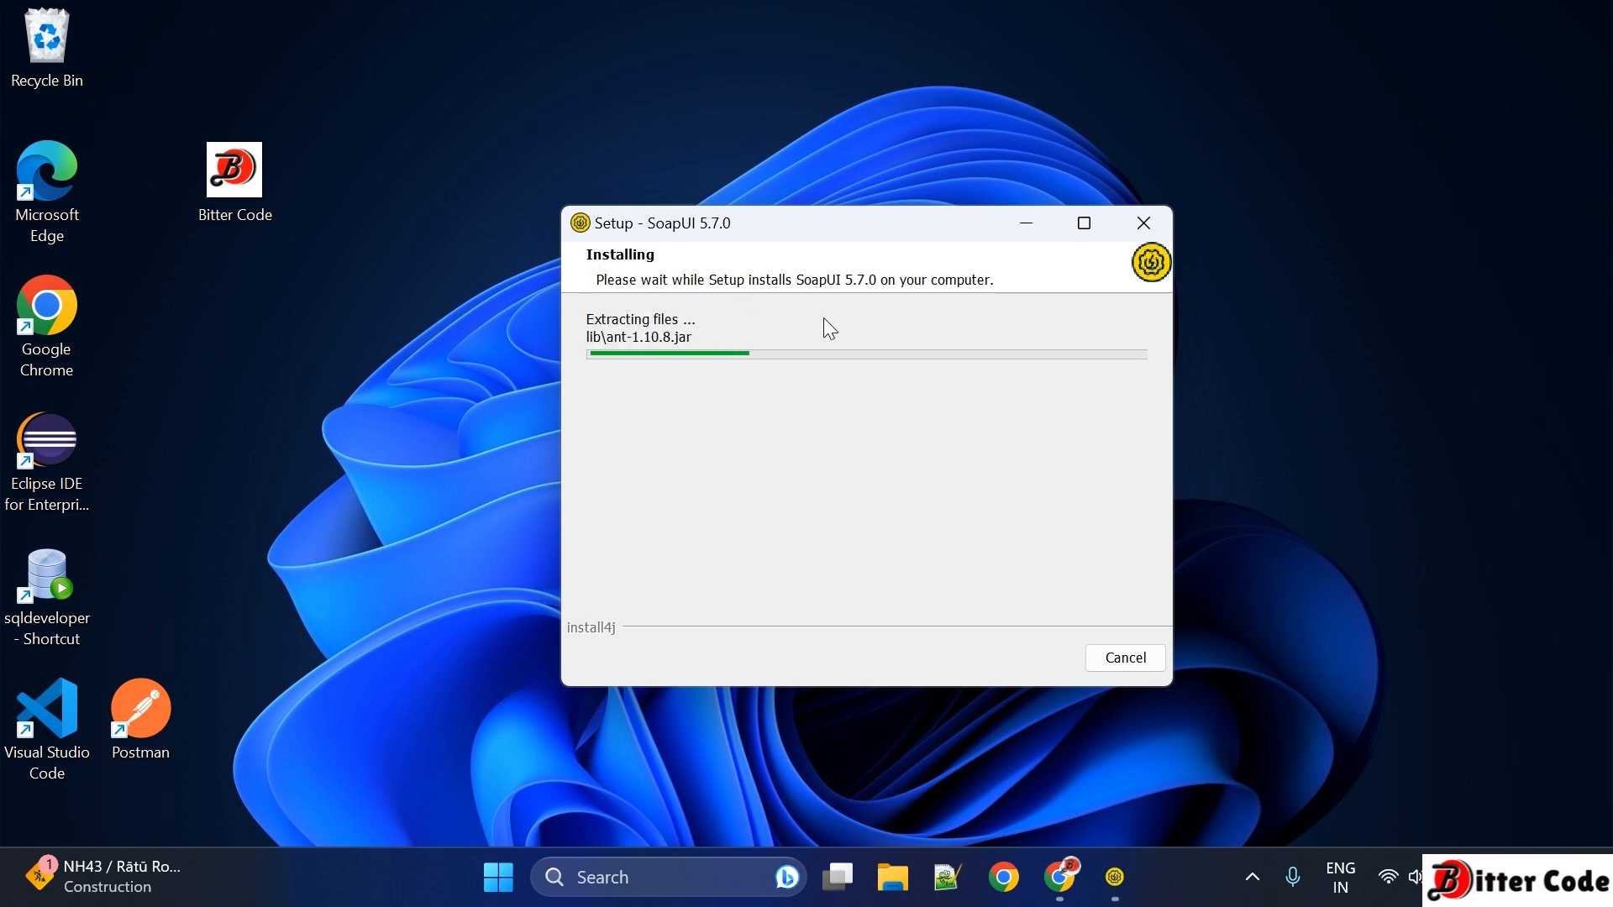
mouse_move(1159, 440)
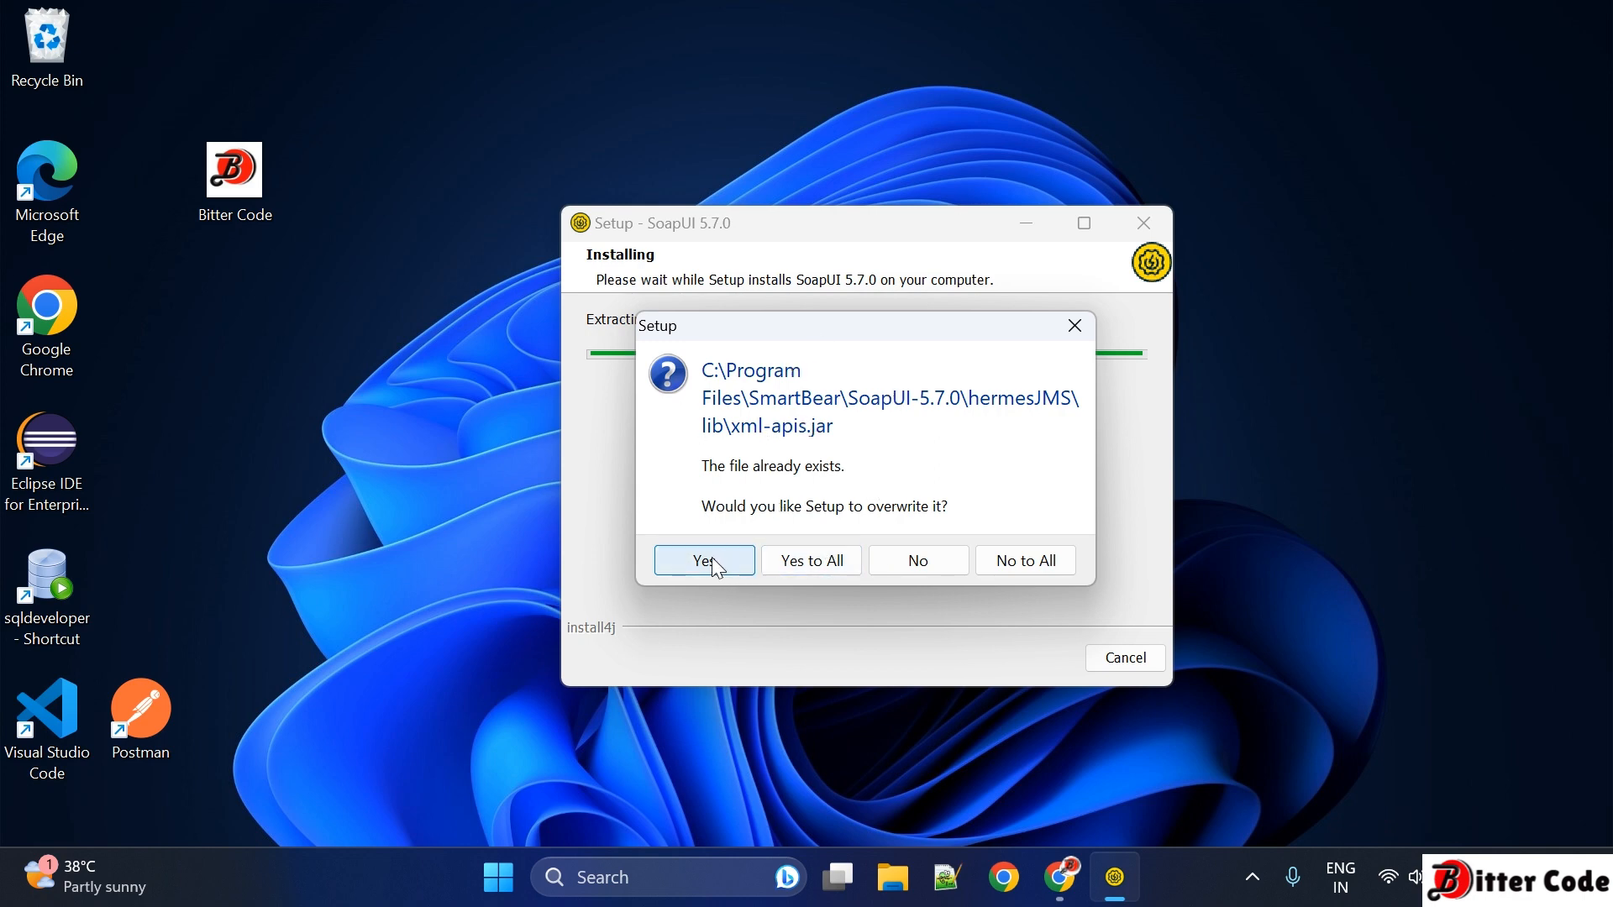
Step: Overwrite xml-apis.jar and xercesImpl.jar, then finish setup and launch SoapUI 5.7.0
left_click(704, 560)
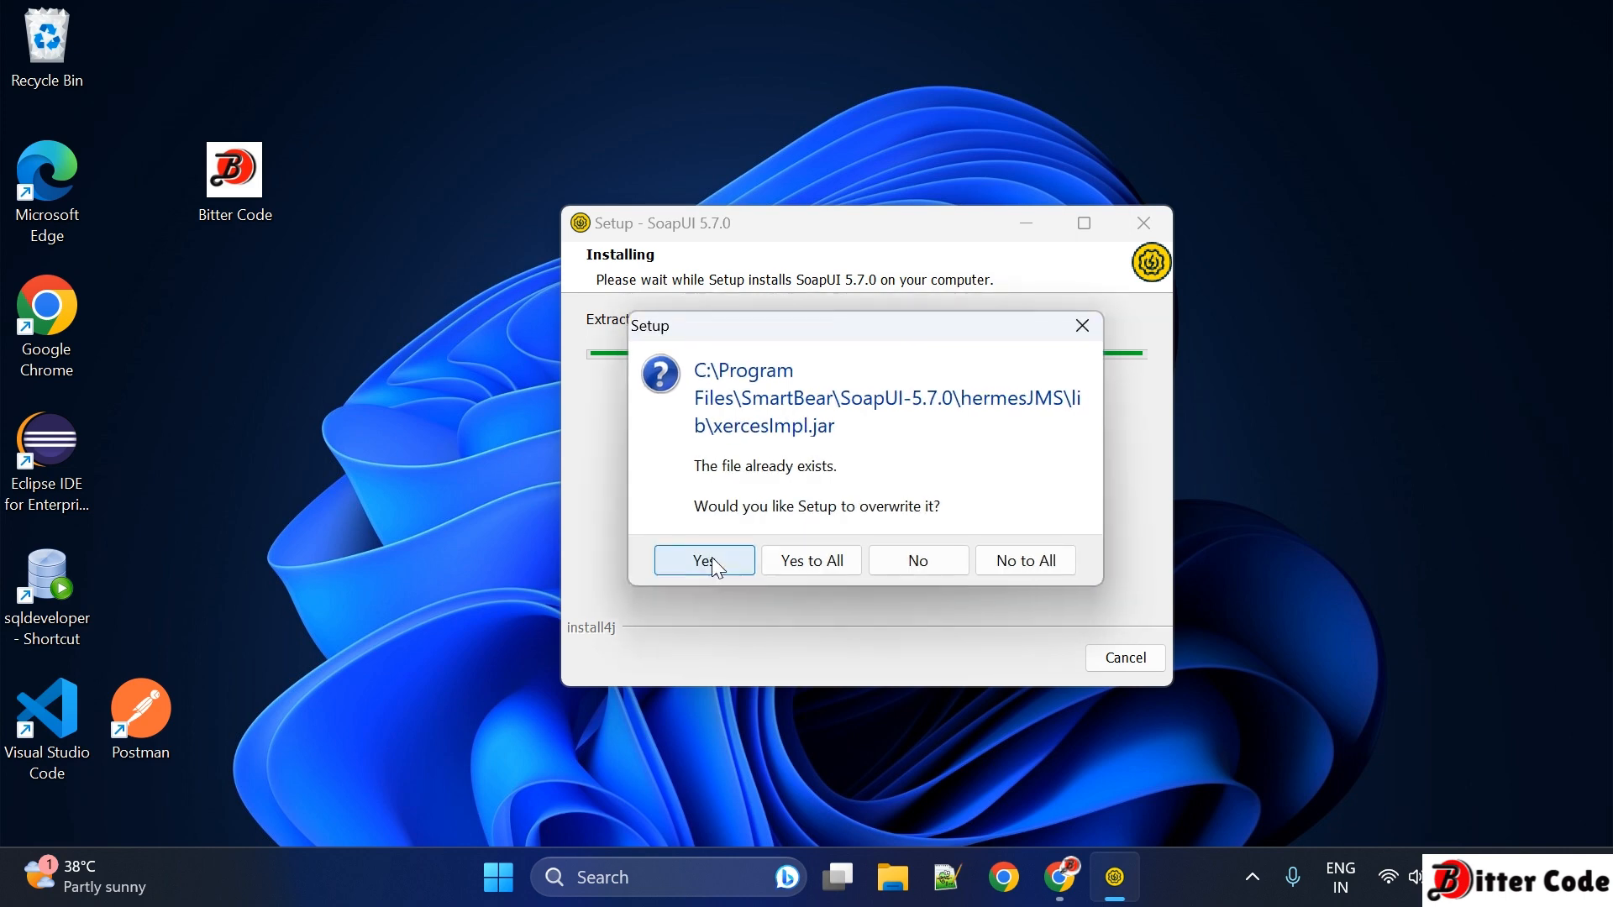
left_click(704, 559)
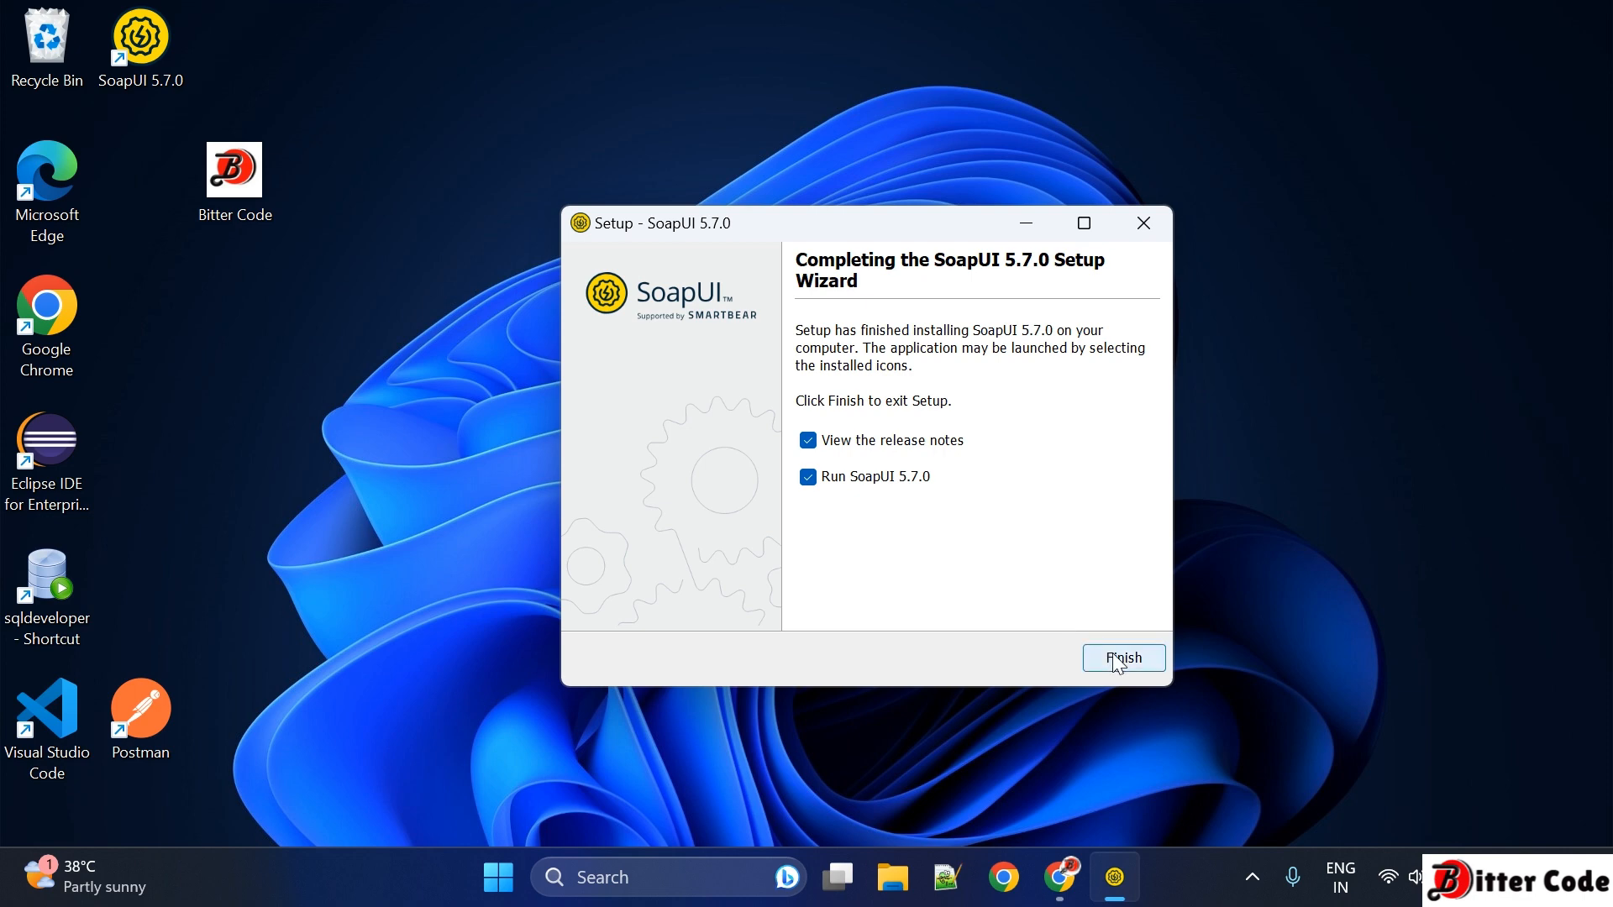
left_click(1122, 659)
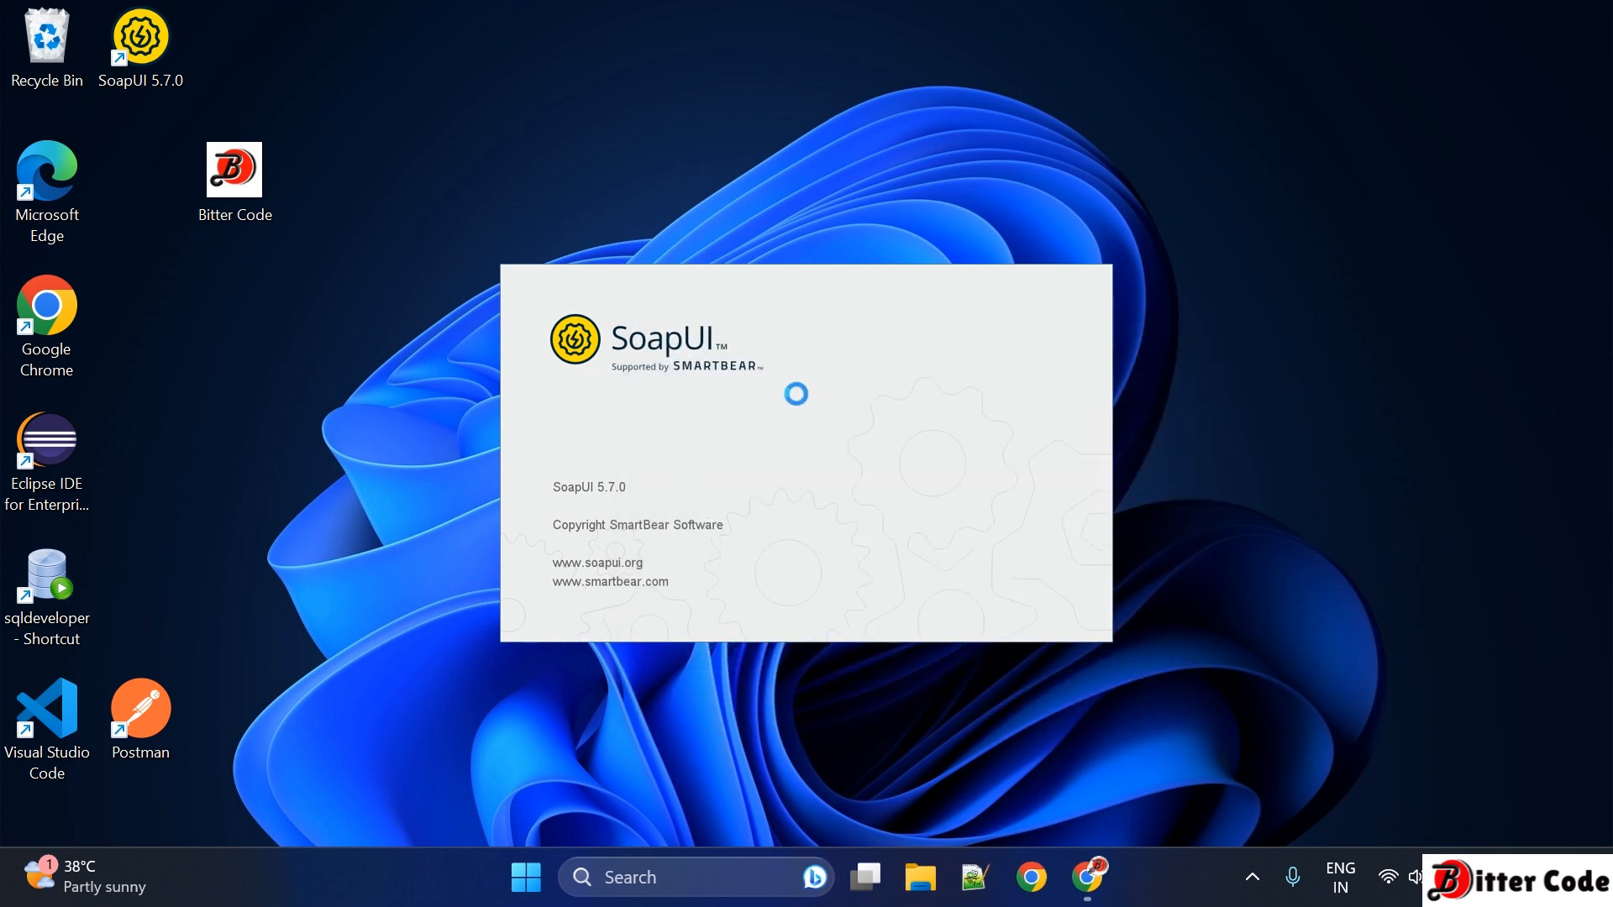
Step: Skip the Stay Tuned prompt and focus the Endpoint field in Endpoint Explorer
left_click(140, 37)
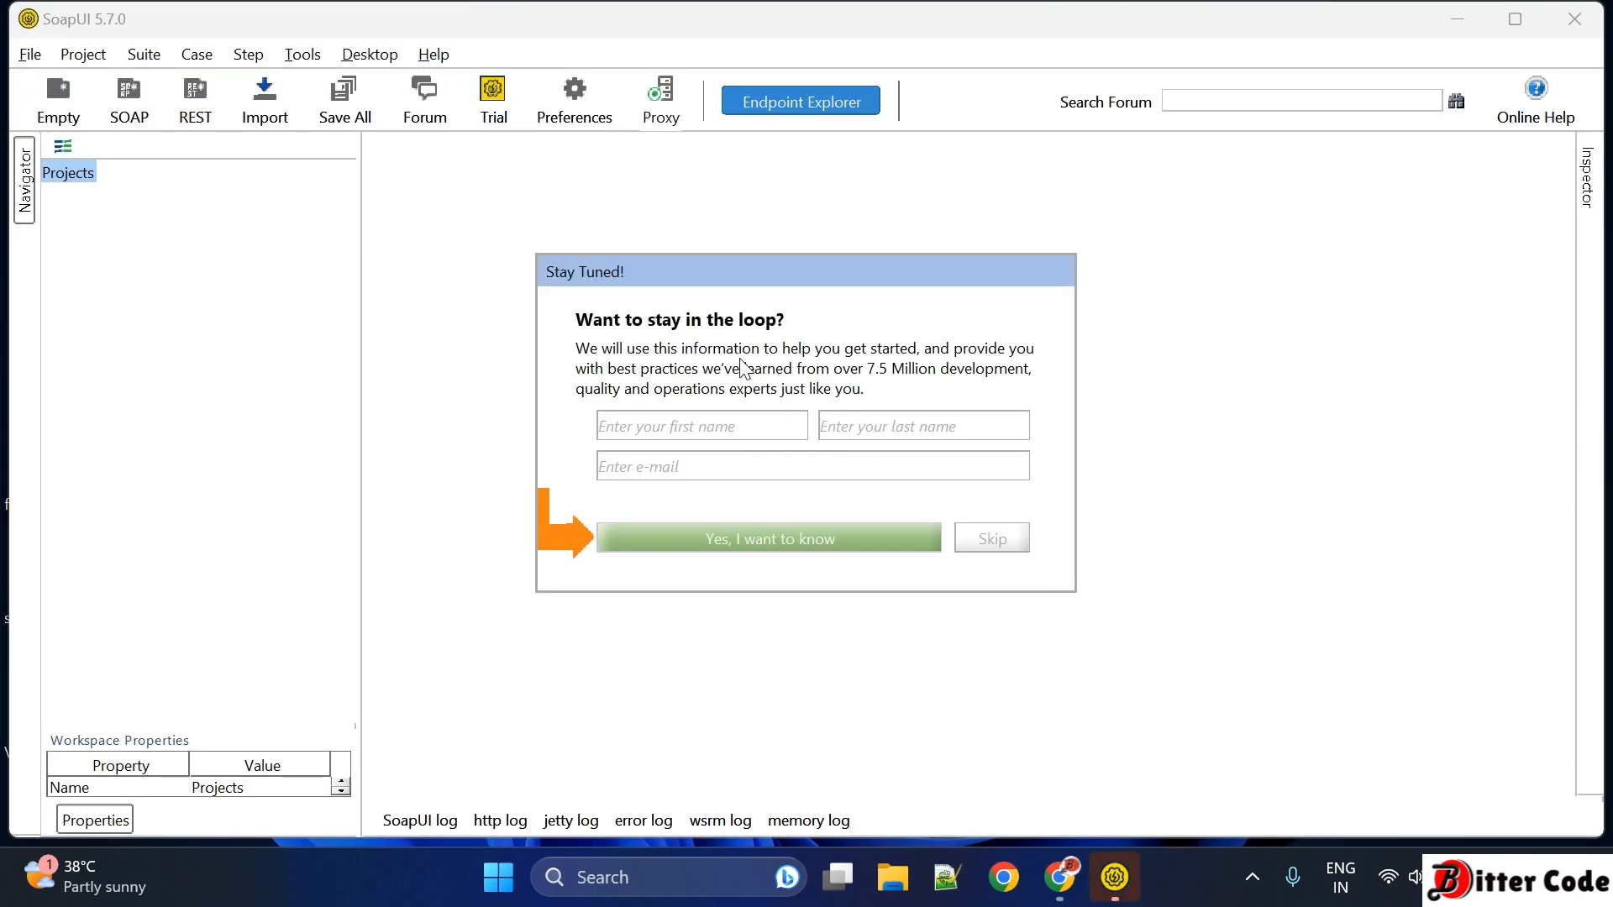
mouse_move(720, 420)
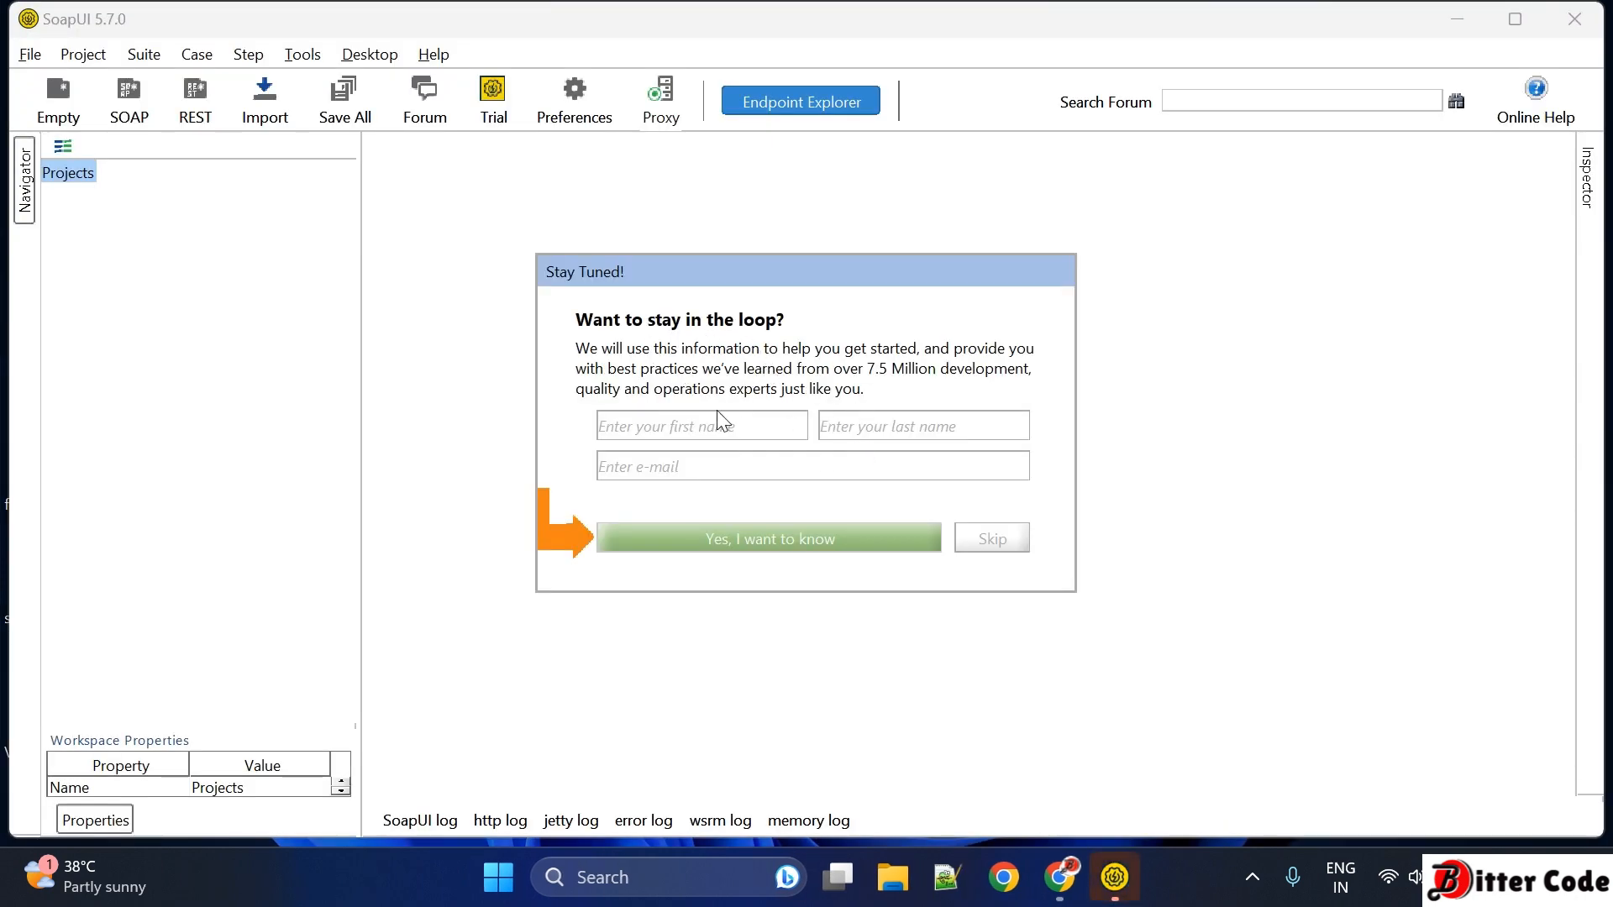
left_click(989, 538)
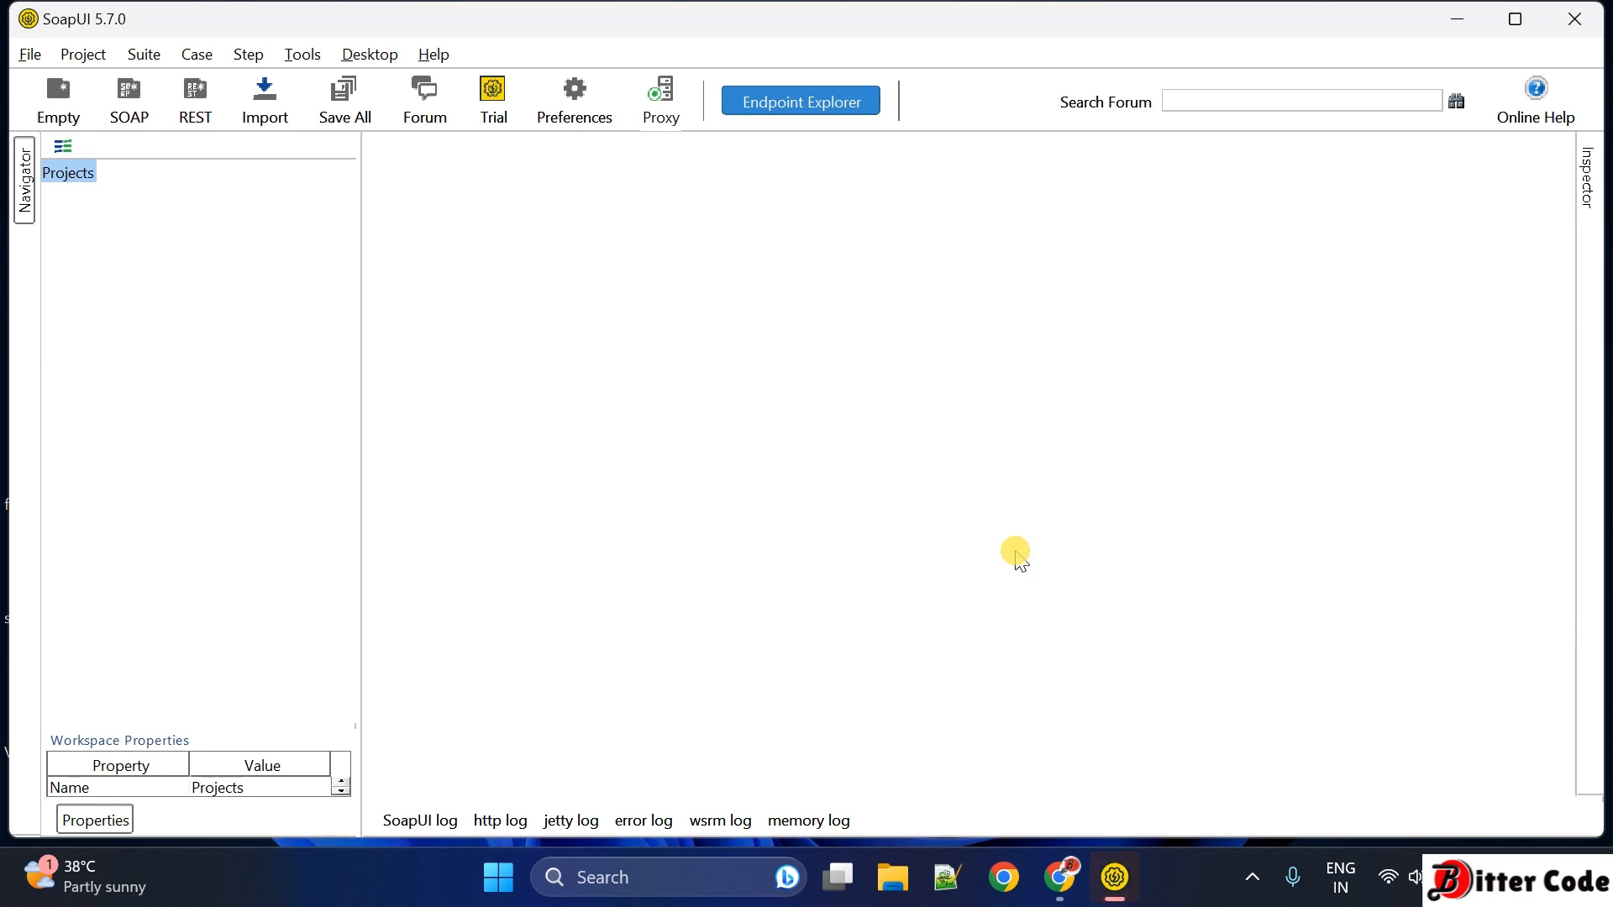
left_click(799, 101)
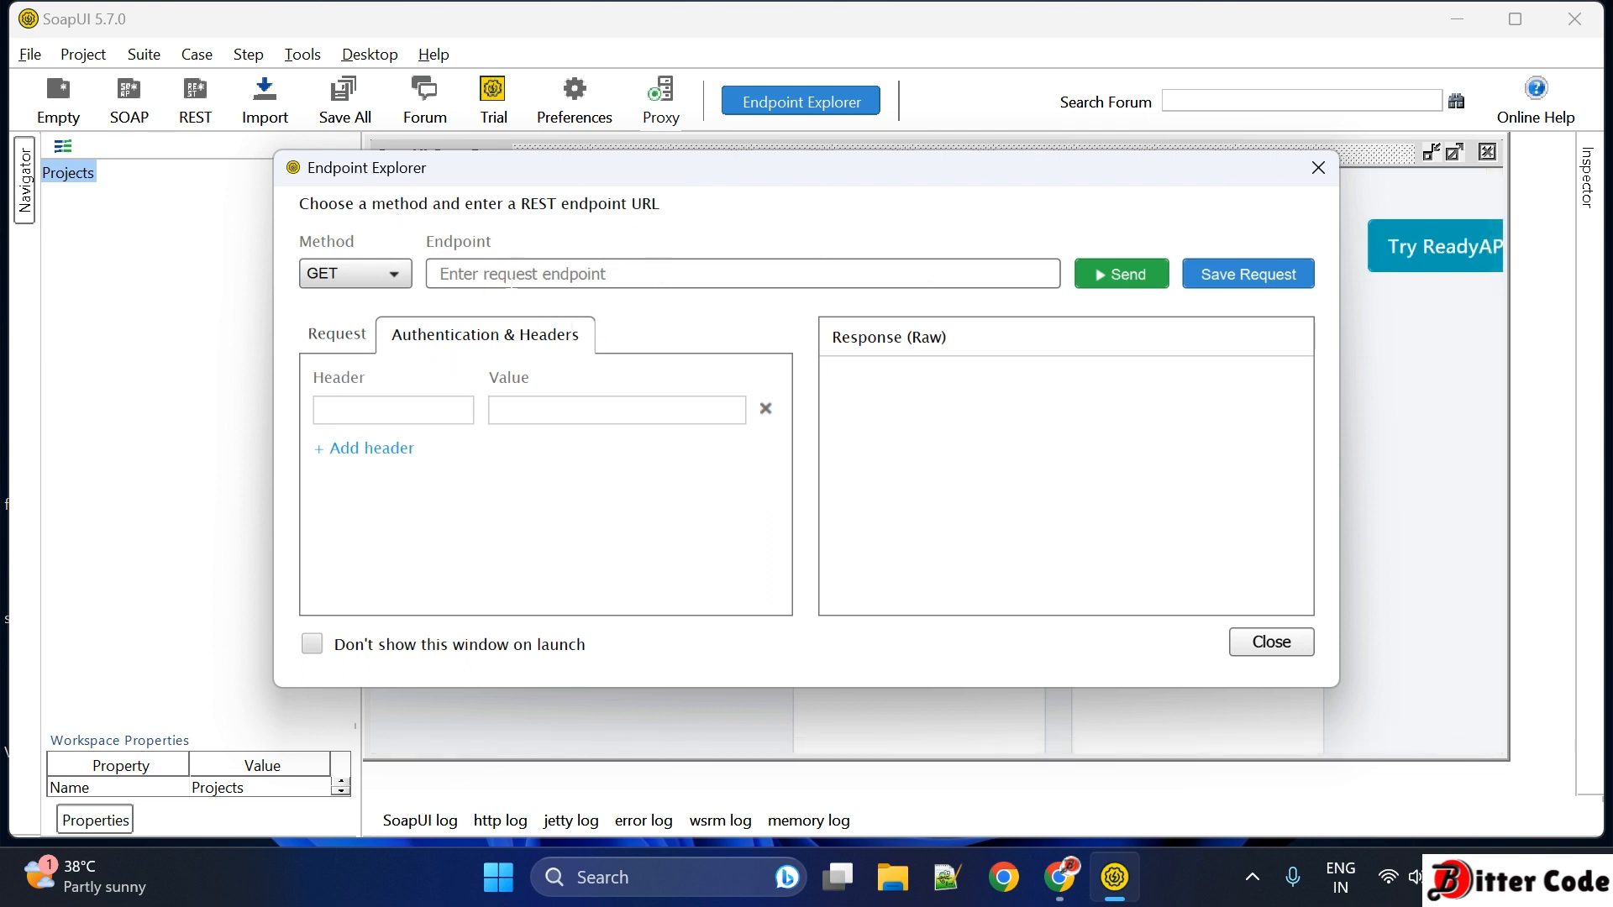
left_click(741, 272)
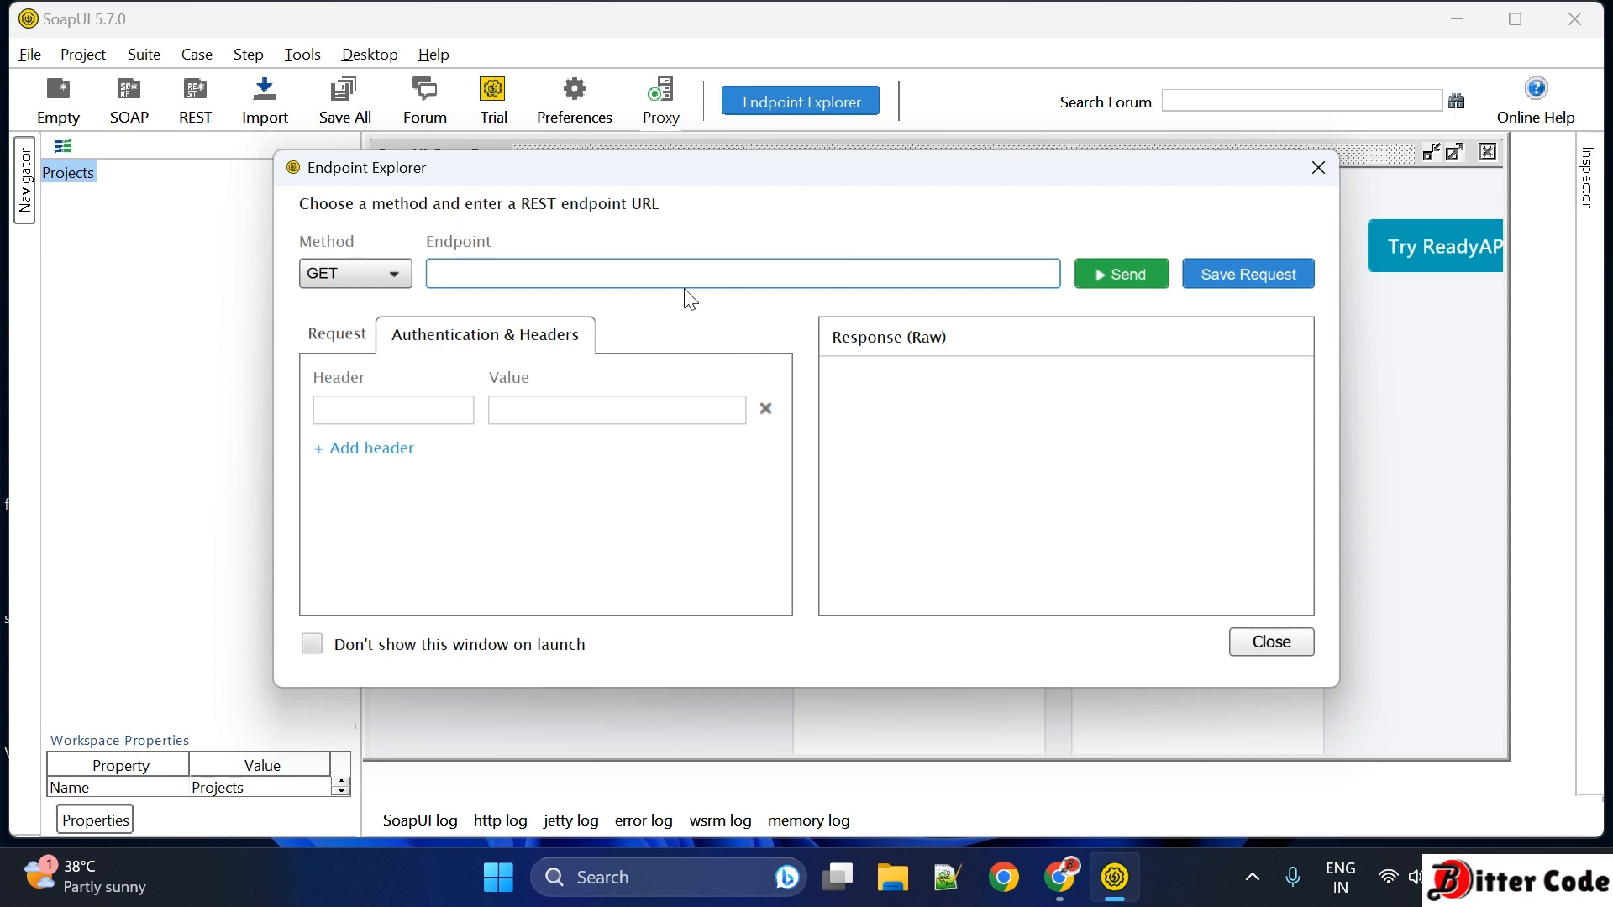
mouse_move(1030, 401)
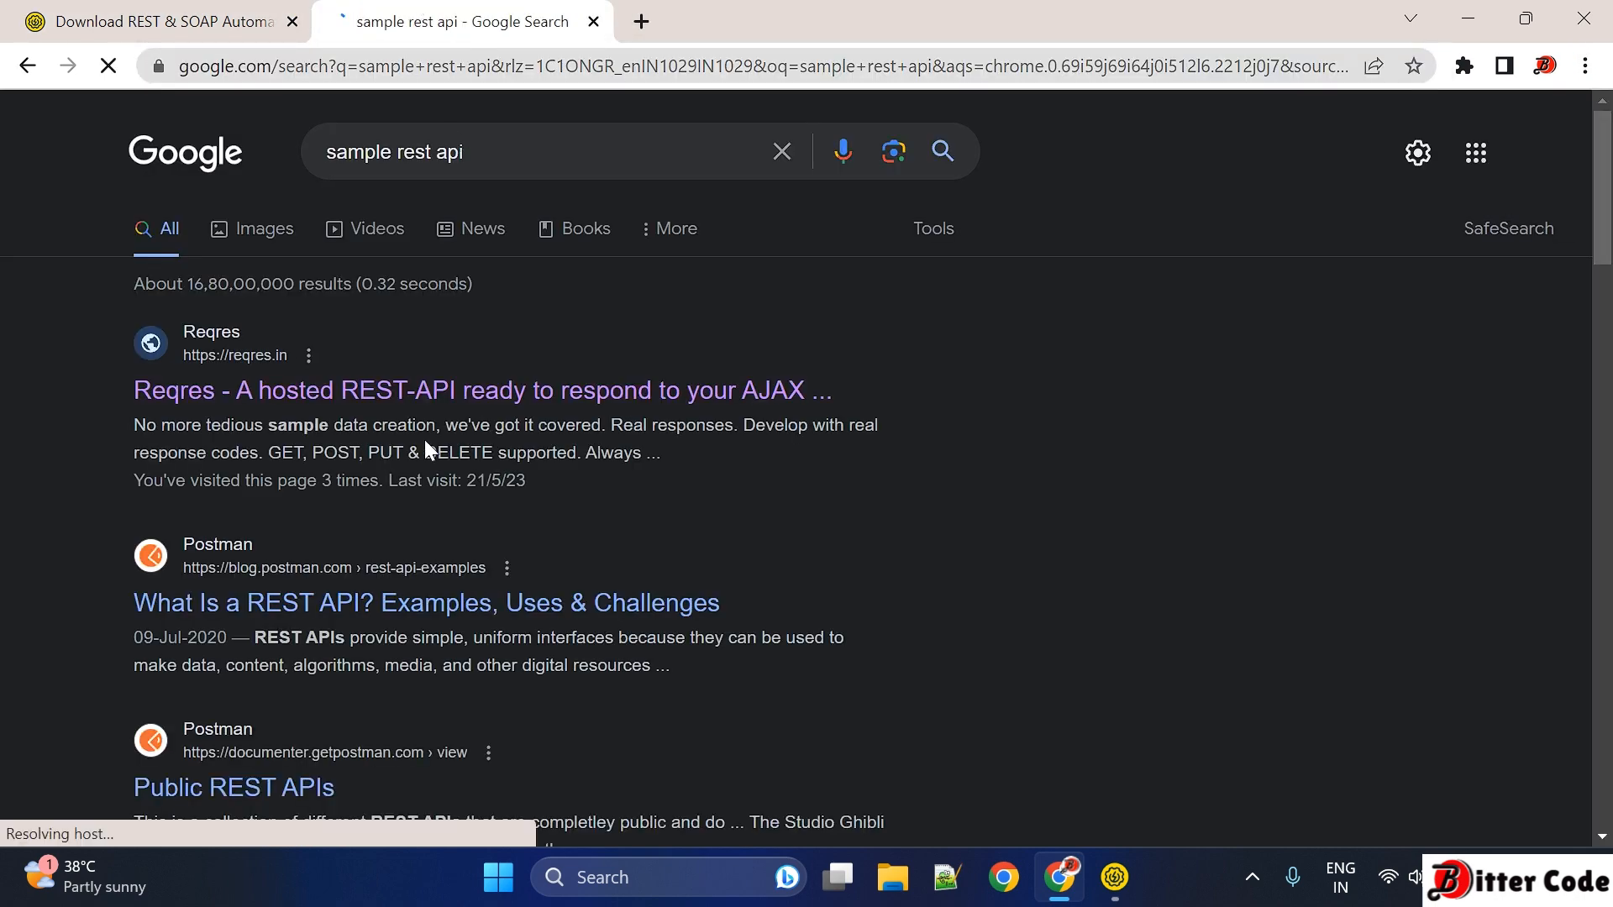
Step: Open the Reqres /api/users?page=2 sample request and select its address
left_click(468, 390)
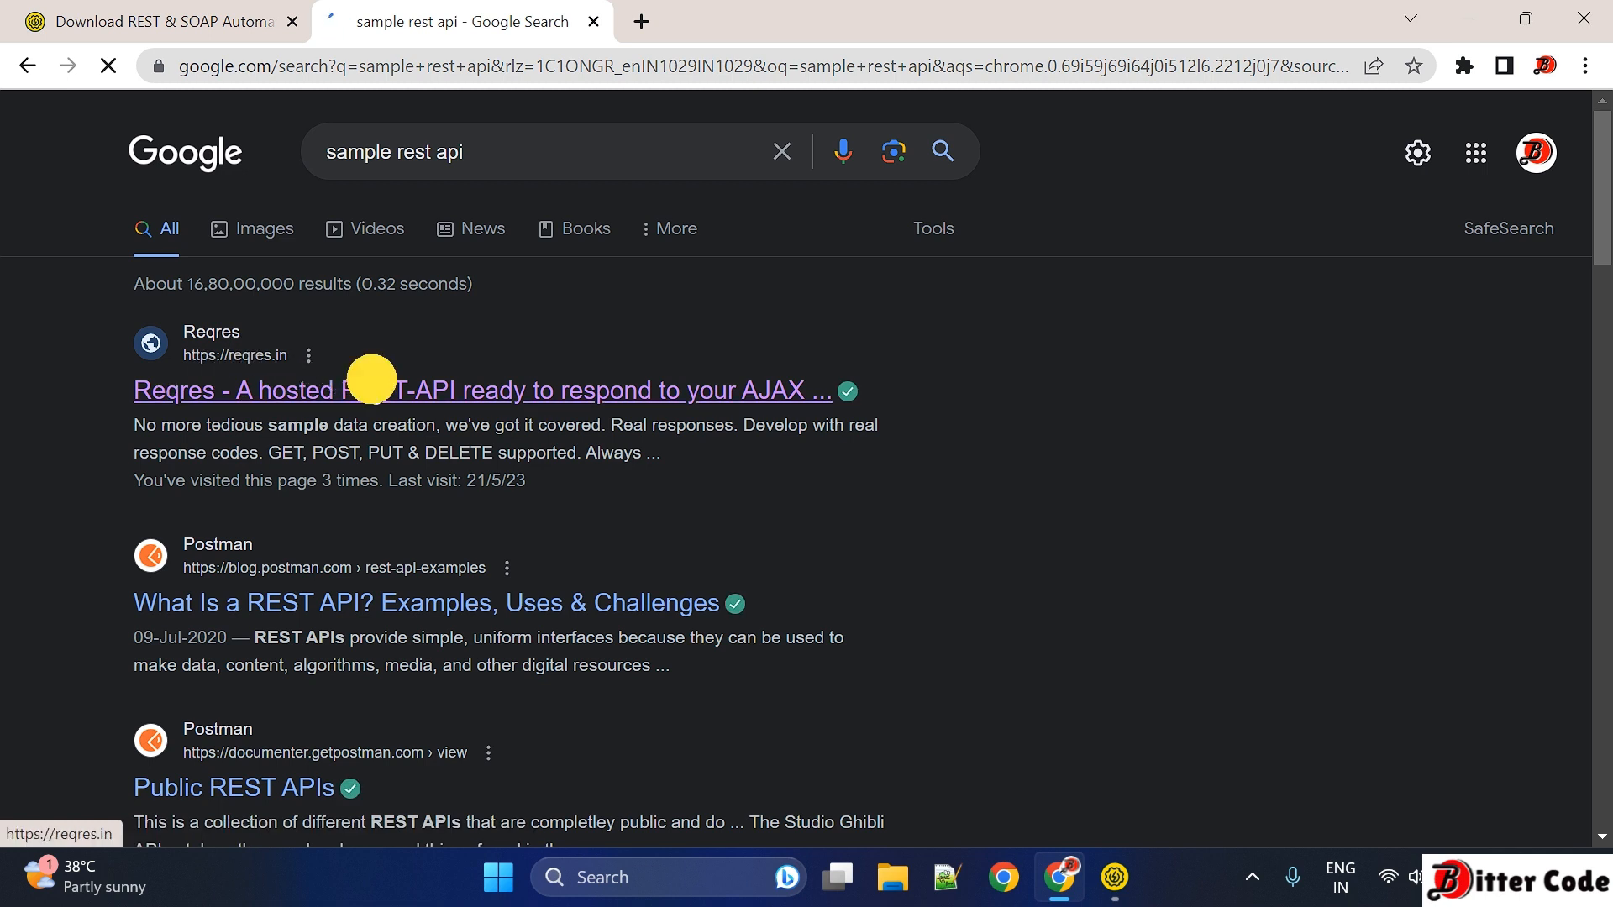
left_click(484, 390)
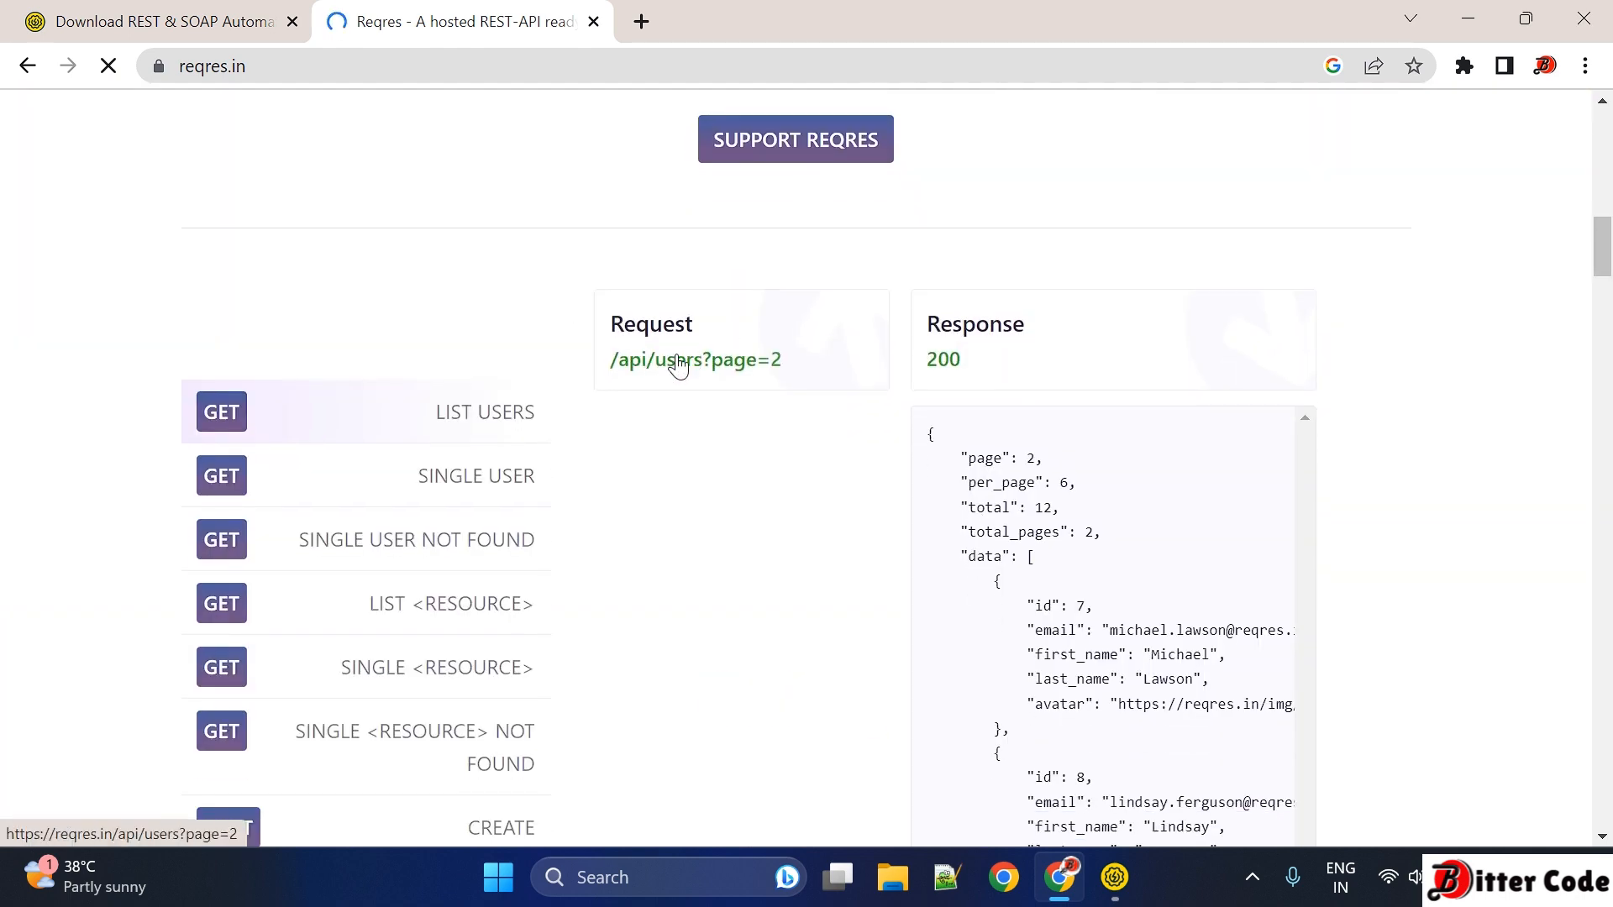
left_click(695, 360)
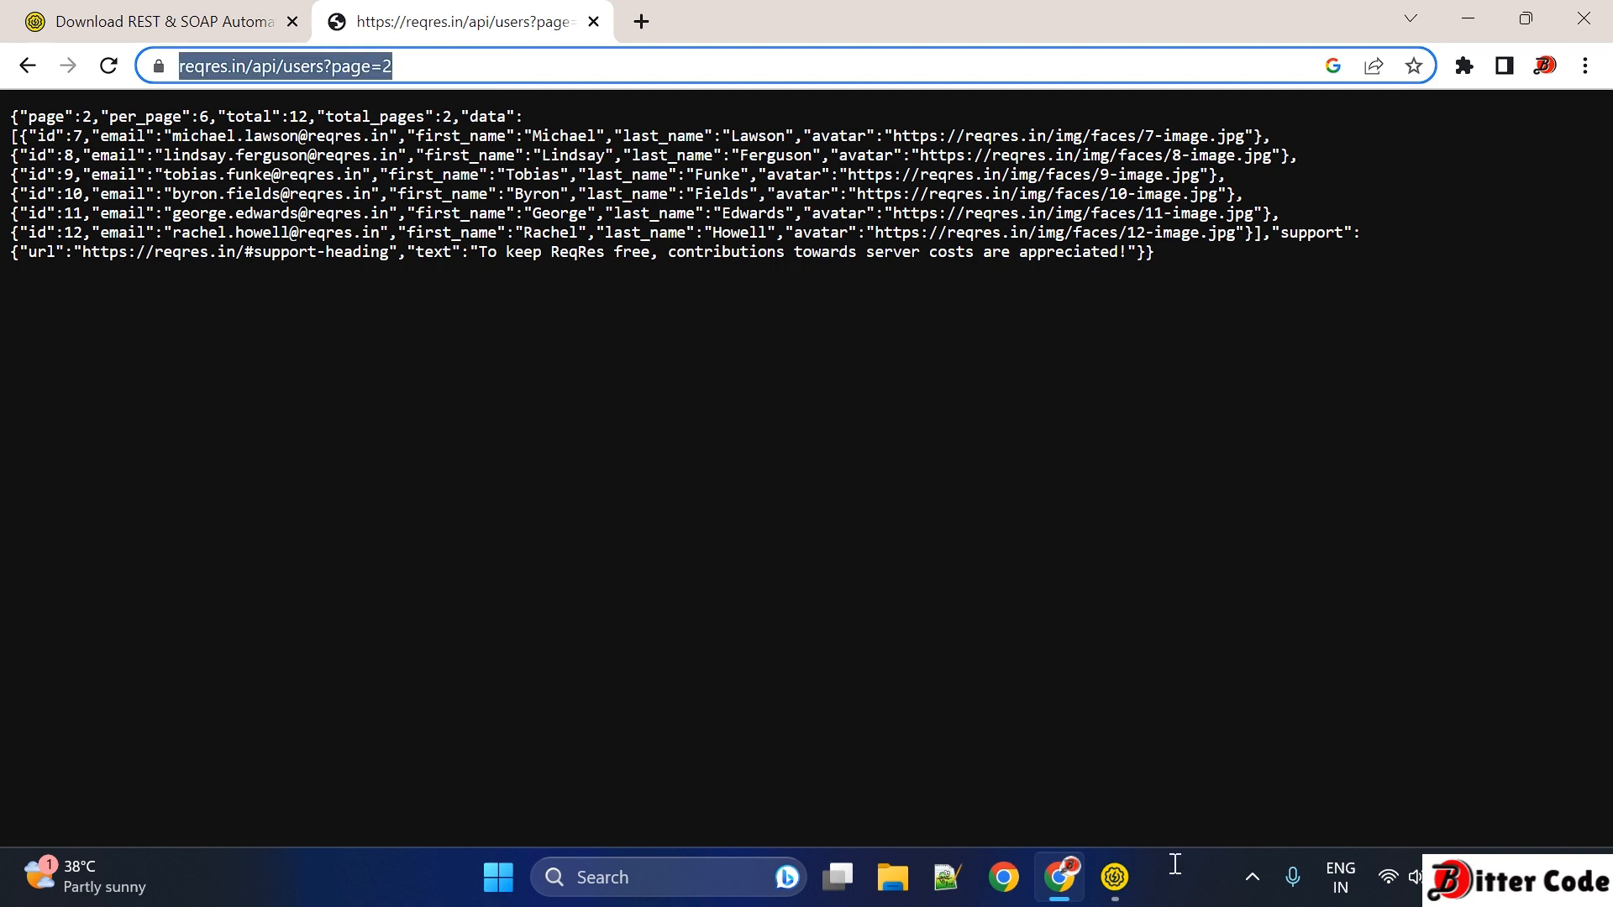
left_click(1112, 877)
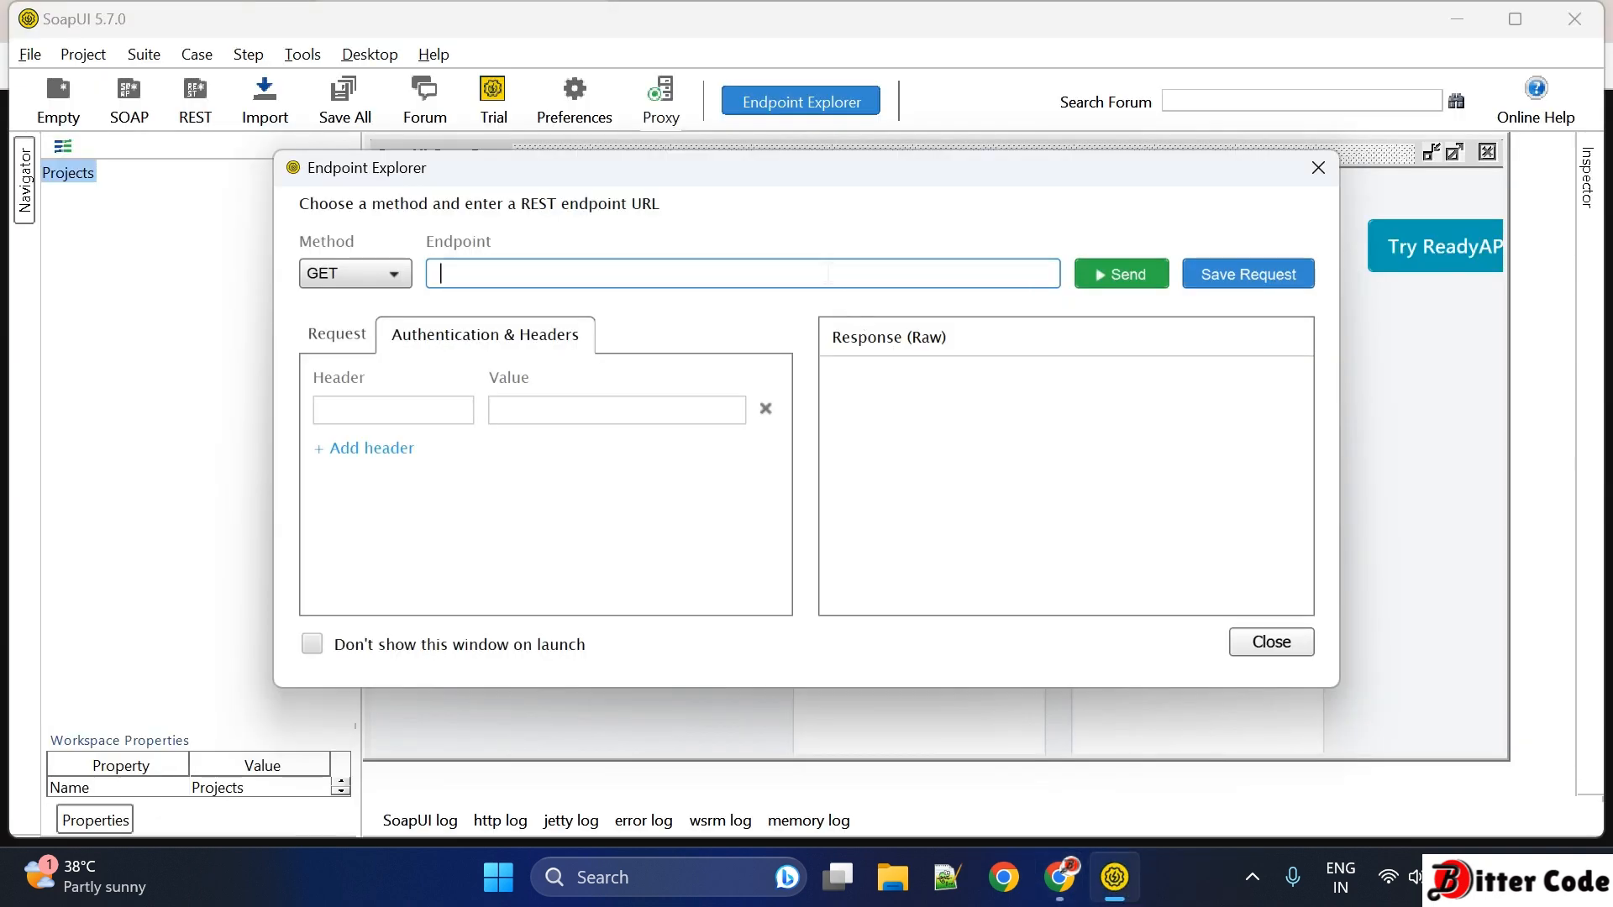
type("https://reqres.in/api/users?page=2")
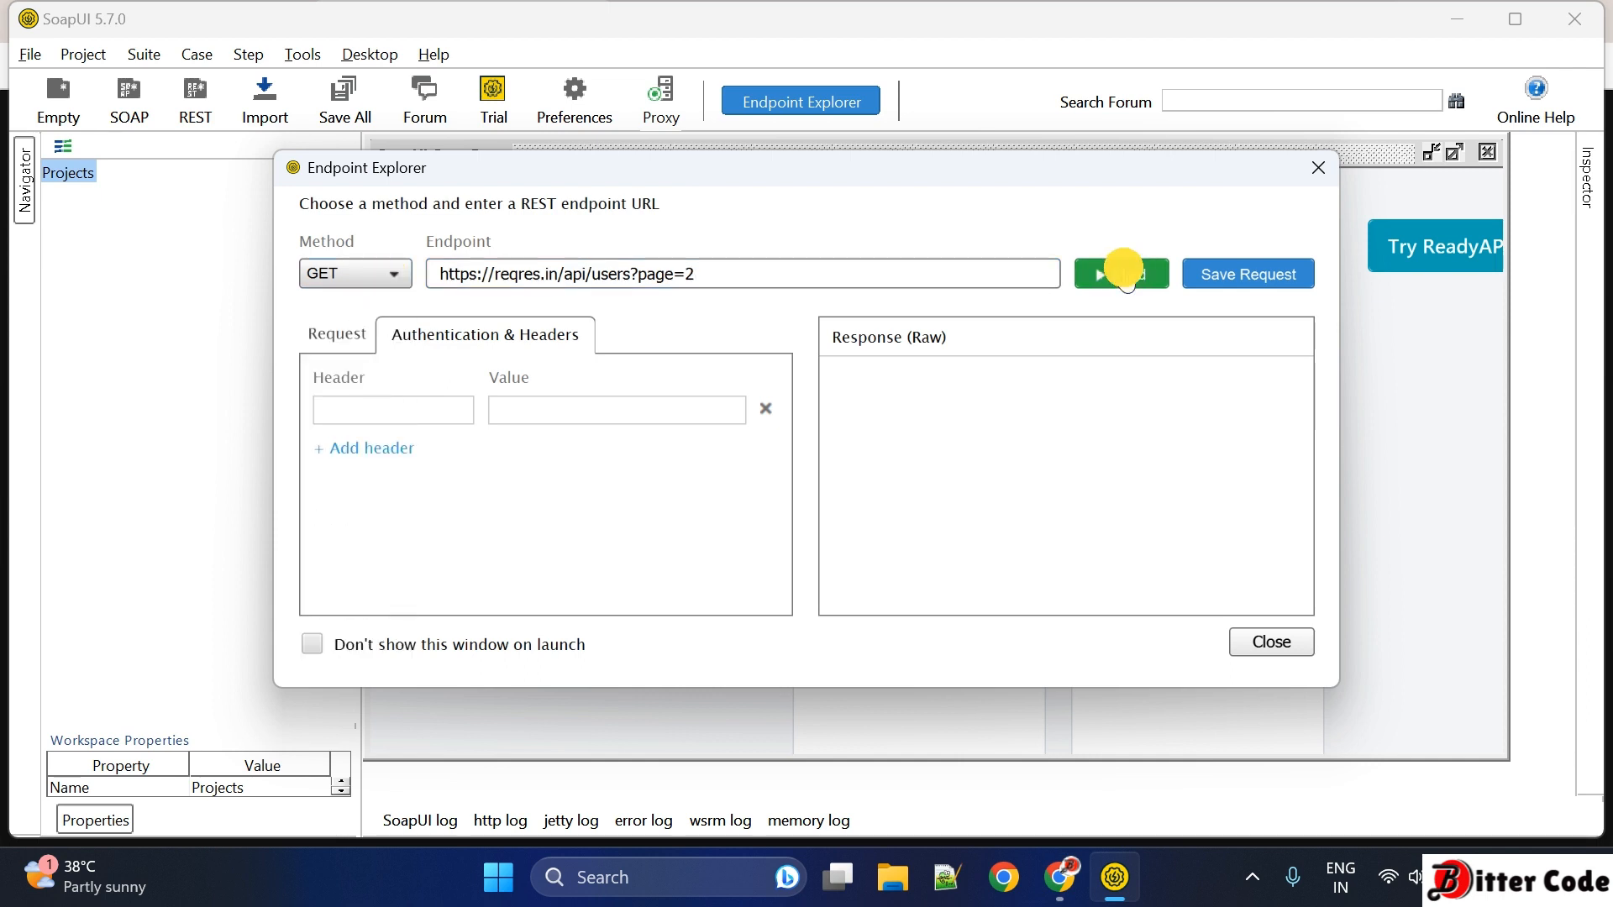
left_click(1119, 274)
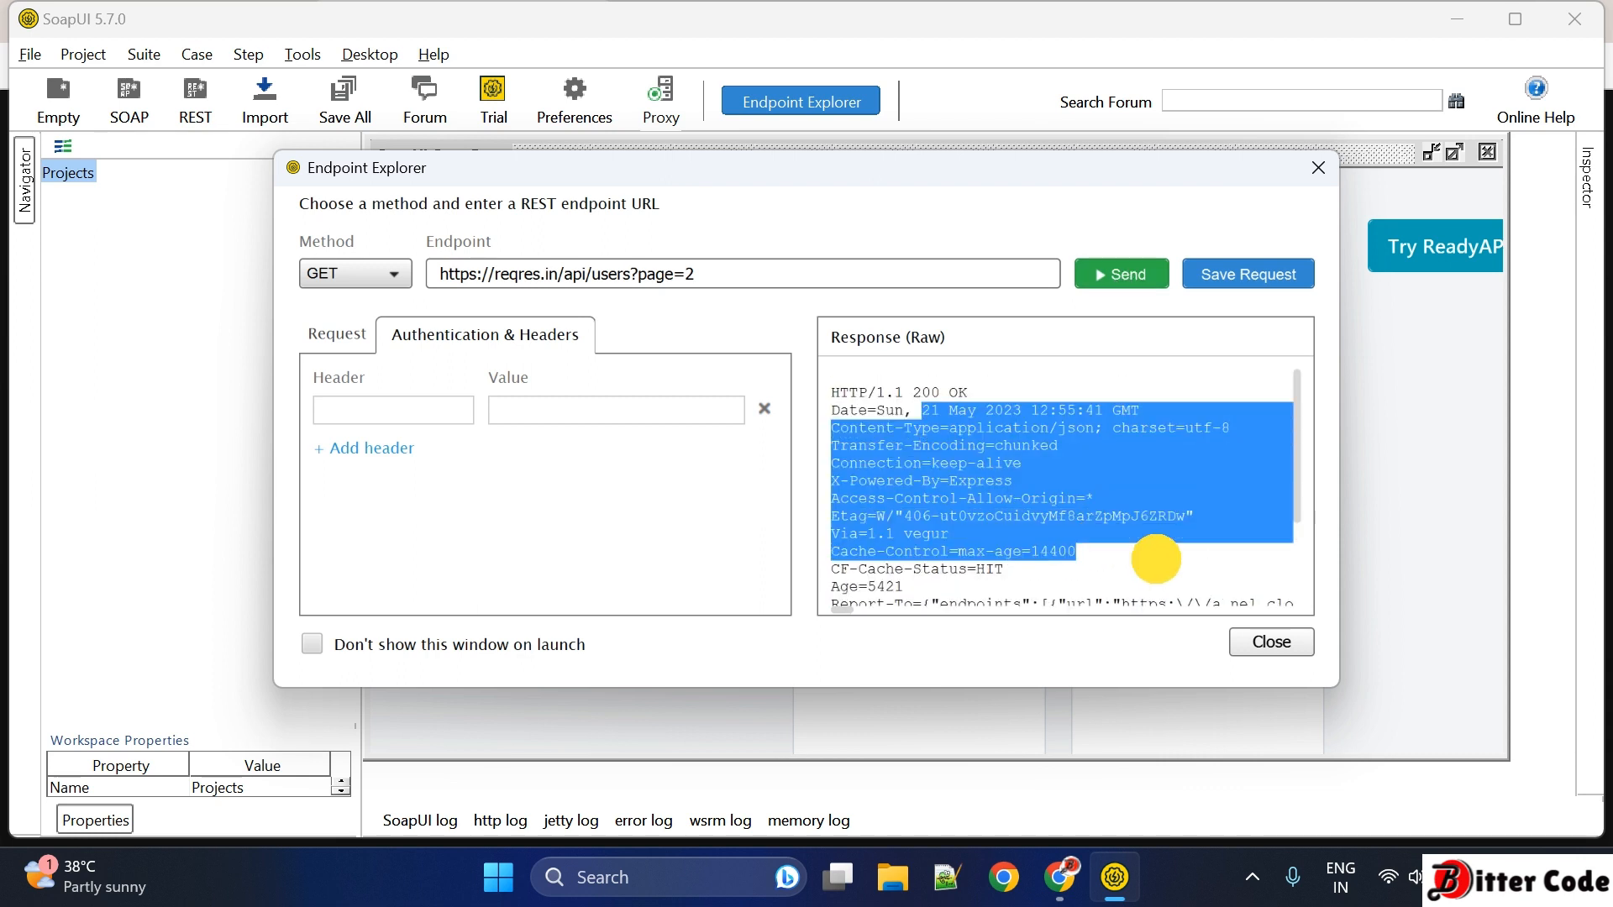
scroll("down", 3)
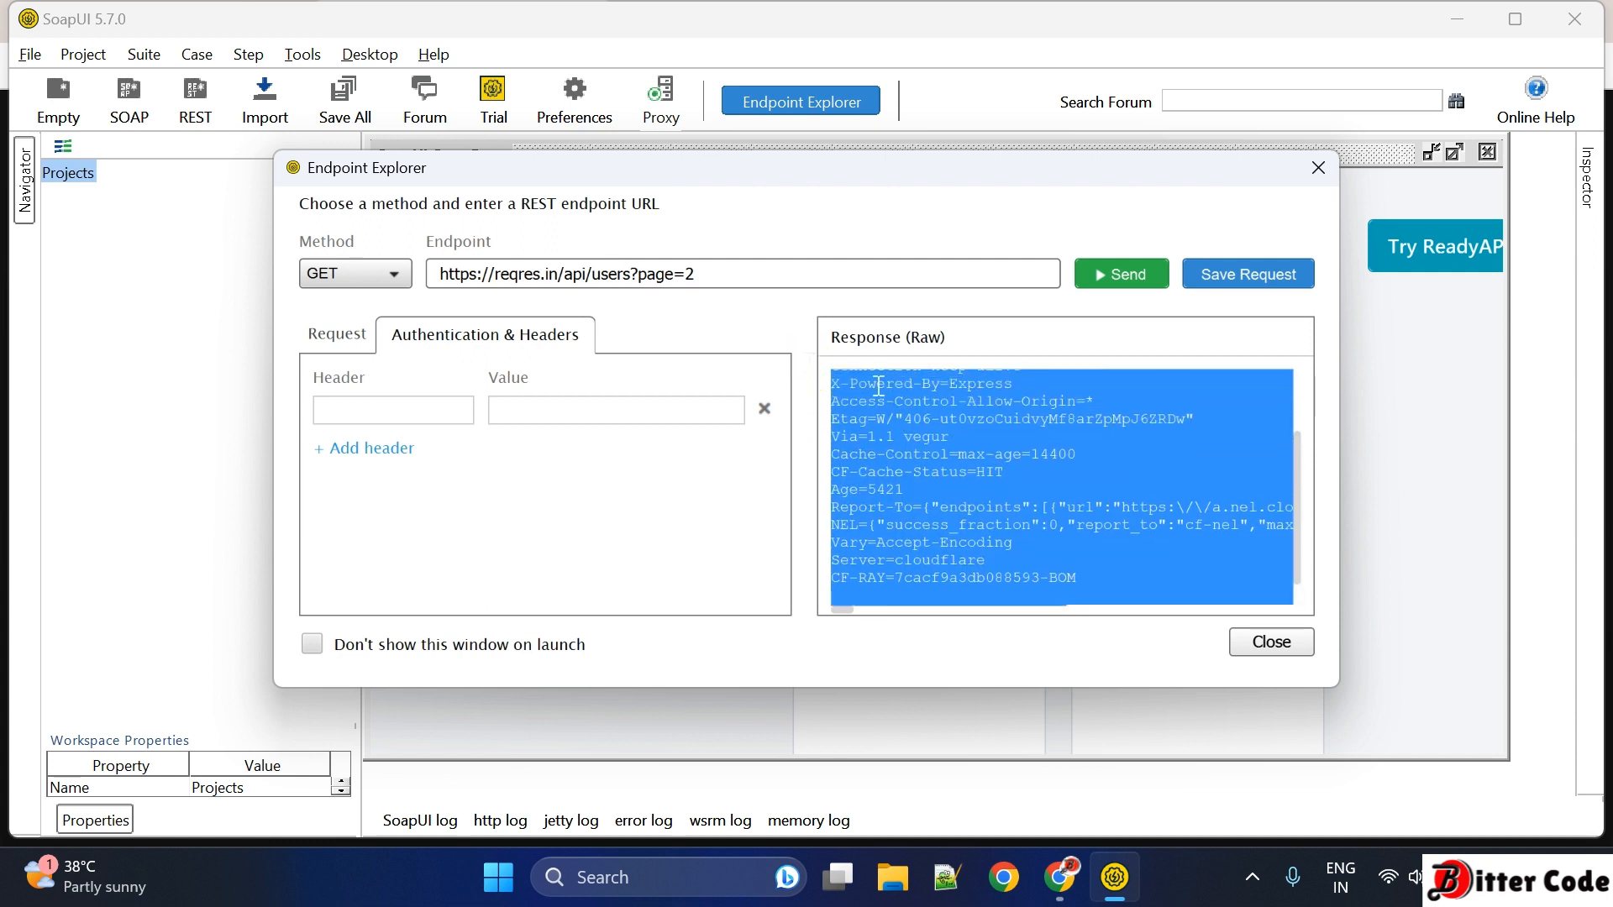
left_click(1140, 466)
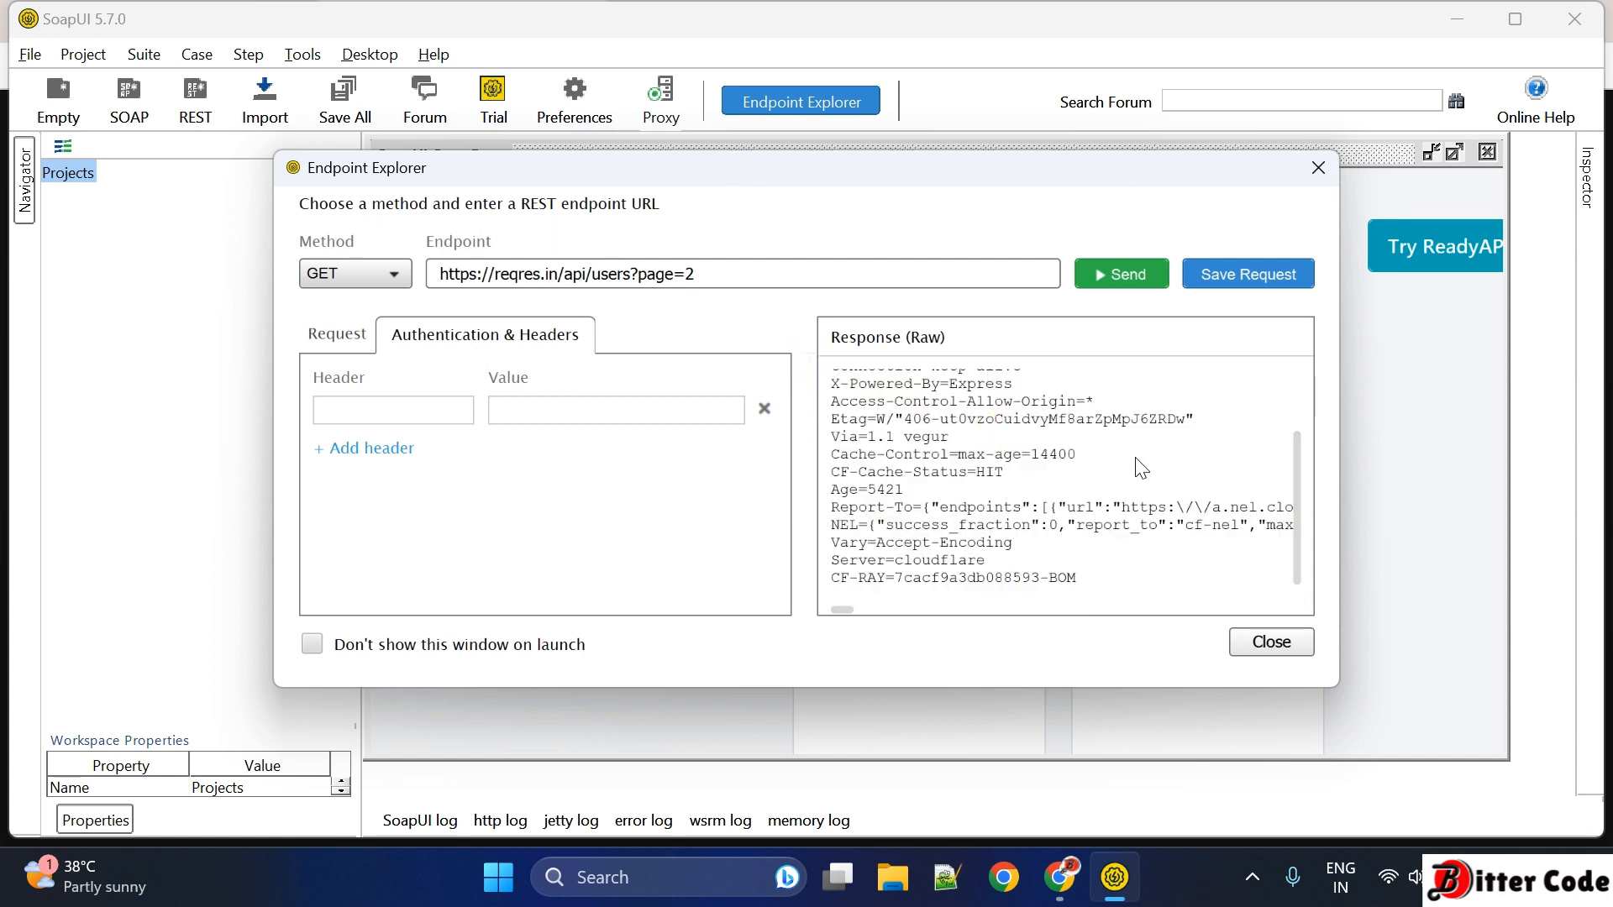